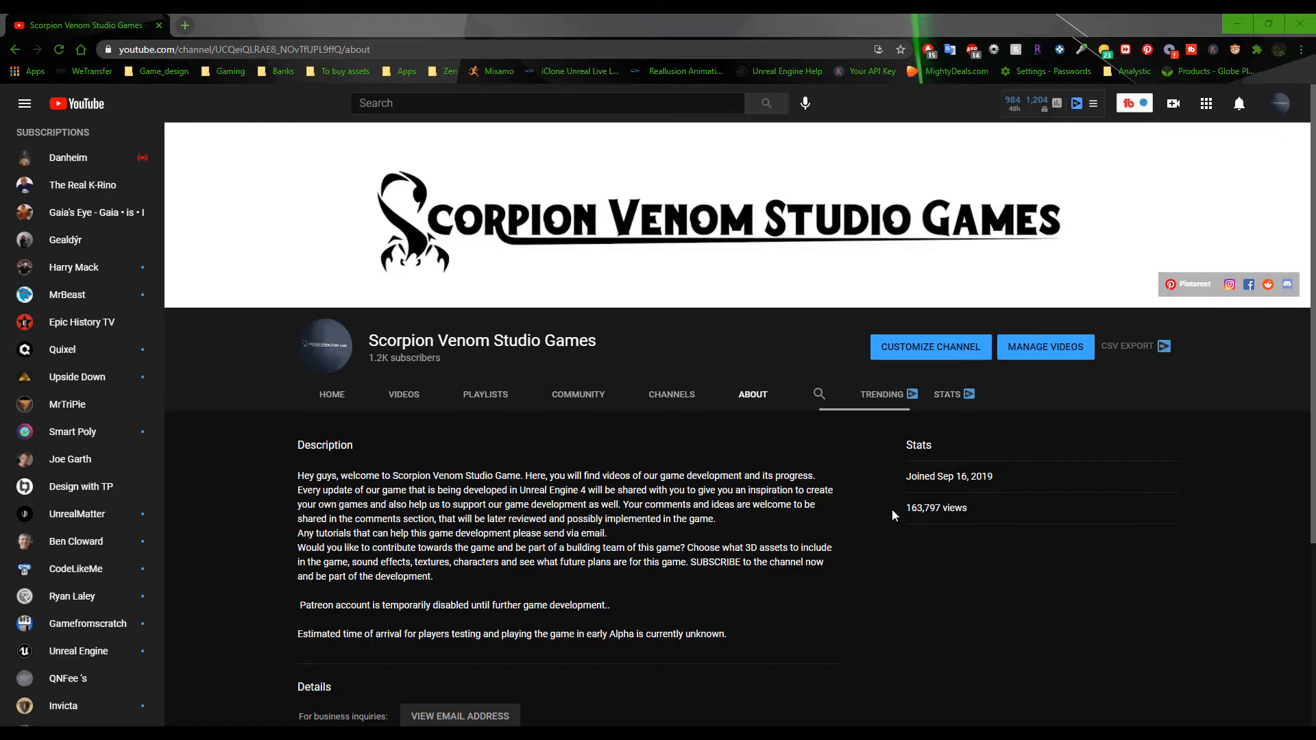
mouse_move(686, 470)
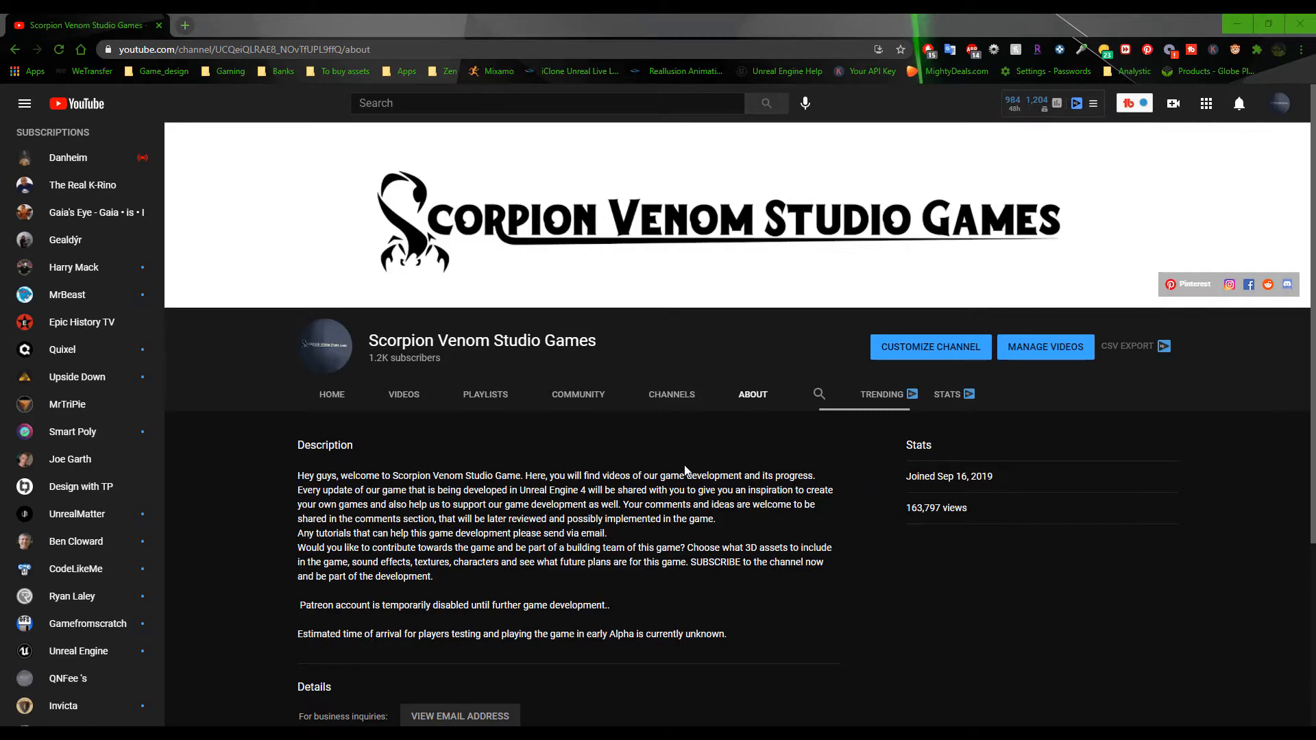
mouse_move(366, 362)
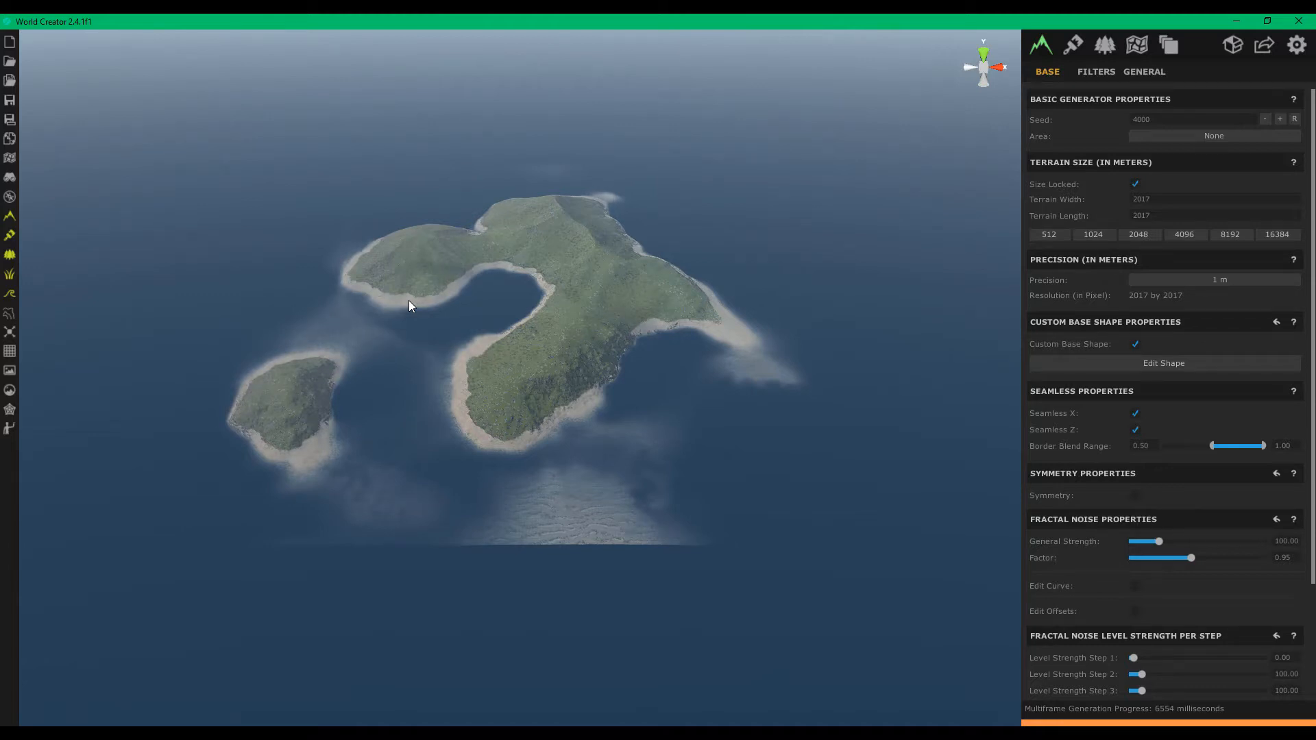
- Zoom in and orbit the viewport around the island with sandy shores and forested hills
left_click_drag(412, 305, 483, 336)
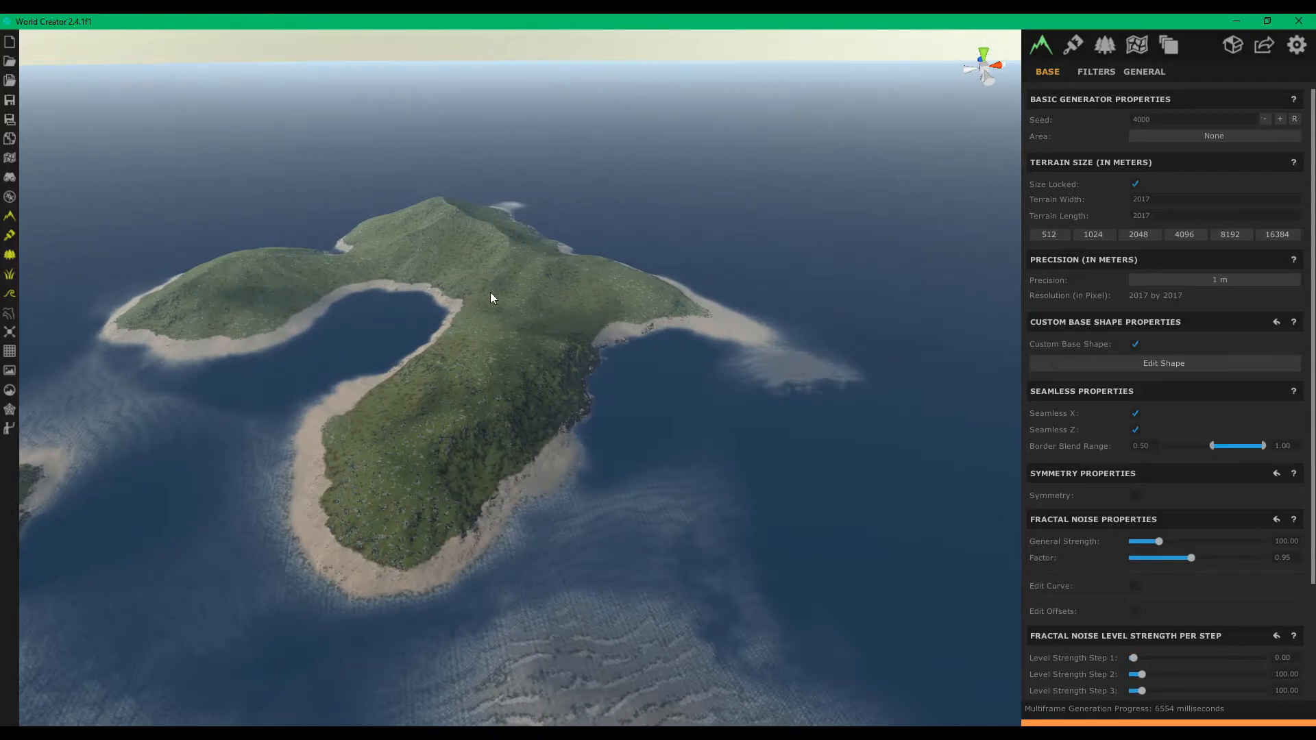
left_click_drag(491, 298, 624, 231)
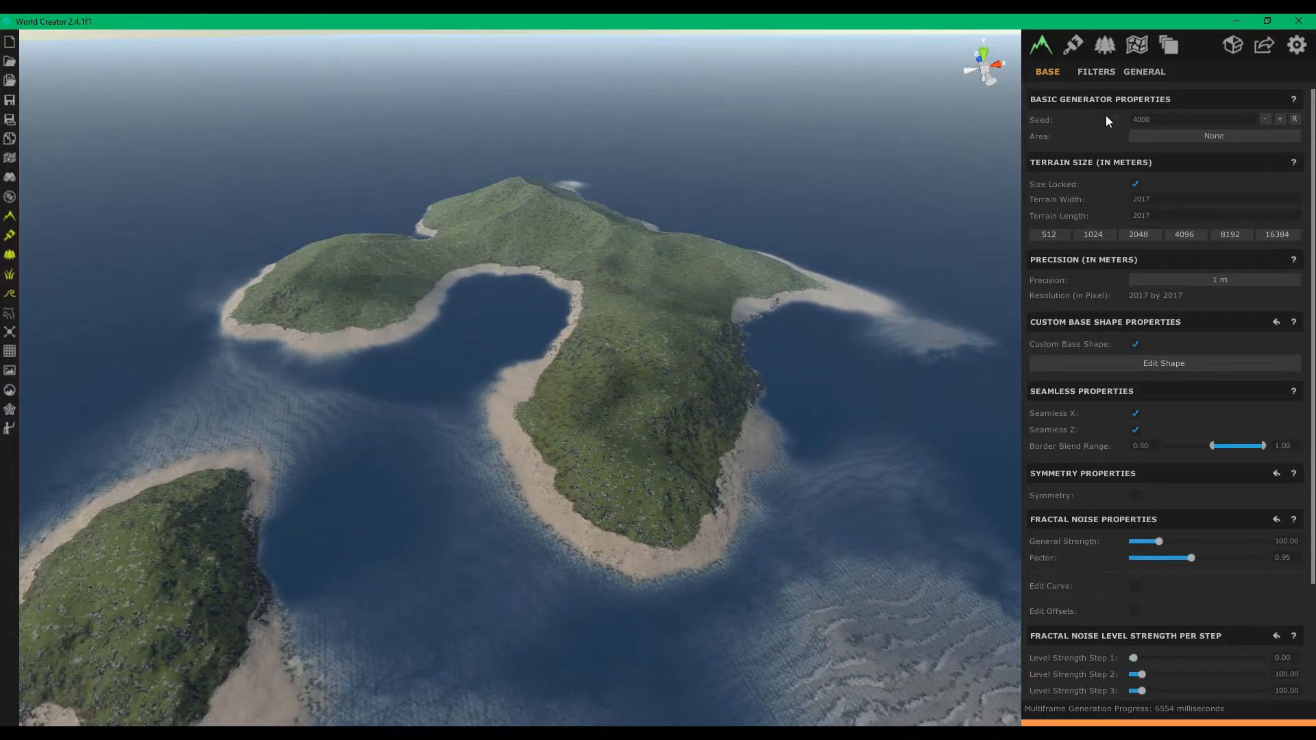
- Show the terrain's filter layer stack and fly in to look along the island's coast
left_click(1095, 71)
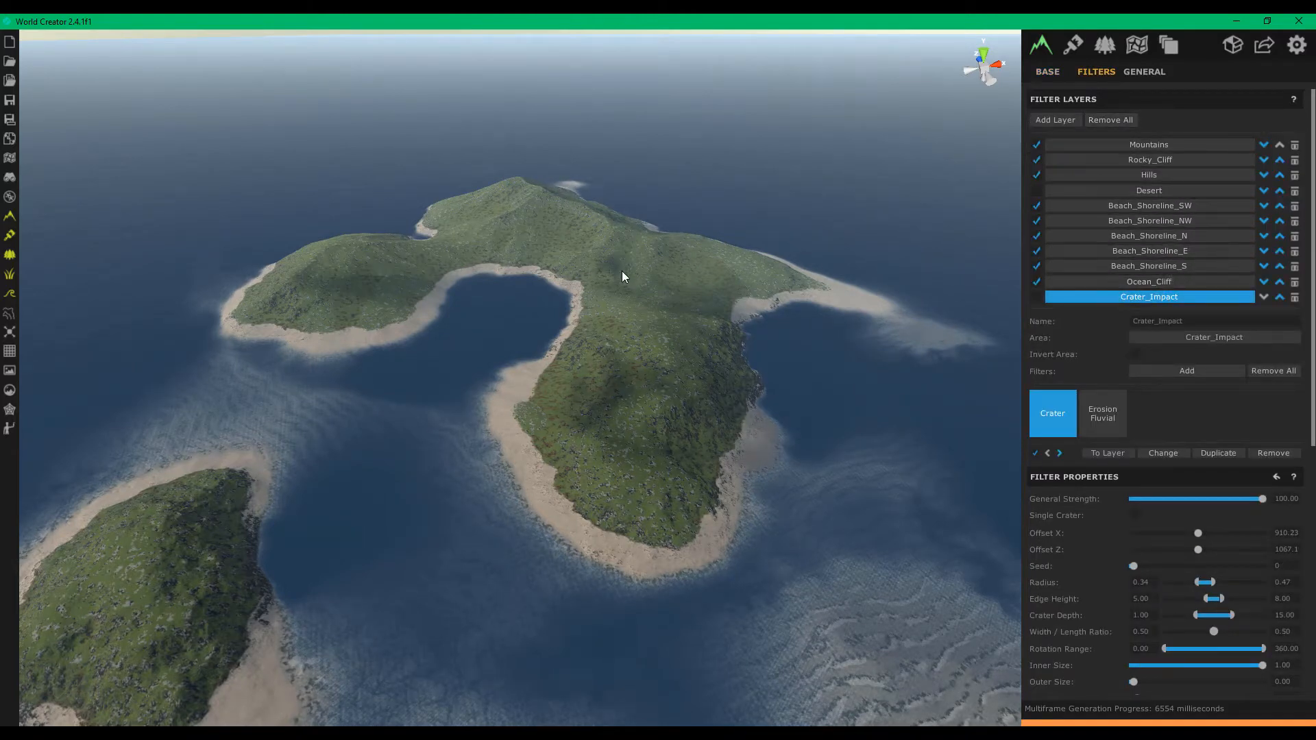
left_click_drag(624, 277, 685, 282)
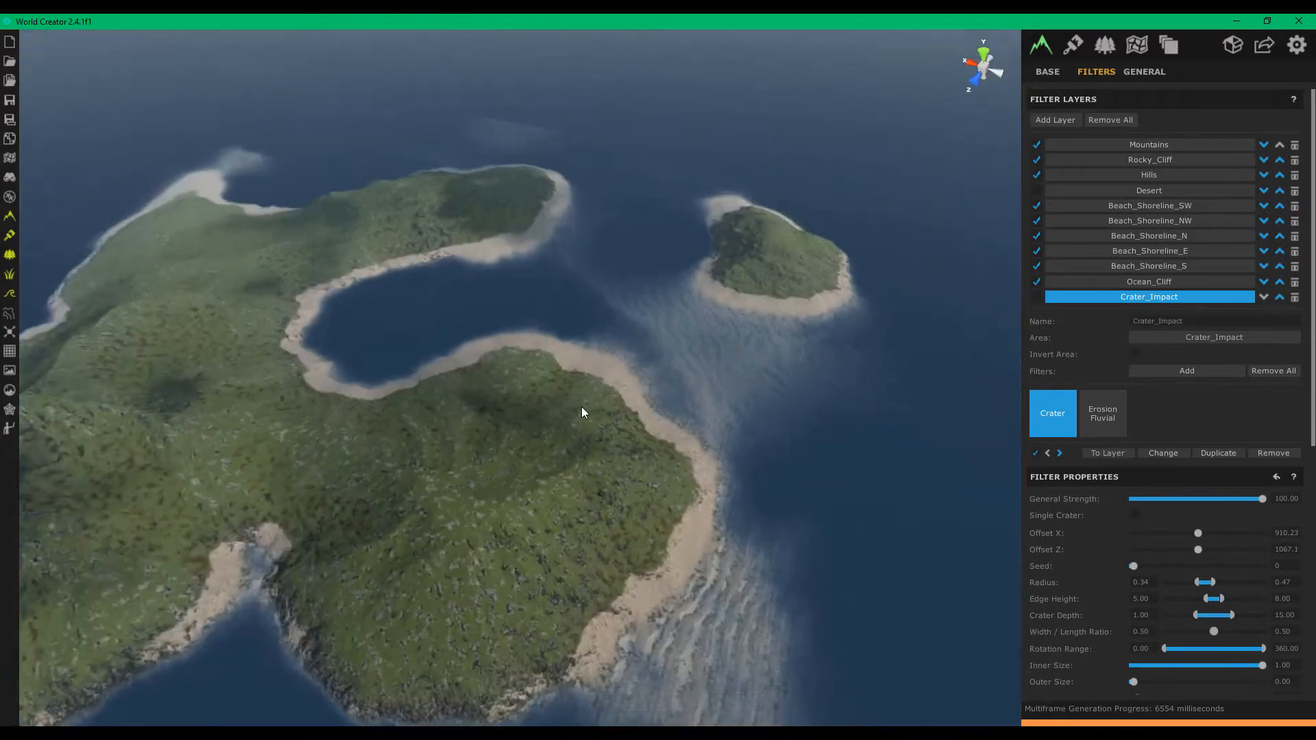
left_click_drag(583, 412, 523, 377)
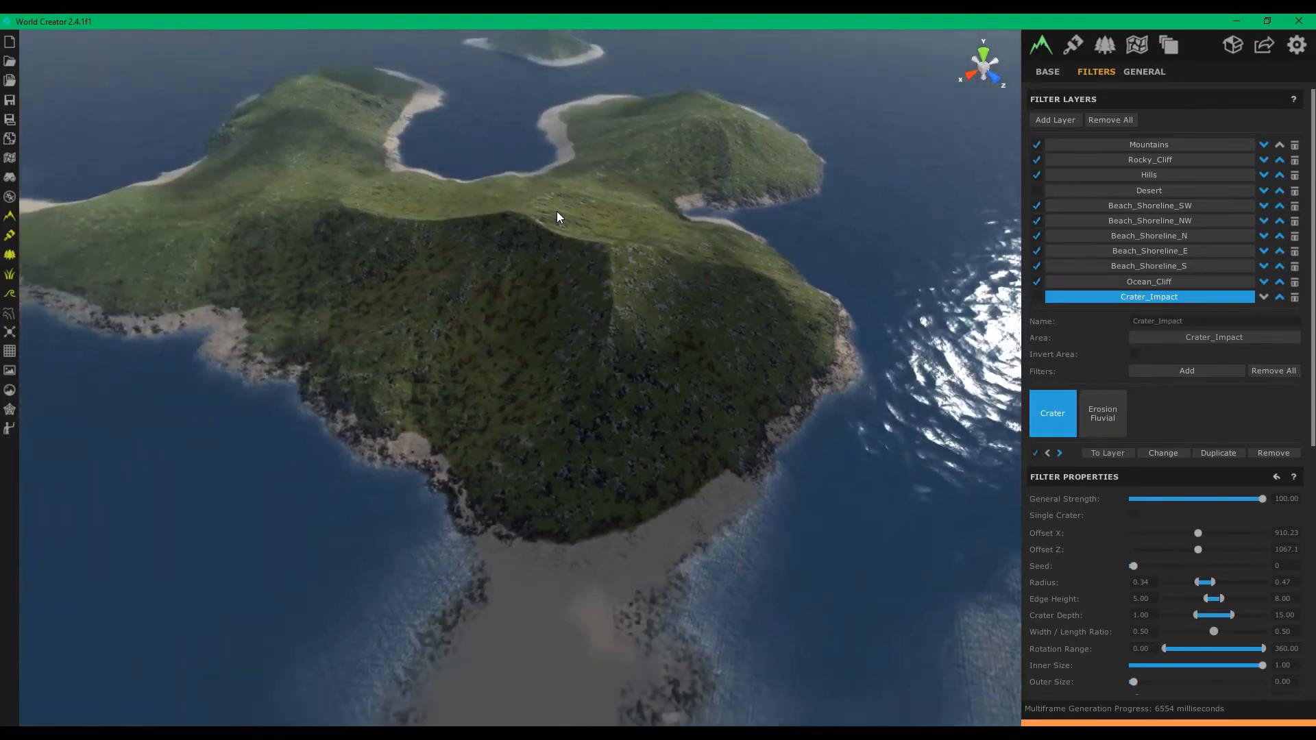
left_click_drag(558, 217, 479, 386)
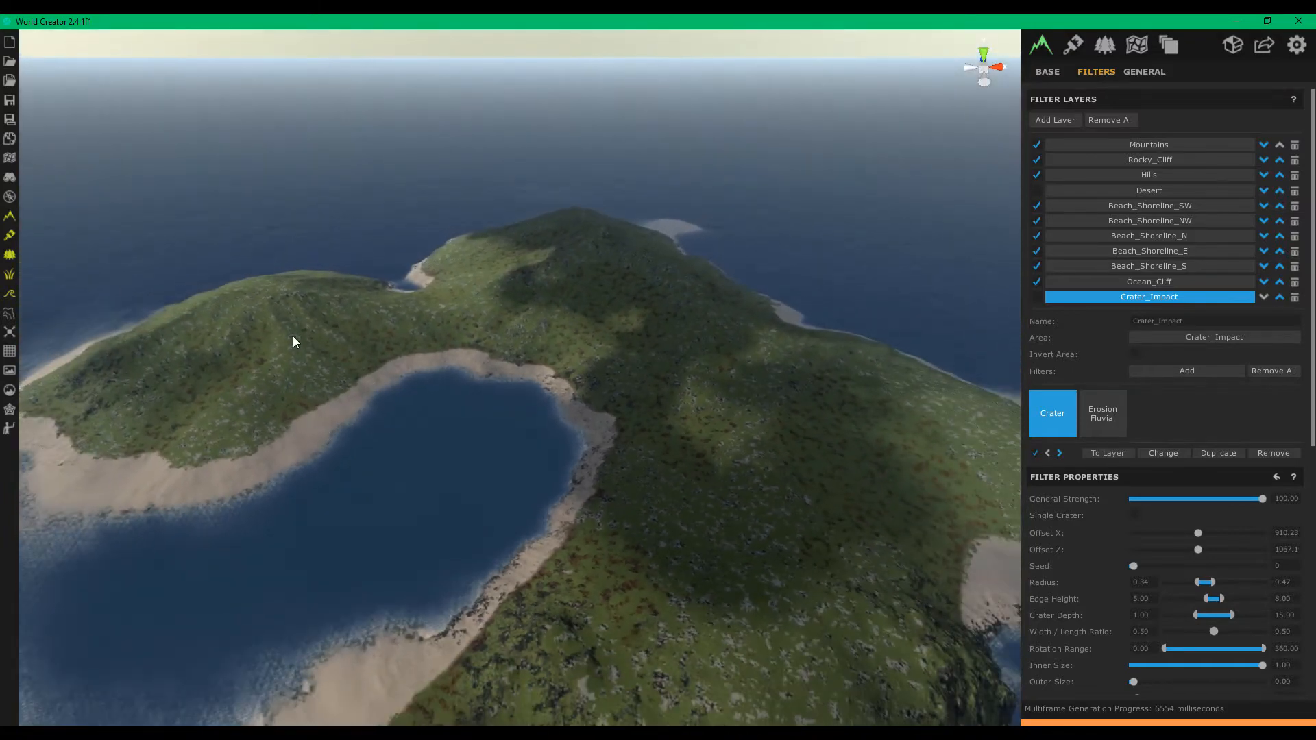
mouse_move(601, 464)
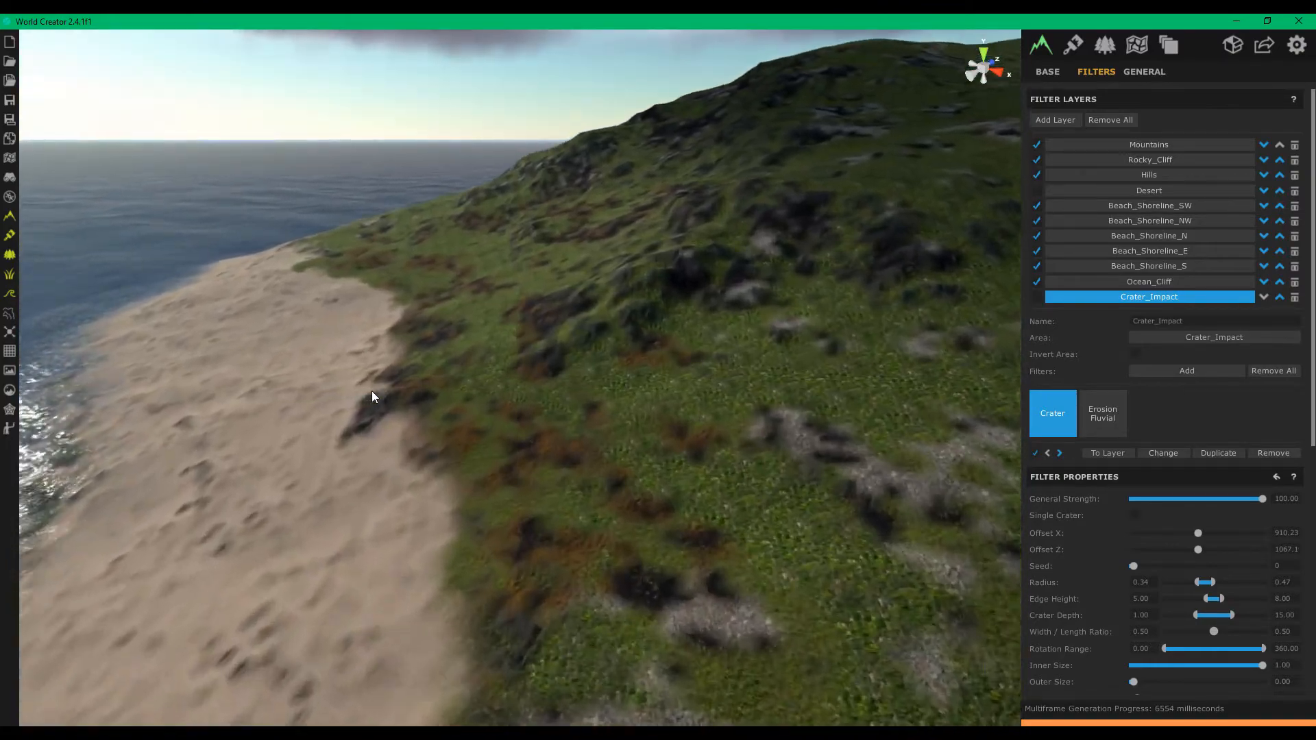
left_click_drag(374, 397, 912, 340)
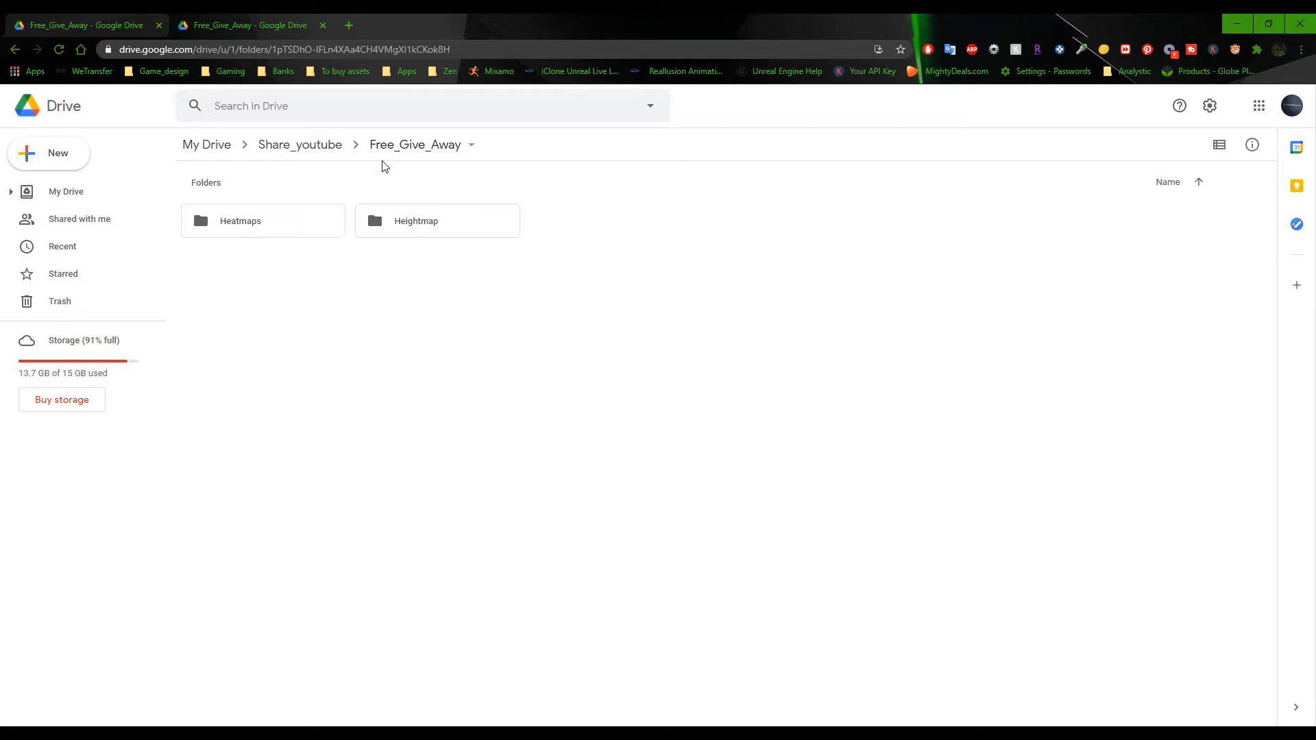
mouse_move(233, 235)
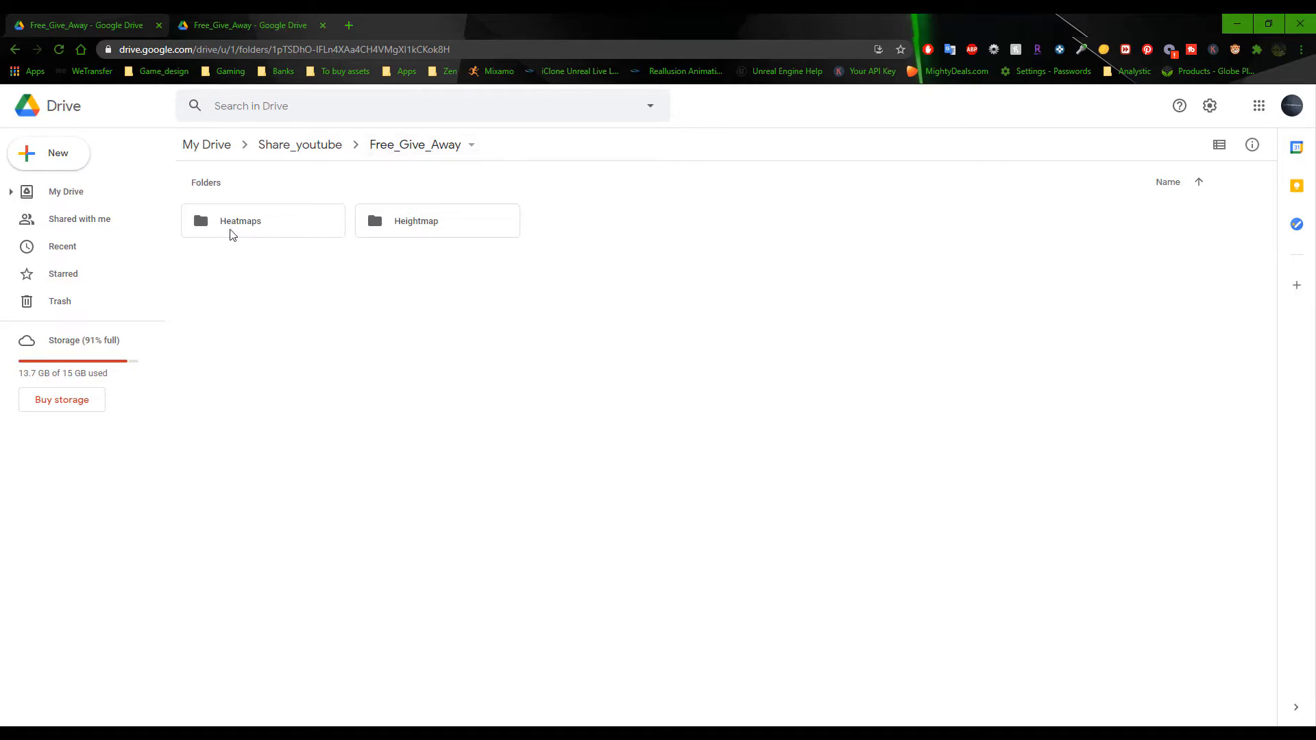
- Browse the thirteen heatmap images, then return to Free_Give_Away and select the Heightmap folder
double_click(240, 220)
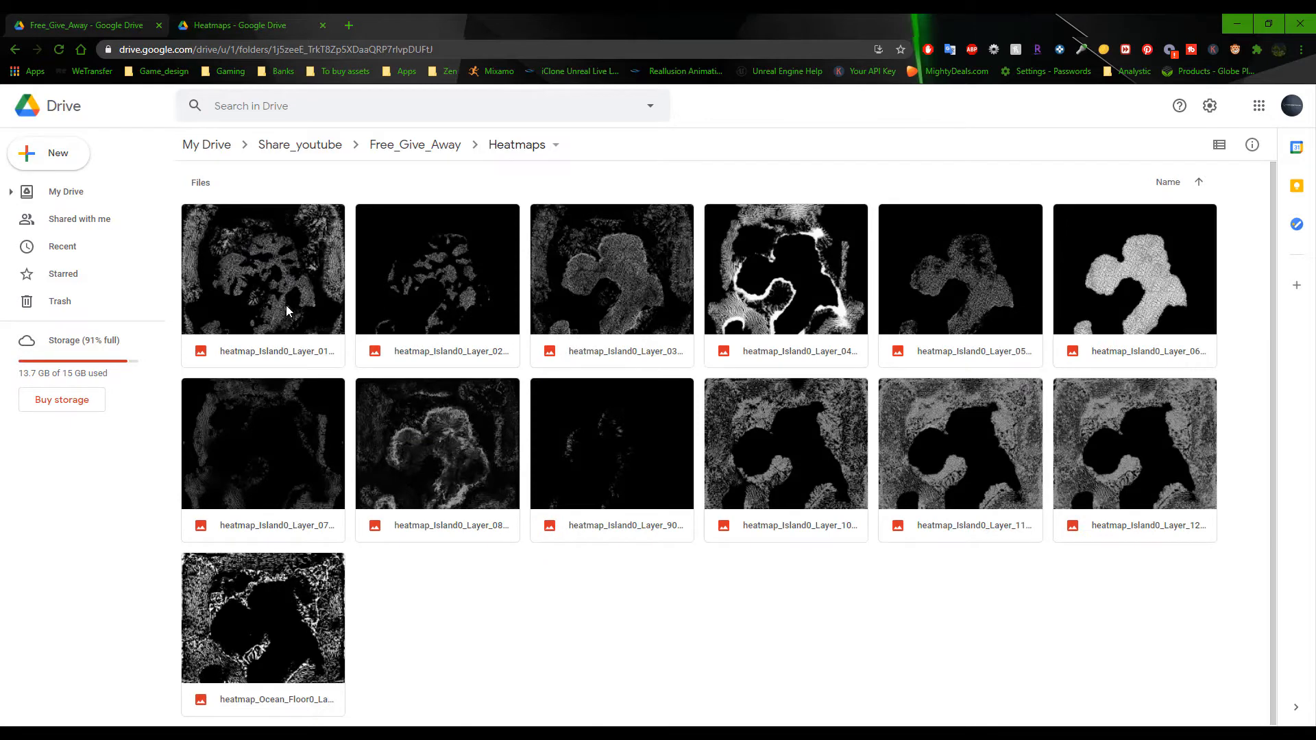
mouse_move(1068, 281)
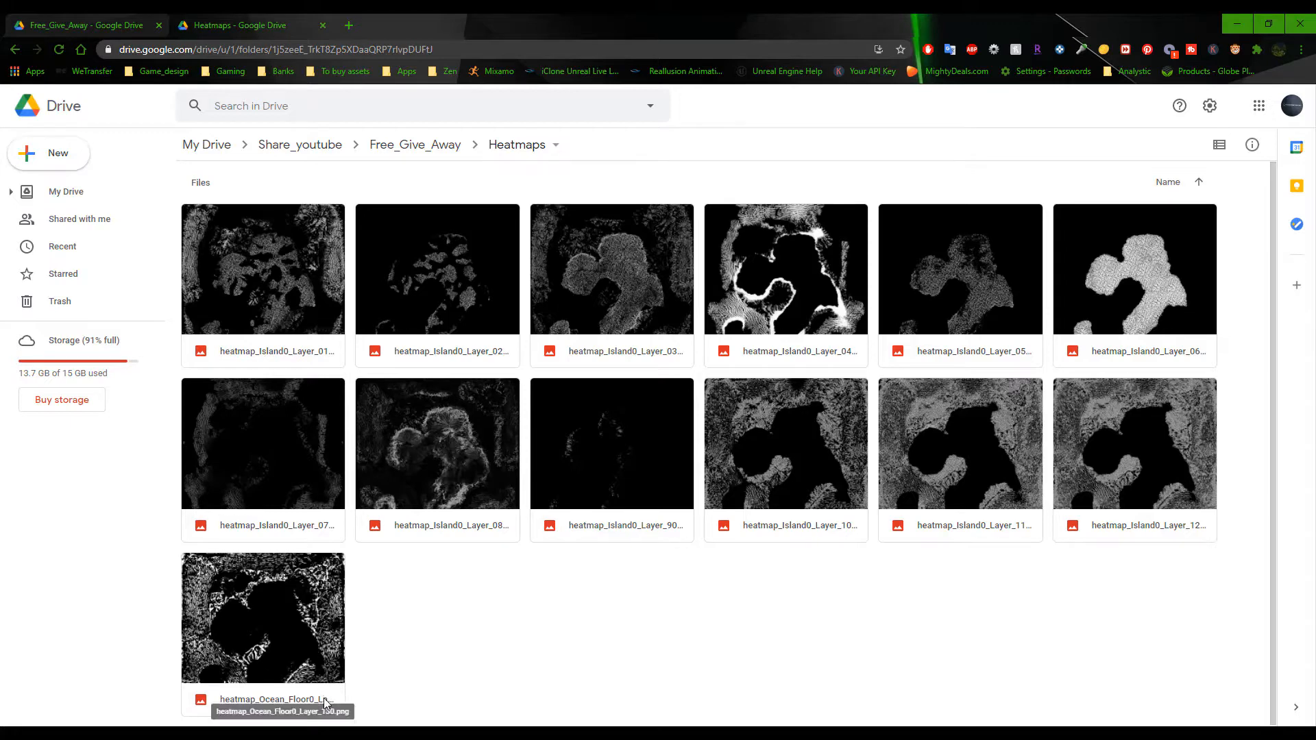
mouse_move(508, 197)
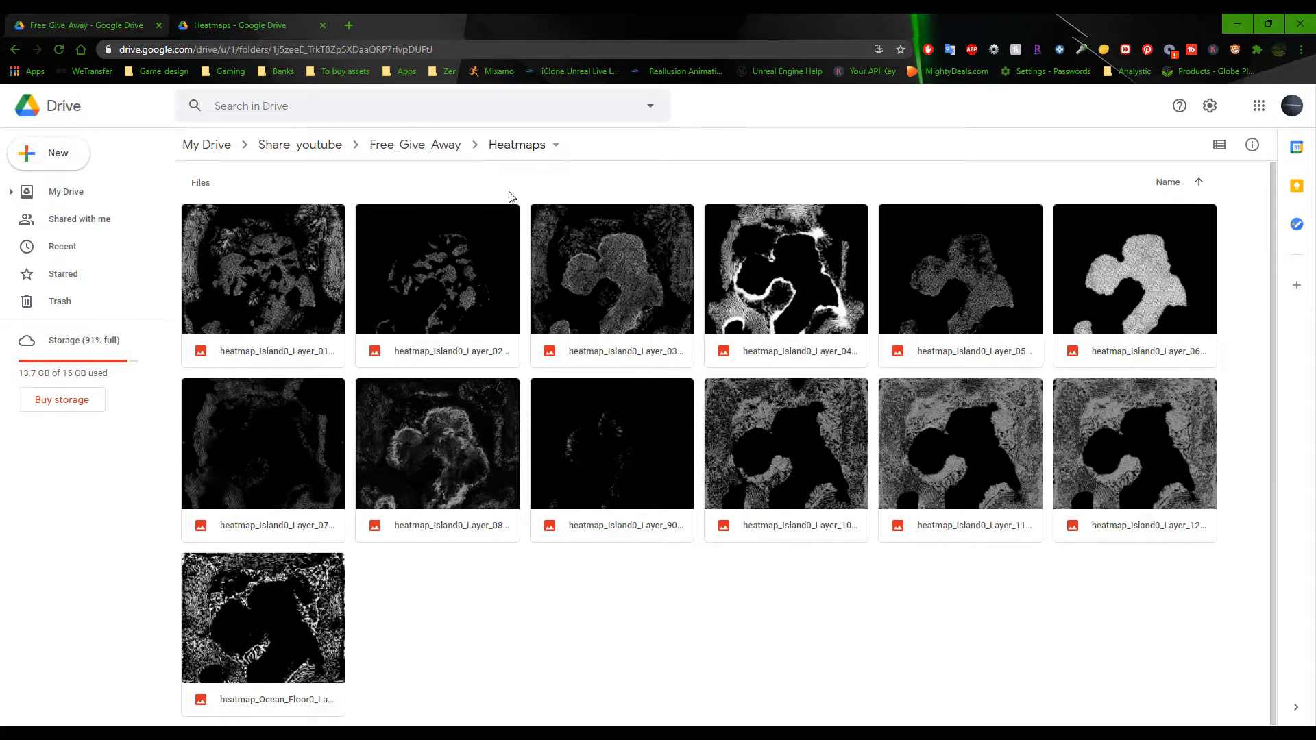
mouse_move(1123, 388)
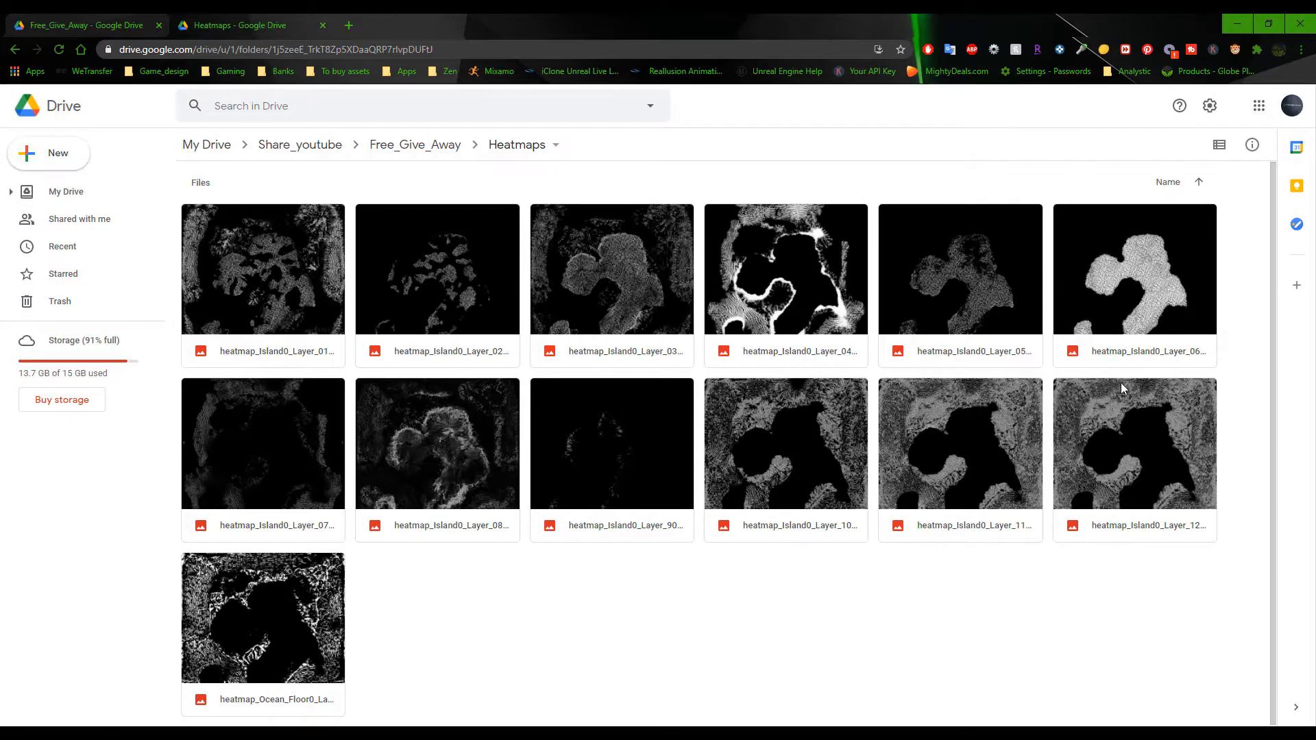
mouse_move(415, 144)
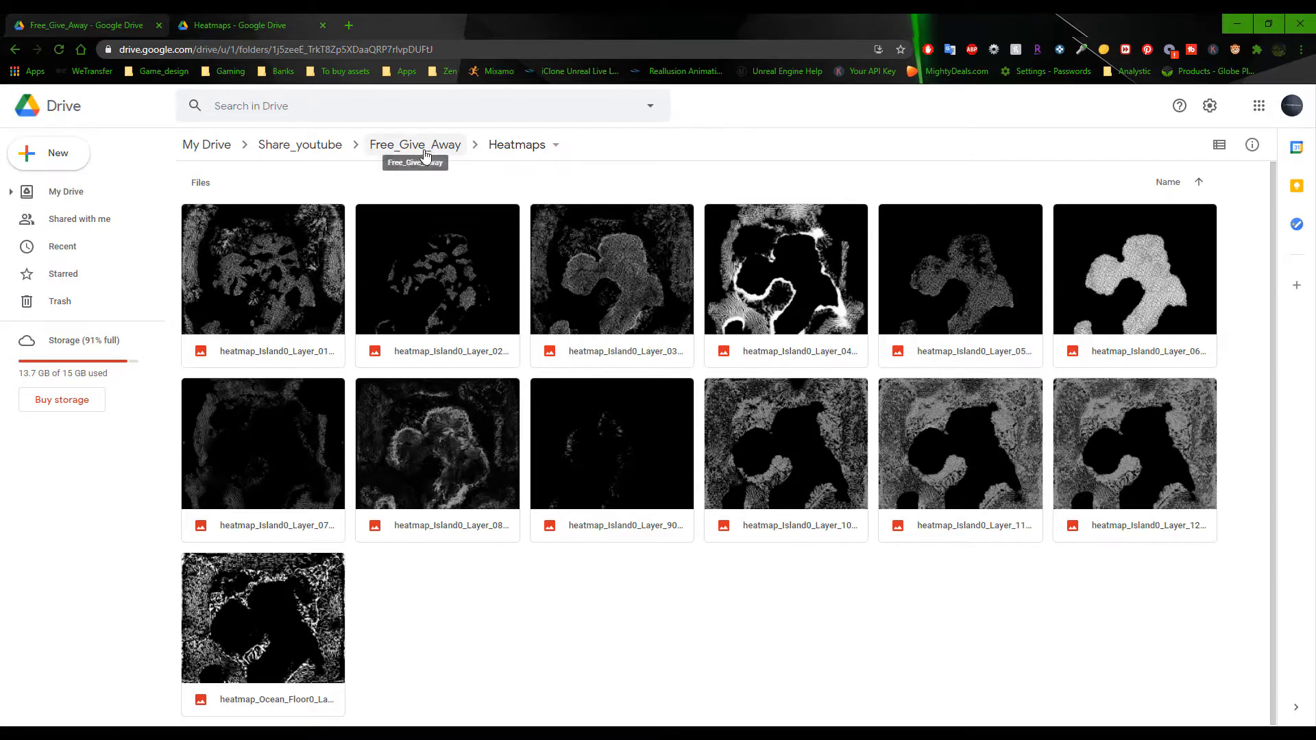
left_click(414, 145)
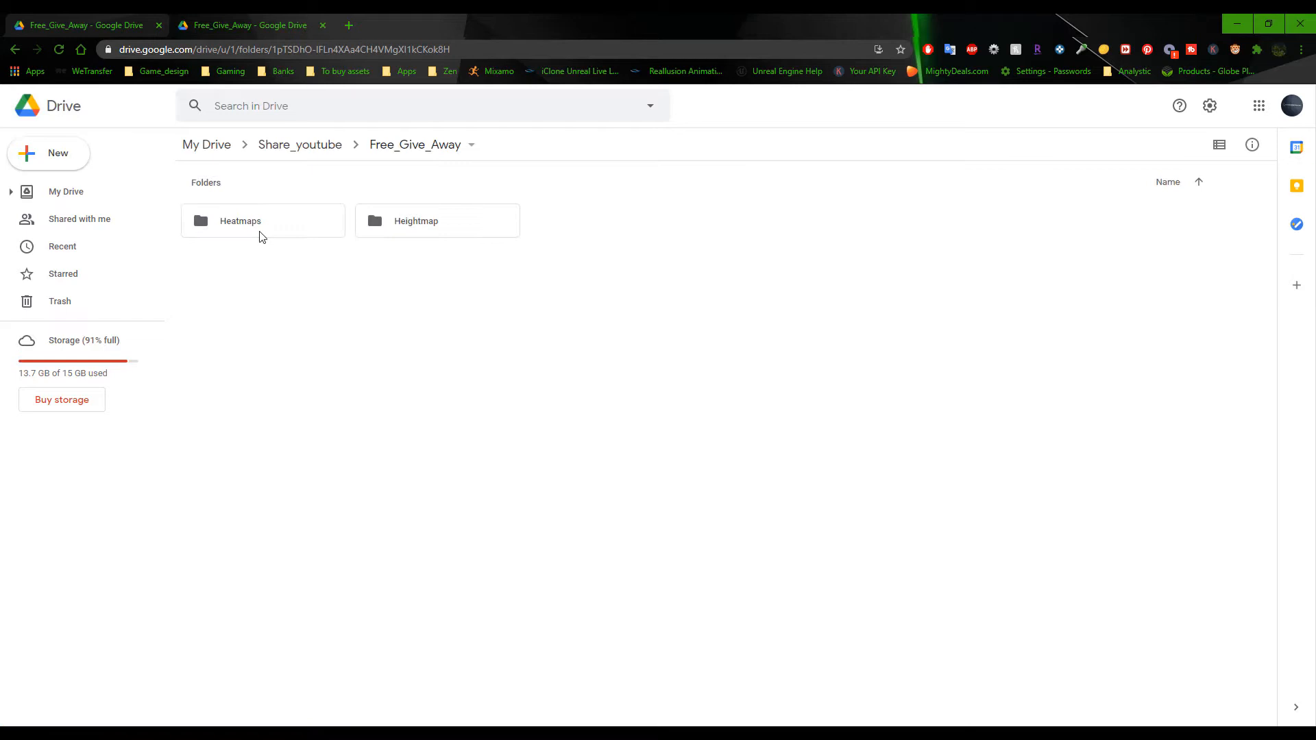
left_click(415, 220)
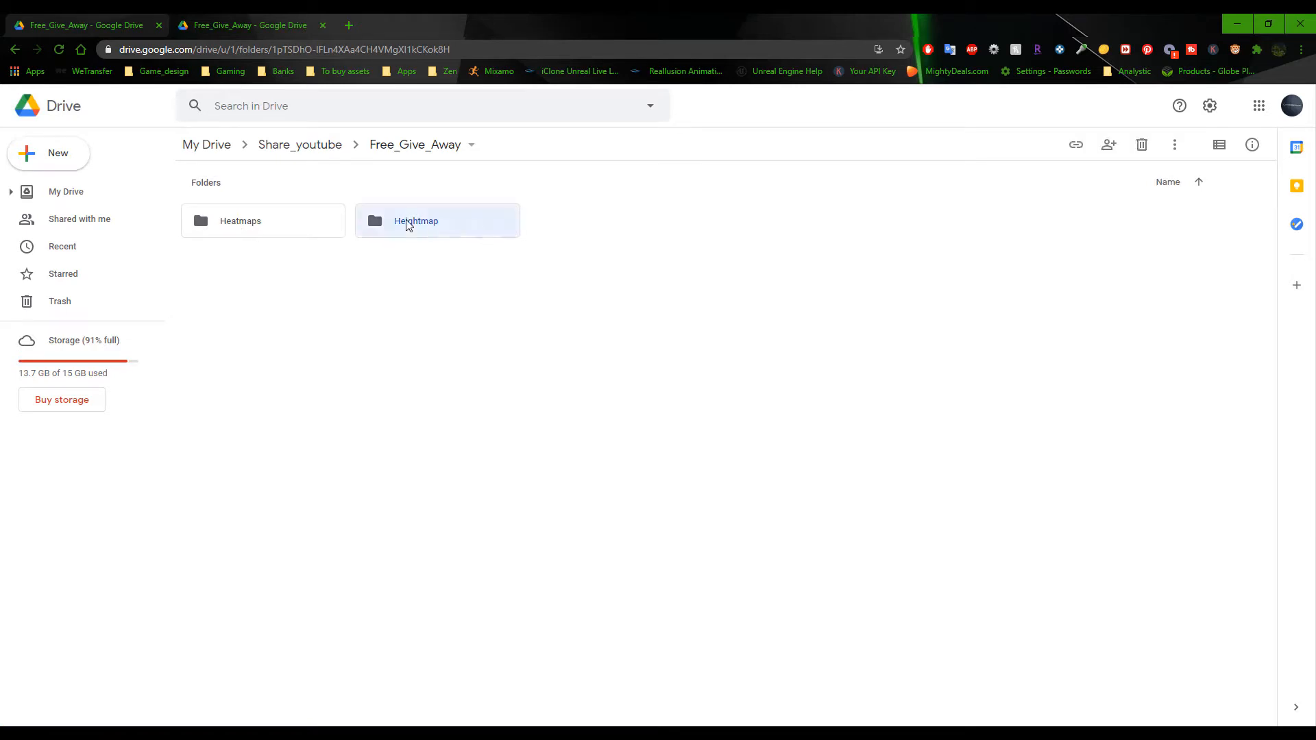
- Open the Heightmap folder listing the RAW tiles x0_y0 through x3_y3
double_click(415, 220)
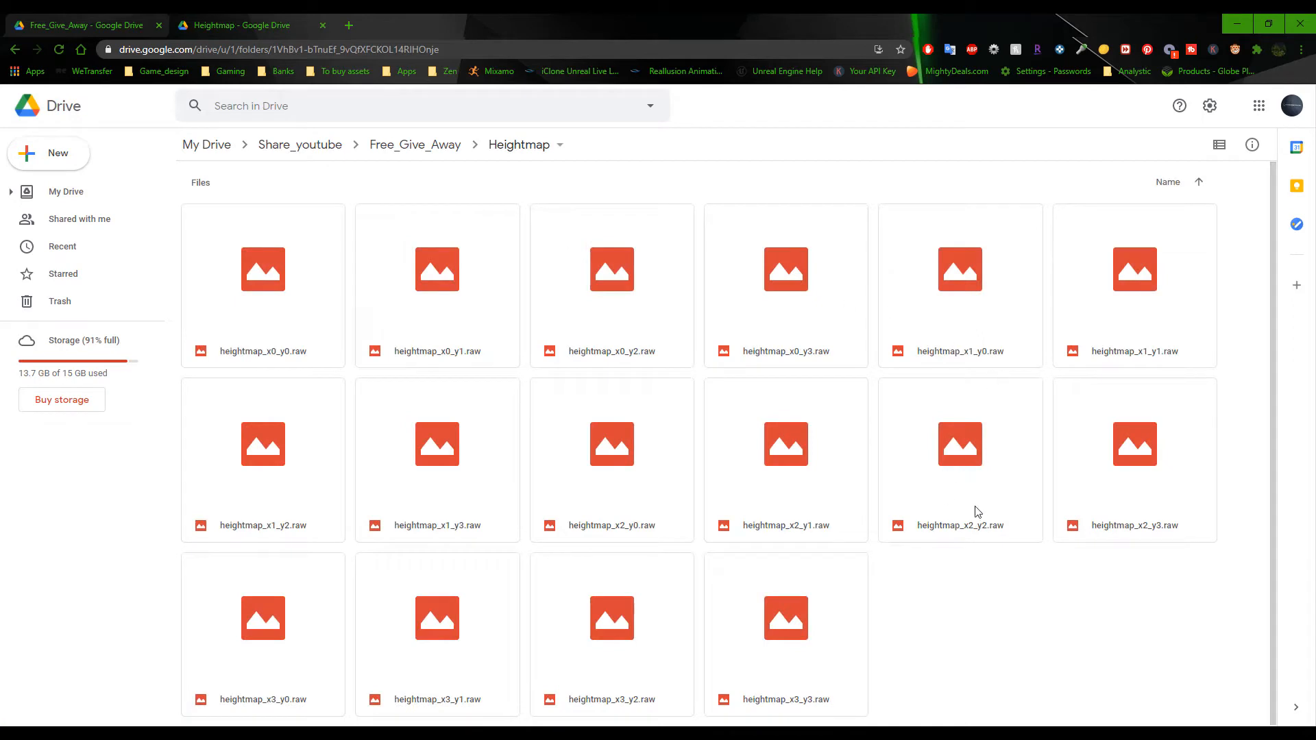
mouse_move(408, 329)
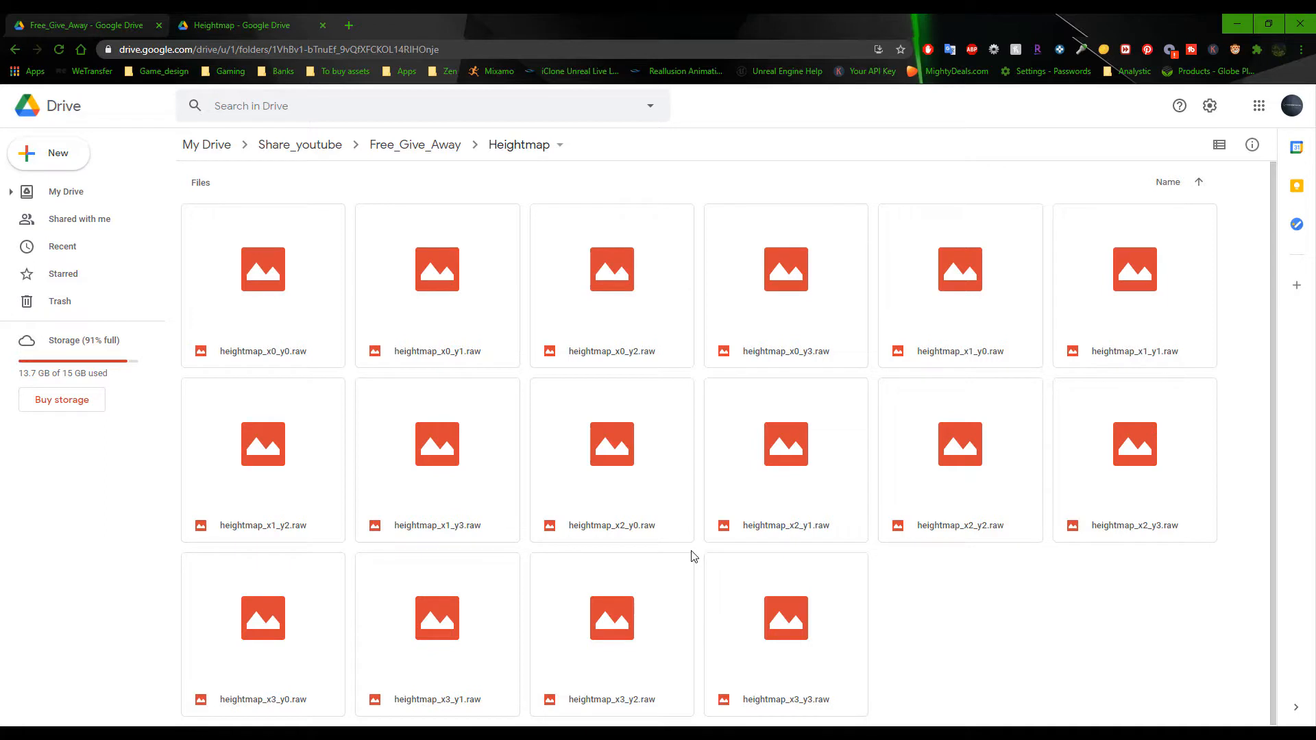
mouse_move(707, 527)
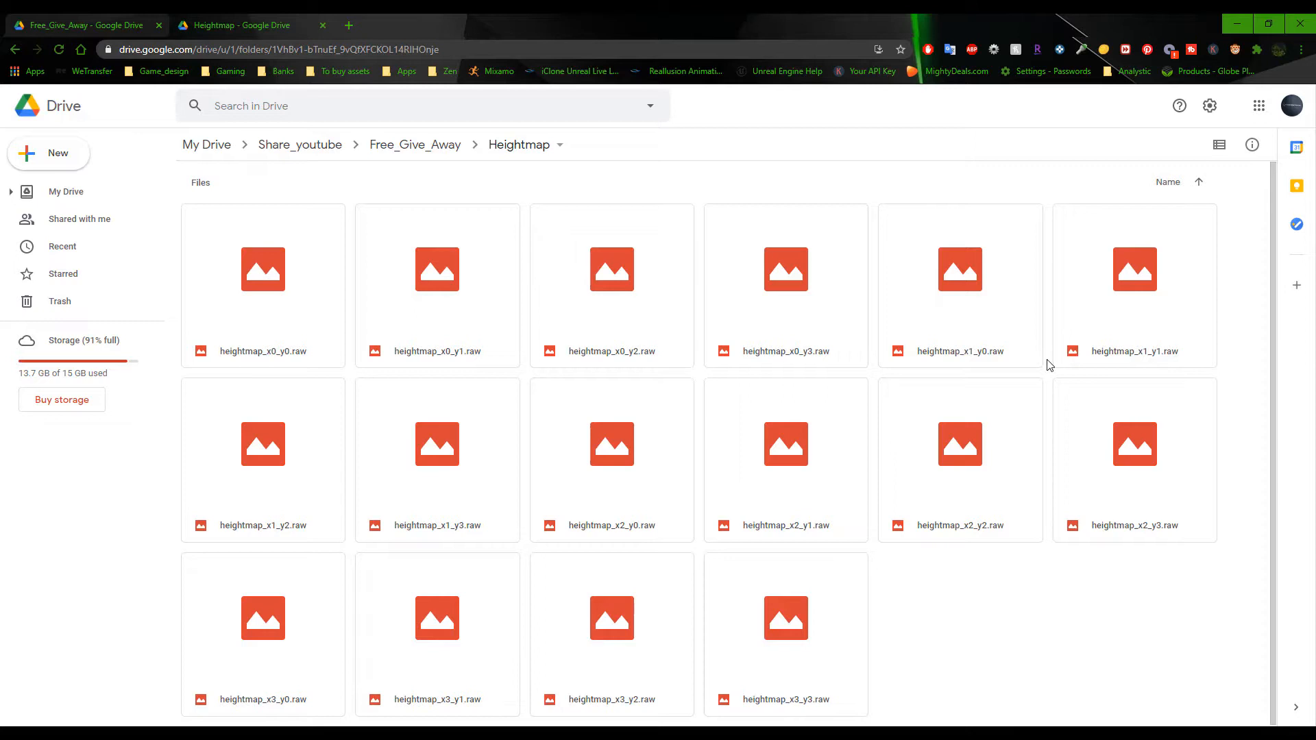
mouse_move(1031, 601)
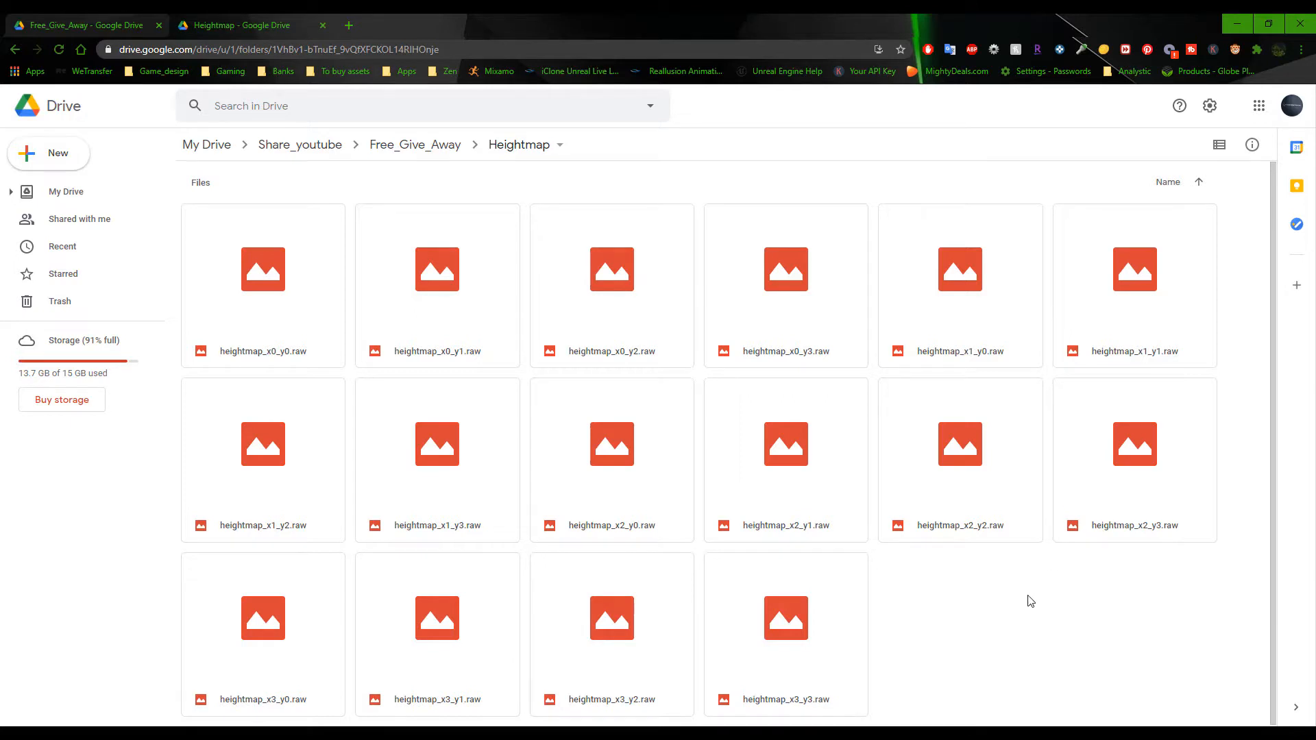
mouse_move(1021, 596)
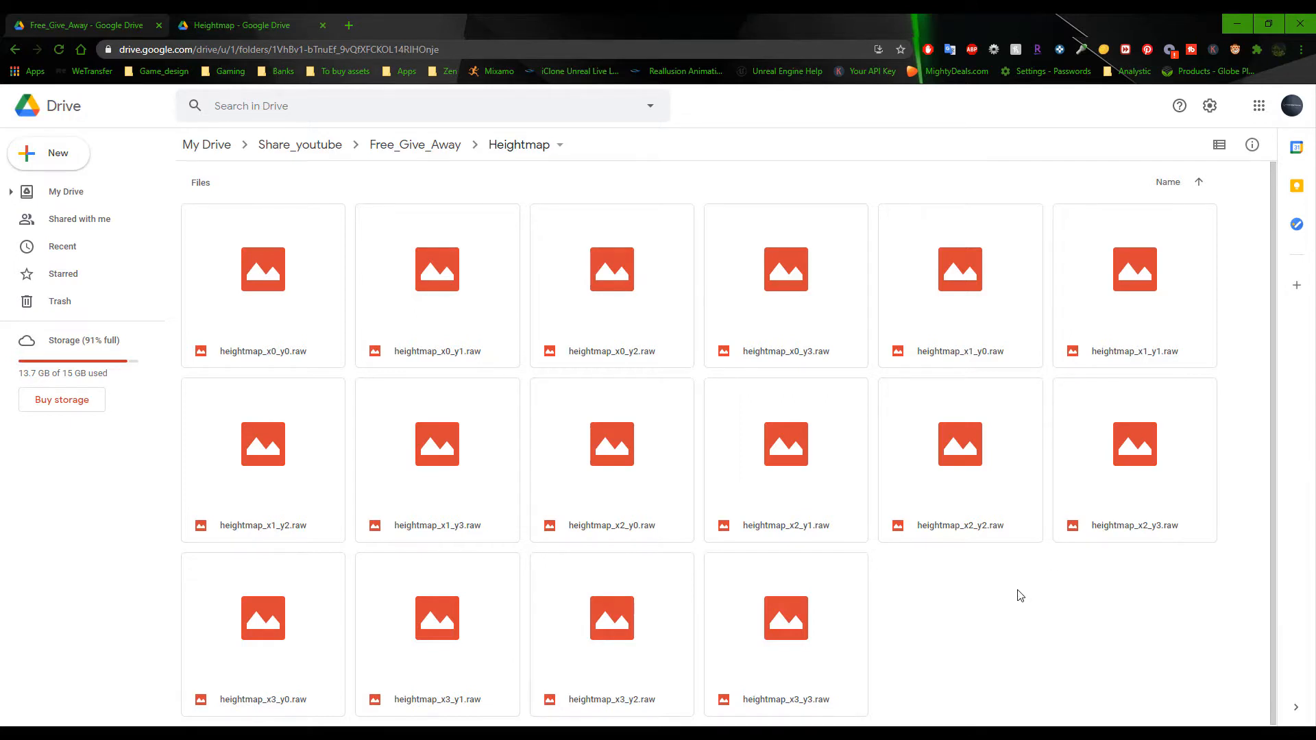
mouse_move(407, 153)
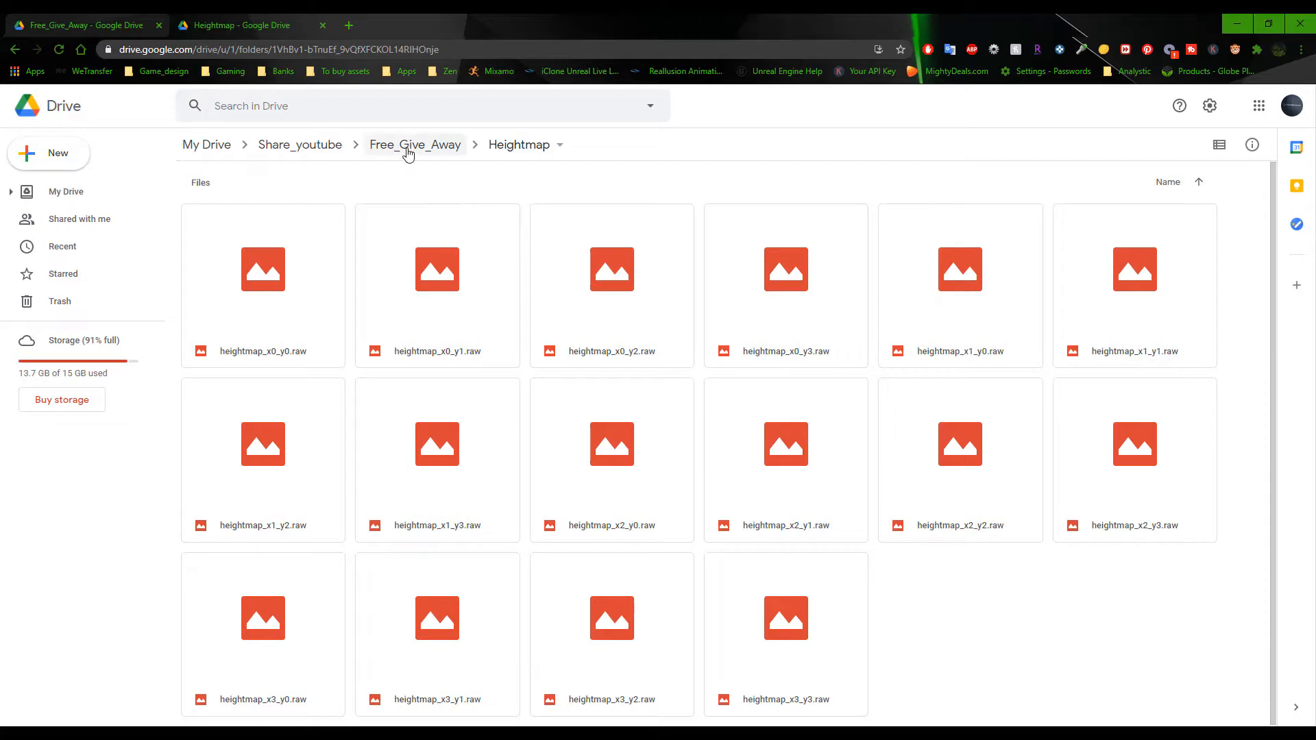
- Return to Free_Give_Away from the breadcrumb bar
left_click(415, 145)
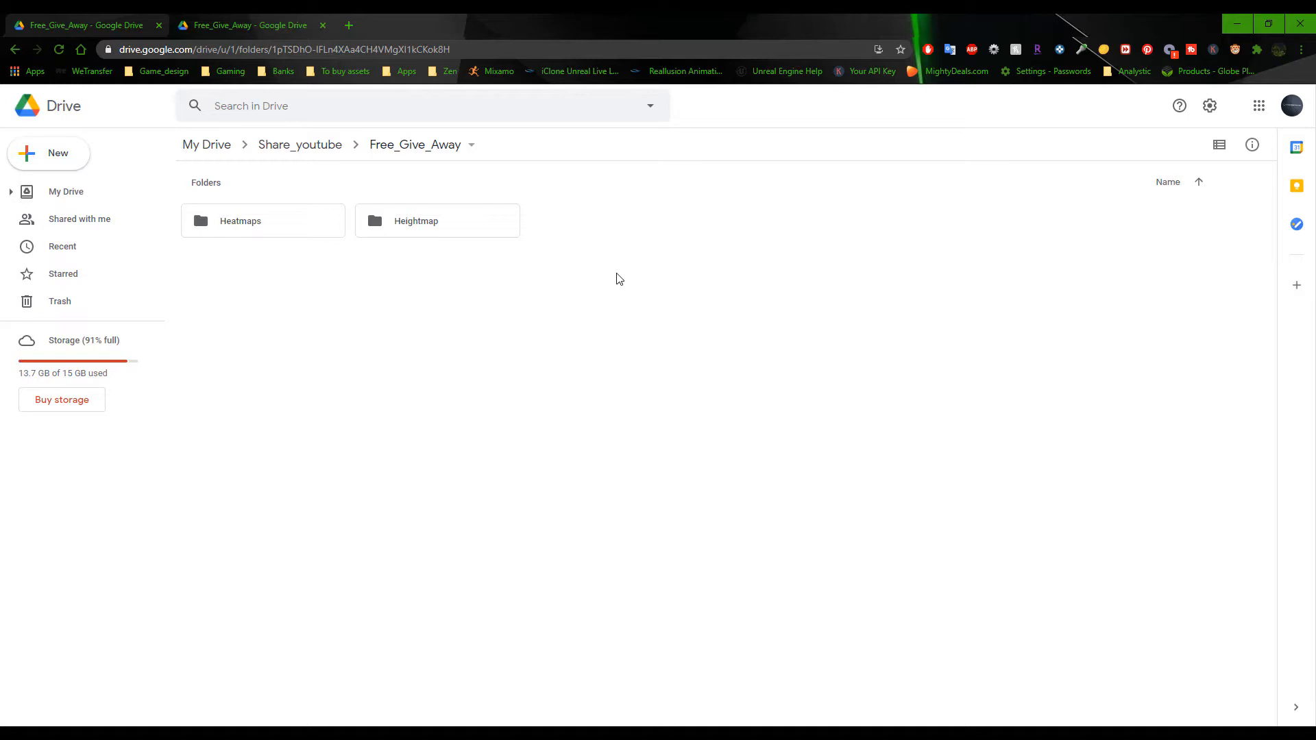
mouse_move(540, 237)
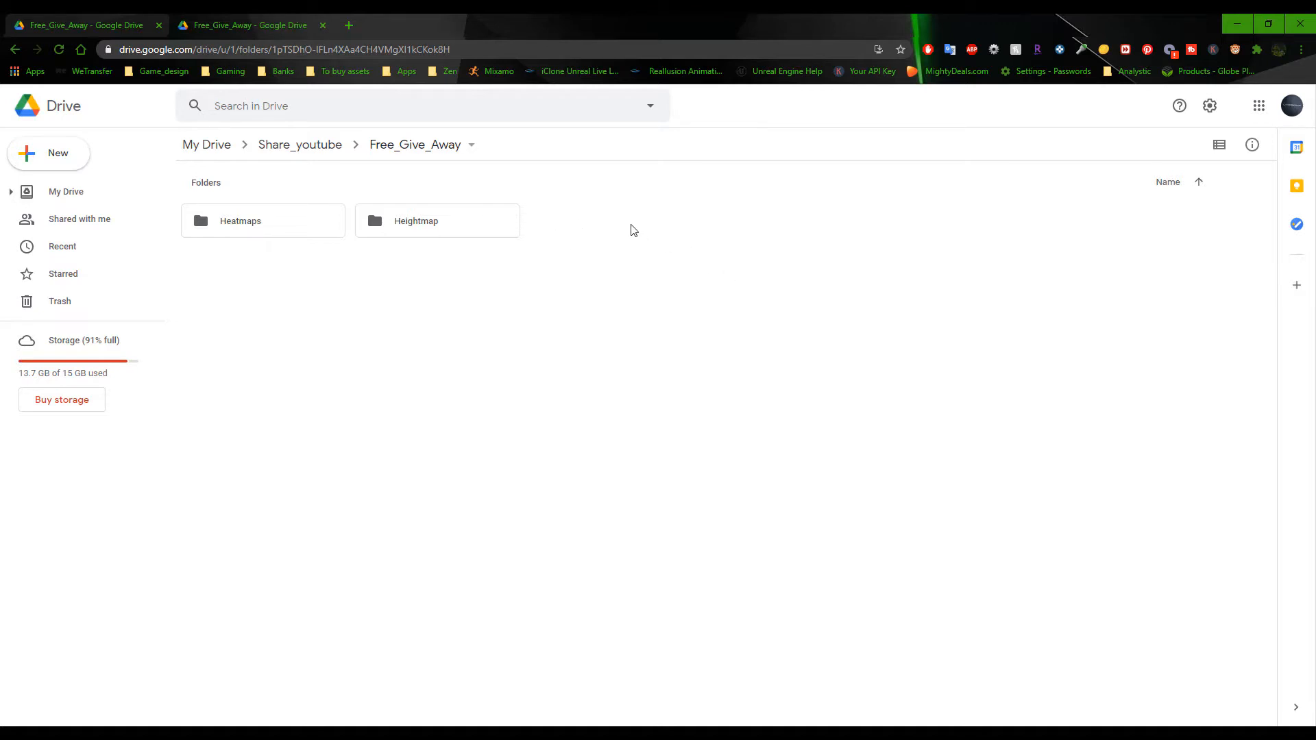
mouse_move(665, 687)
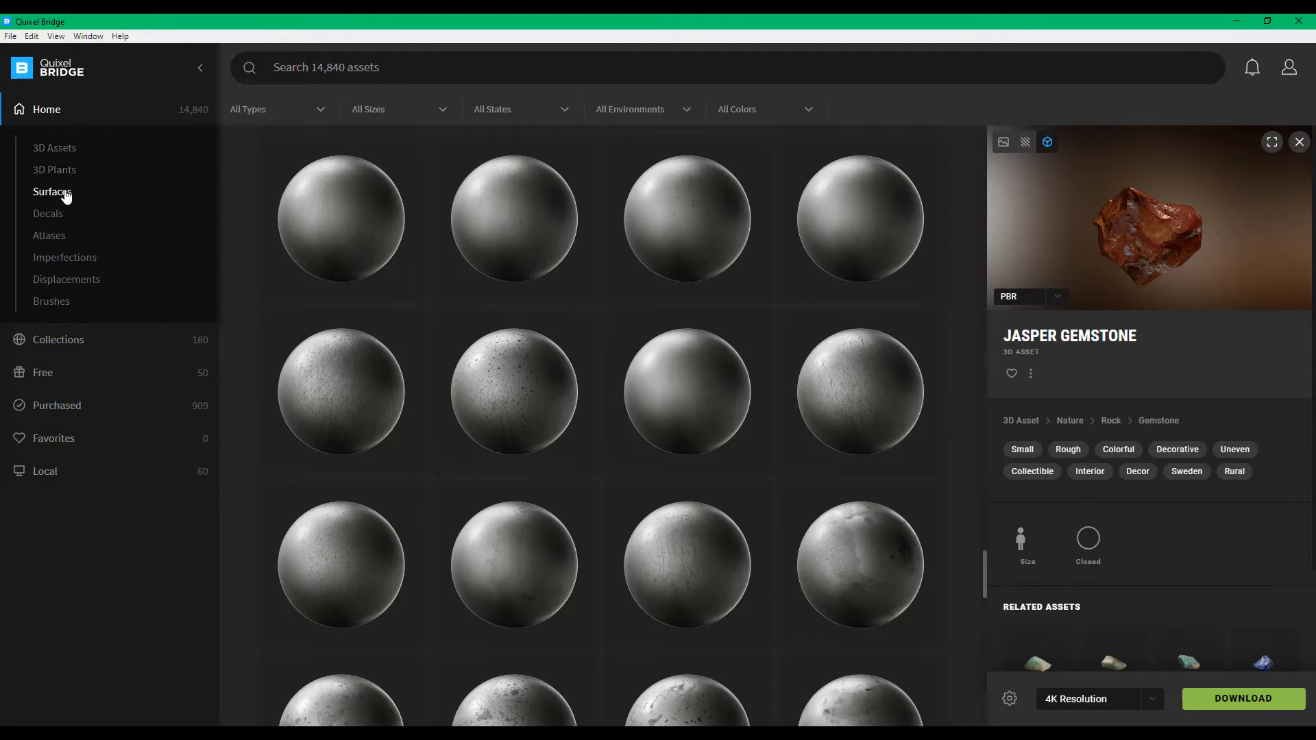
- Browse the Grass surfaces and view the Clover Patches On Grass asset details
left_click(52, 191)
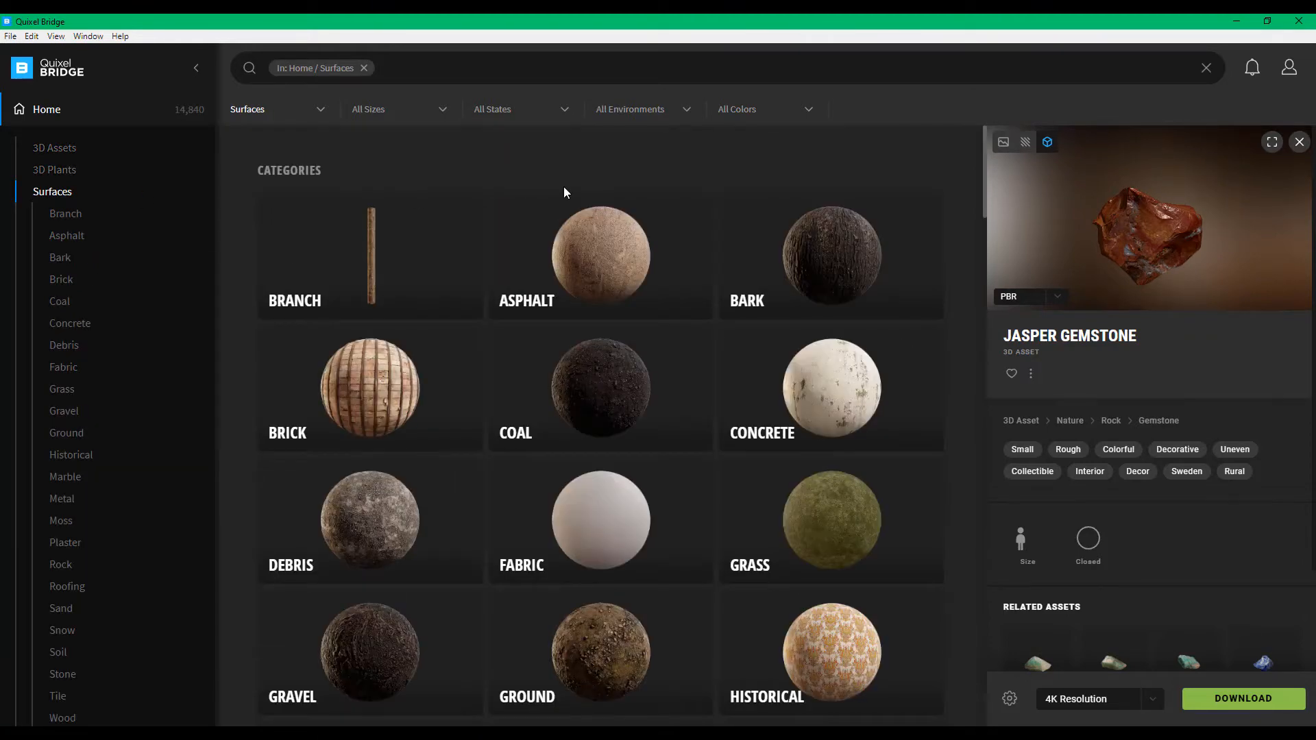
scroll("down", 3)
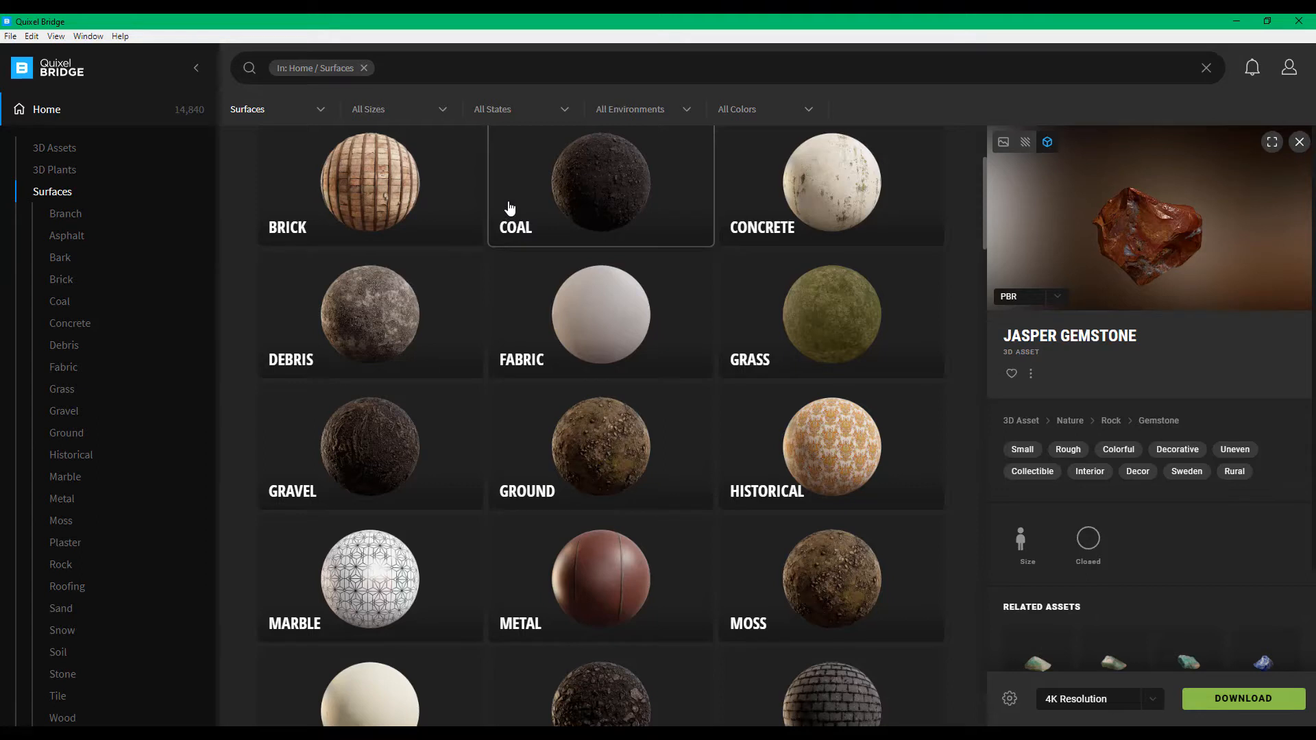
mouse_move(839, 341)
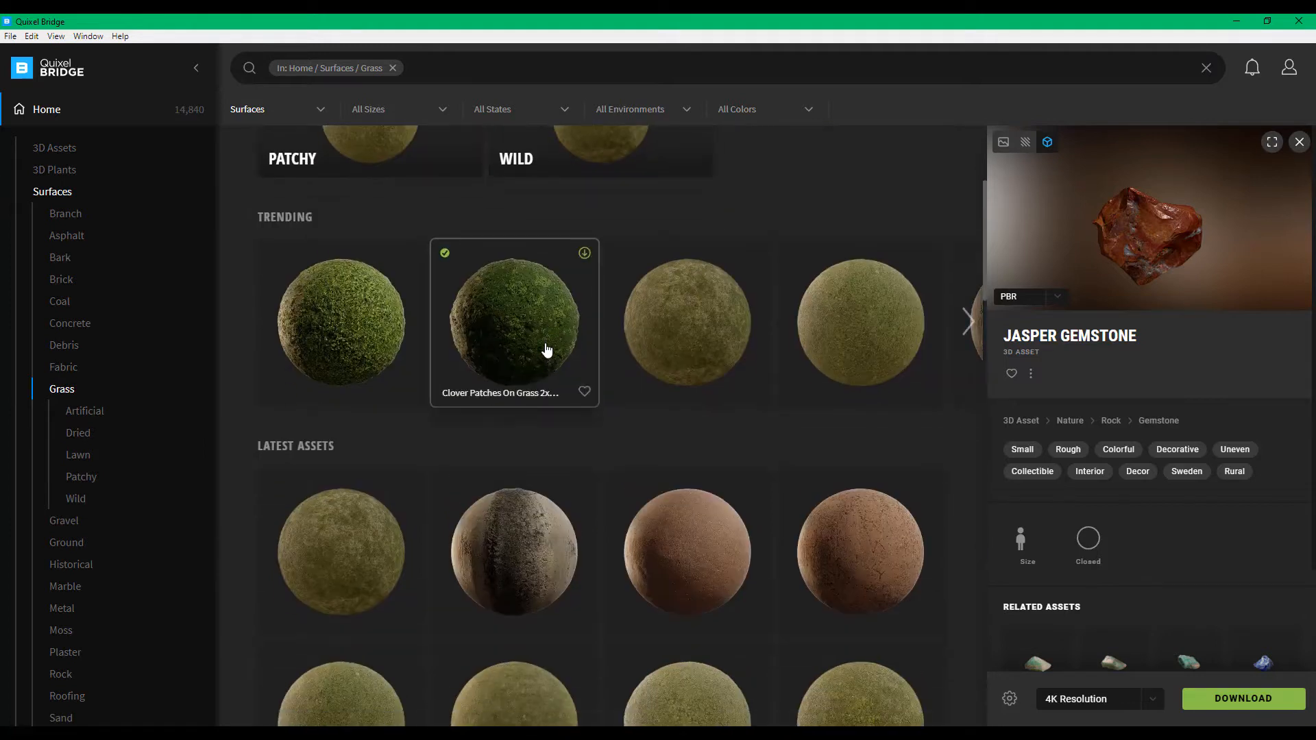
left_click(513, 323)
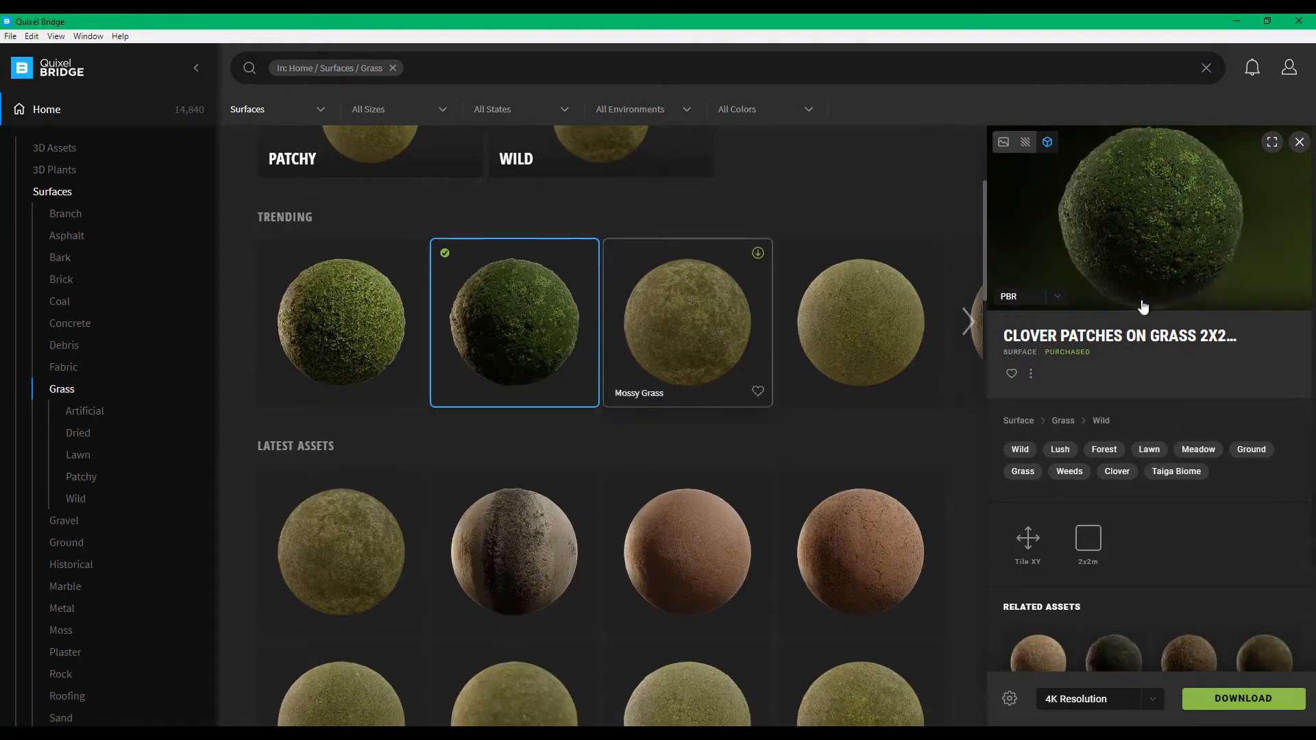
scroll("down", 3)
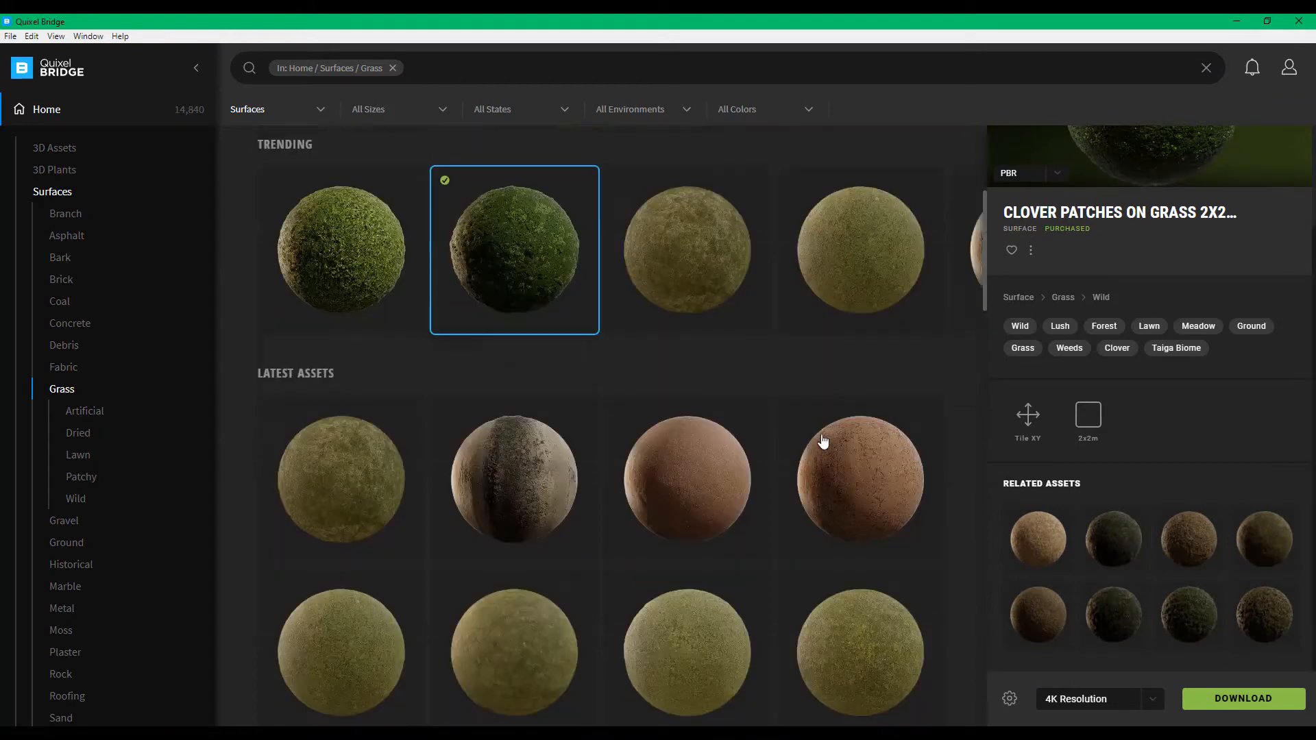
scroll("down", 3)
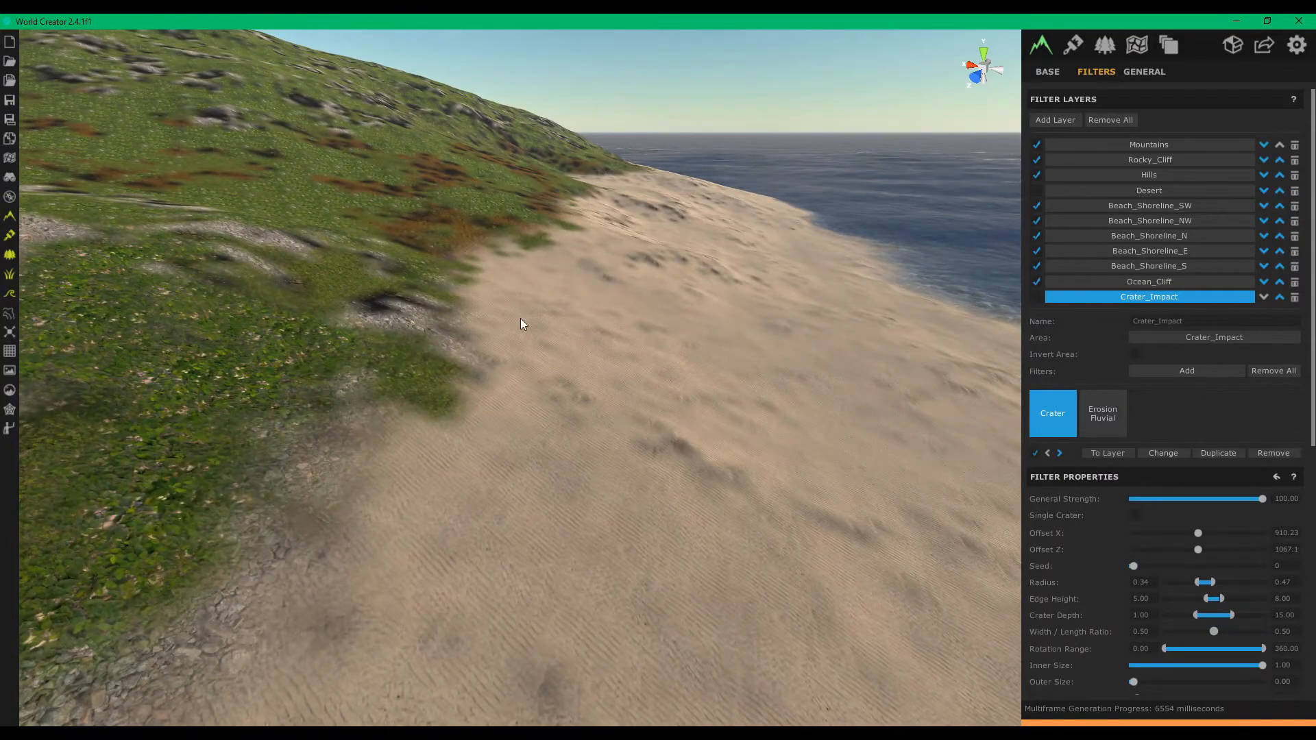
- Fly over the grassy slope and hills, then move in close to the stony patch
left_click_drag(520, 325, 470, 157)
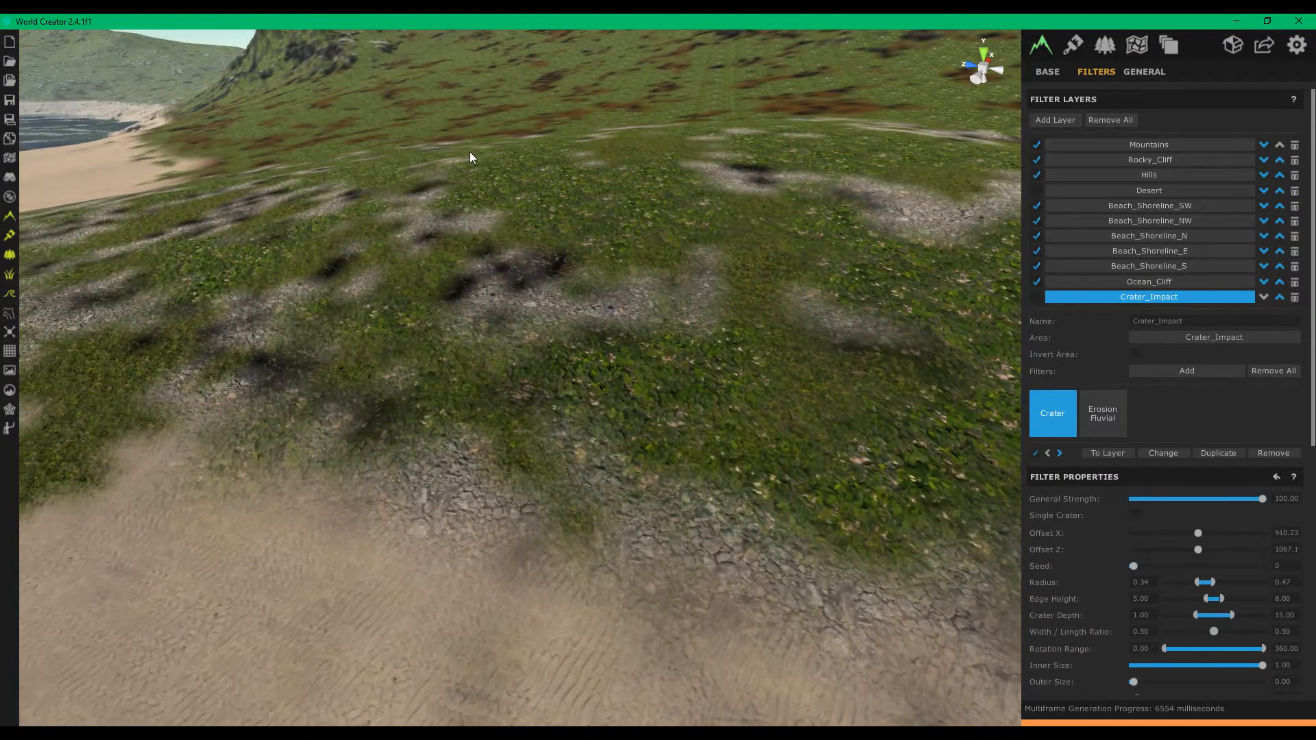
left_click_drag(470, 157, 451, 488)
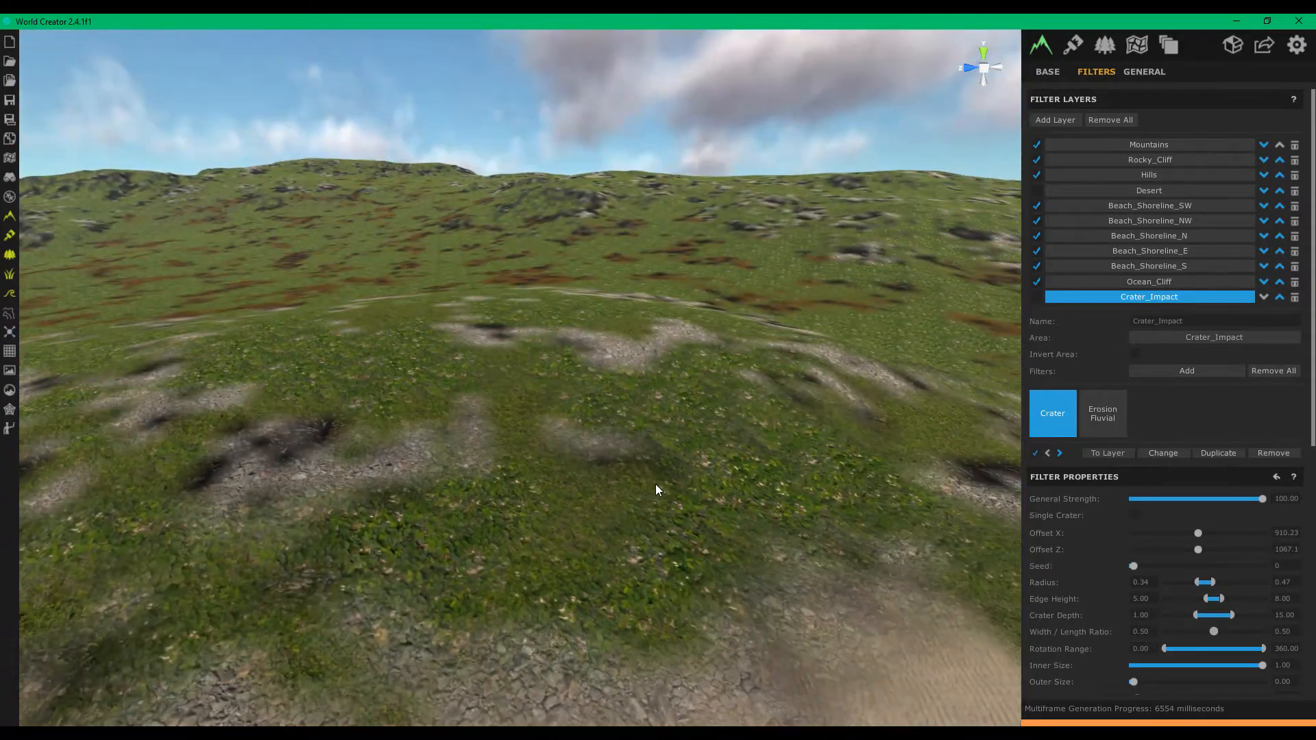
left_click_drag(657, 490, 584, 505)
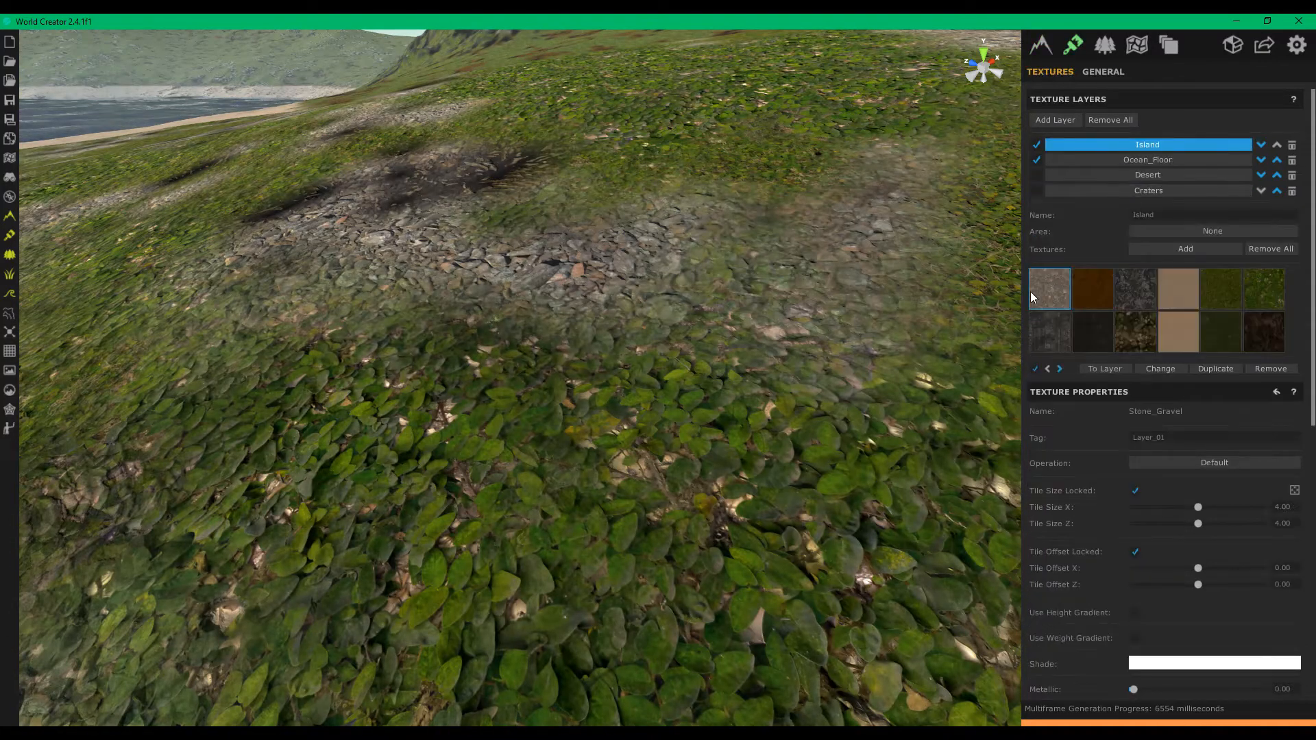
- Check the Stone_Gravel and Leaves texture settings, then fly over leafy slopes and sand
left_click(1220, 332)
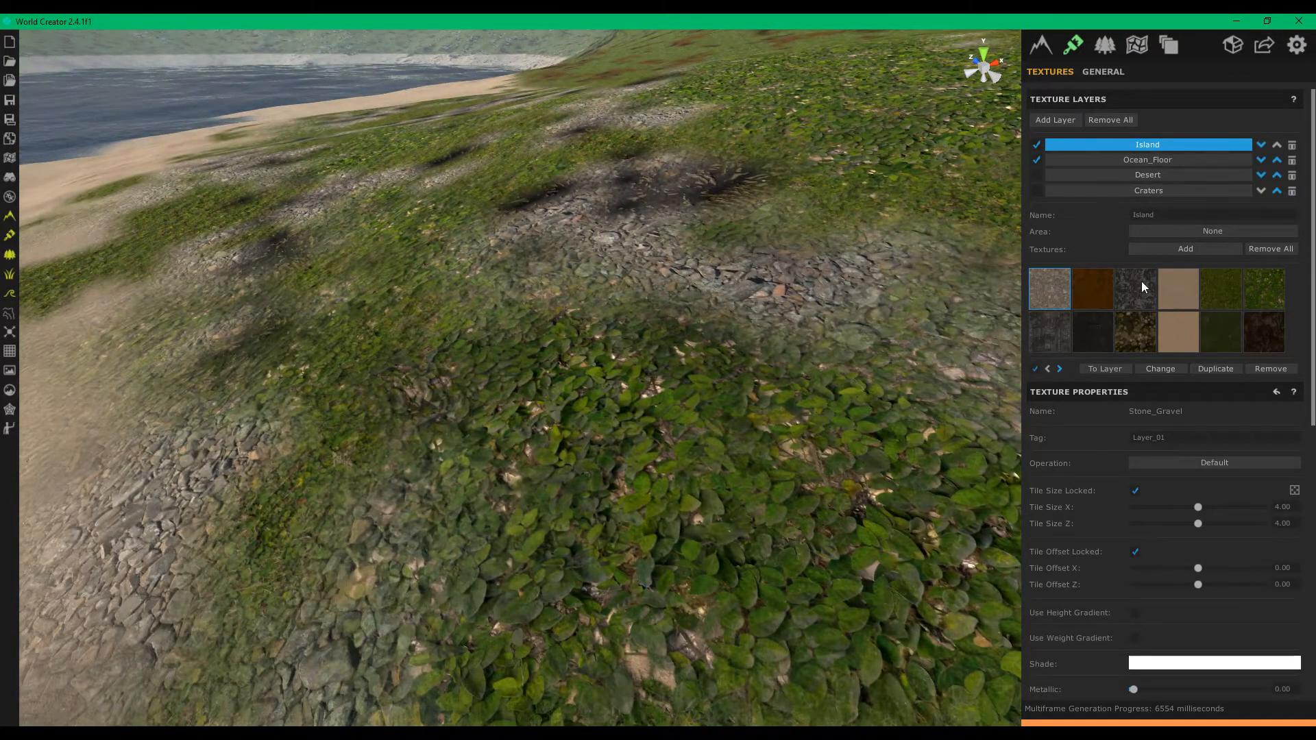
left_click(1091, 288)
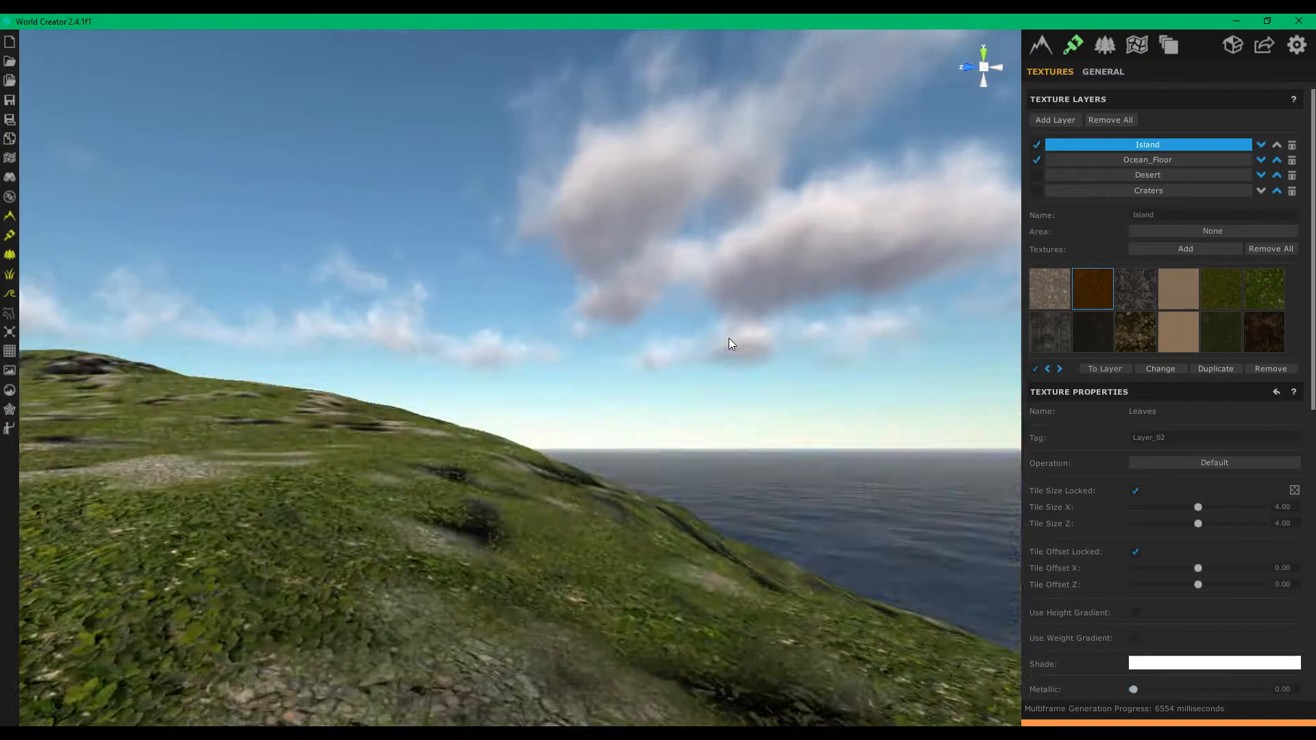
left_click_drag(729, 343, 524, 364)
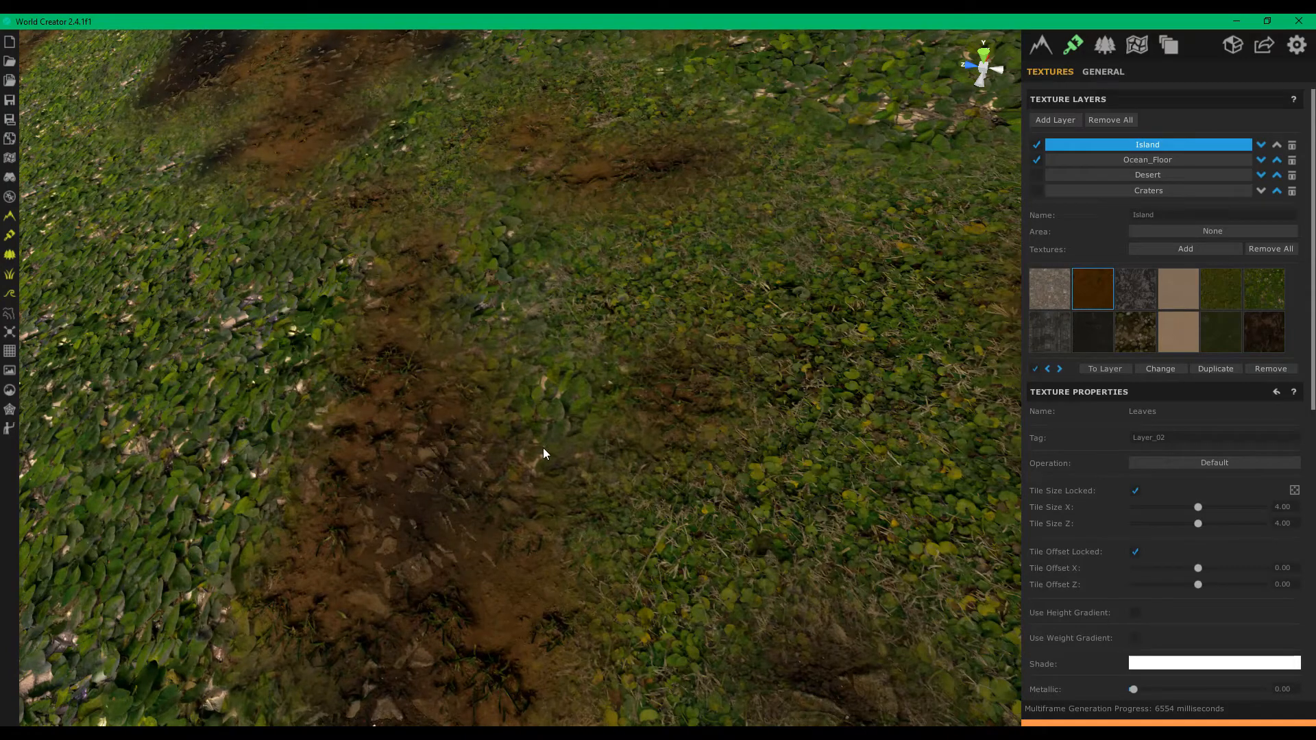
left_click_drag(542, 453, 434, 428)
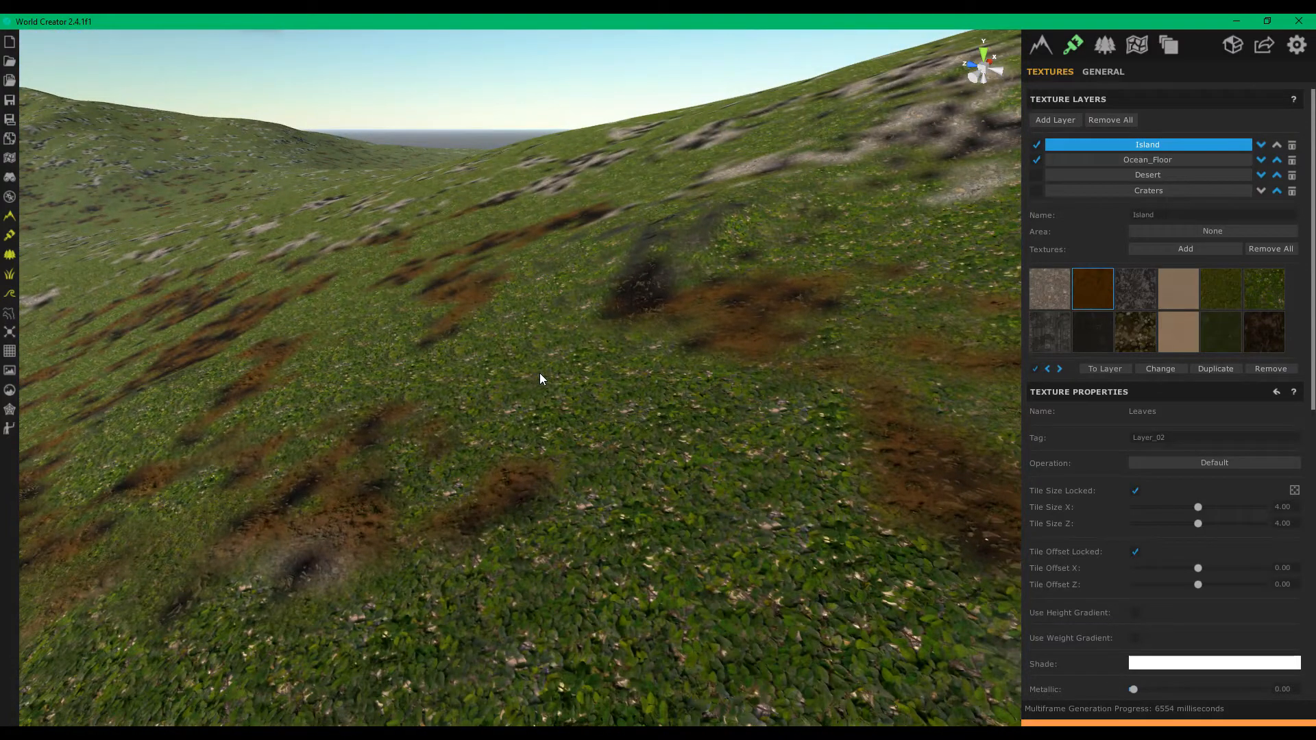
left_click_drag(539, 378, 594, 374)
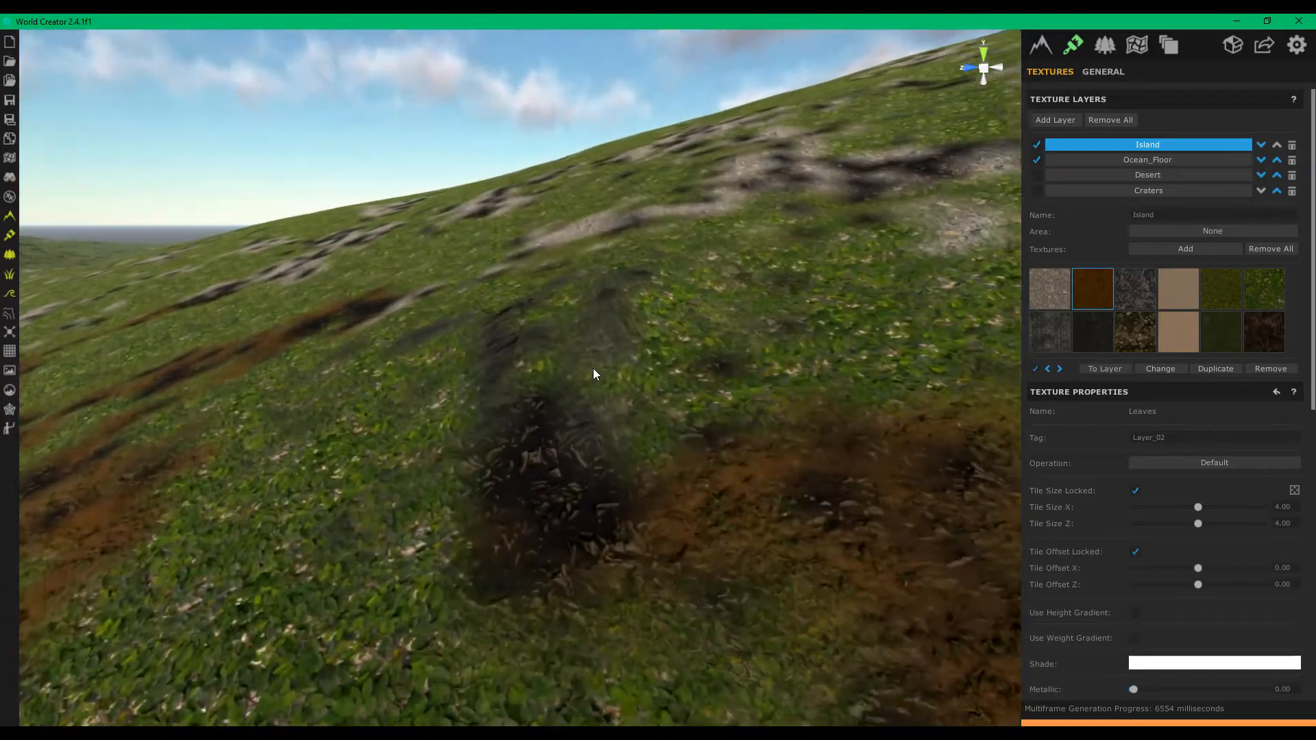
left_click_drag(594, 374, 697, 378)
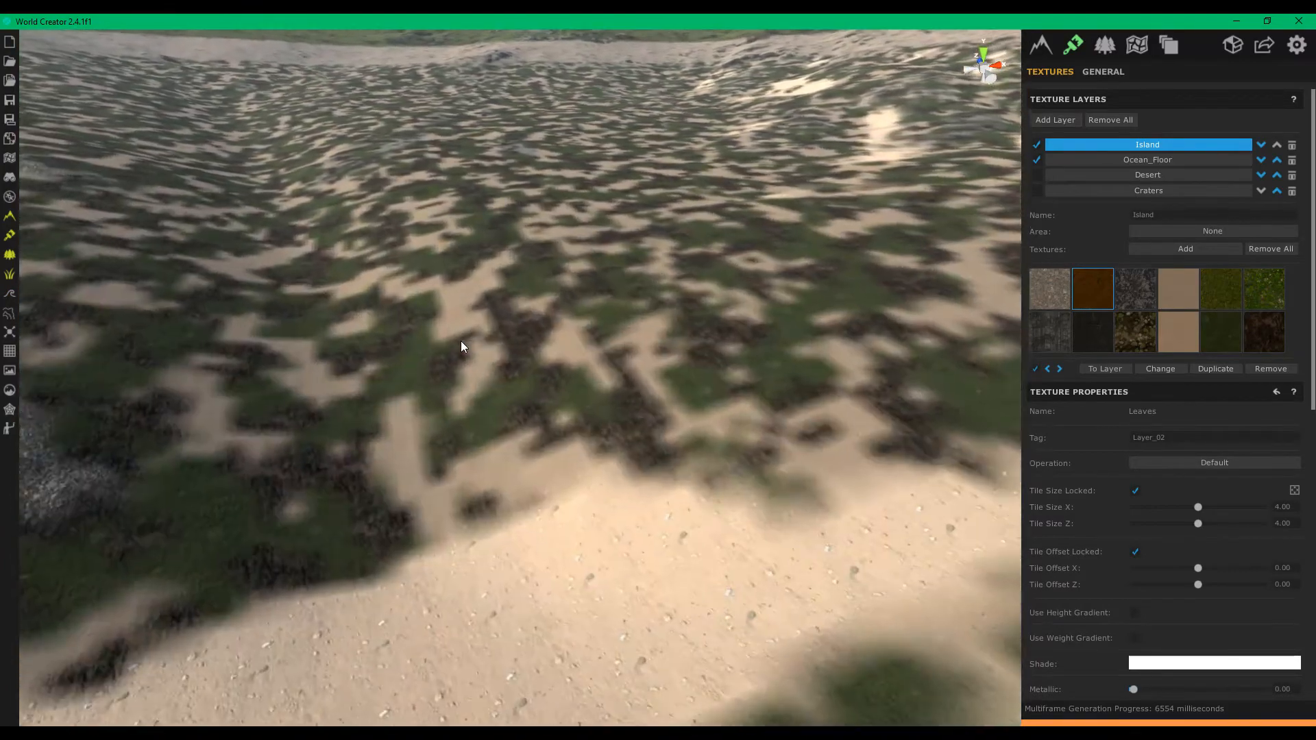
- Inspect Seaweed_020 and Seaweed_02, view Surface Export Settings, then return to the texture layers
left_click_drag(460, 346, 785, 362)
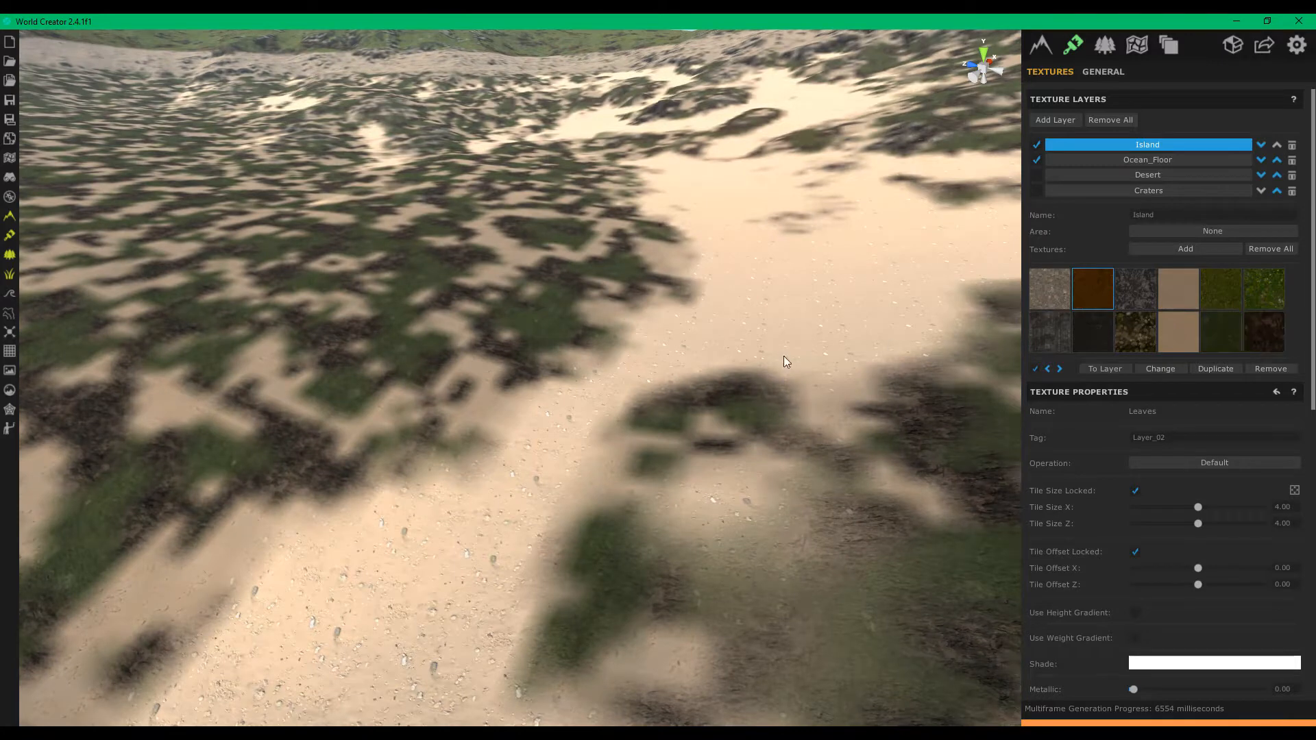
left_click(1263, 332)
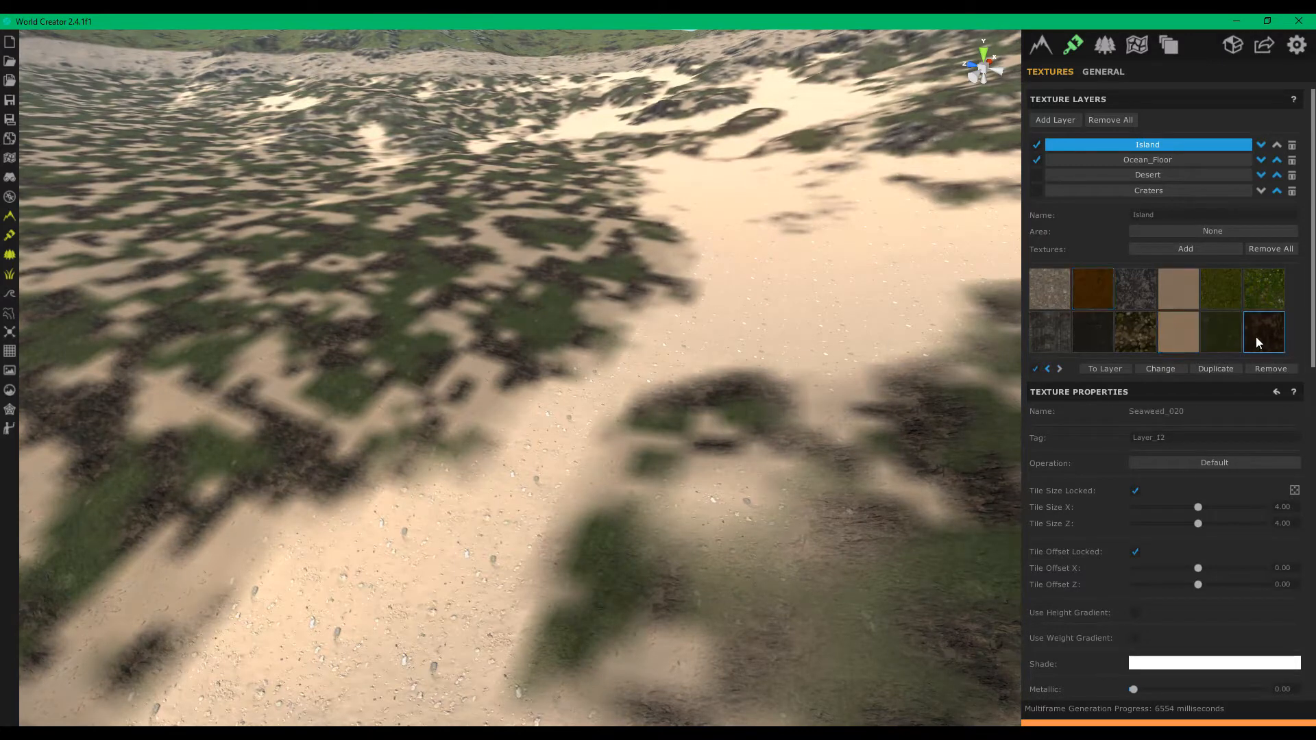
left_click(1221, 332)
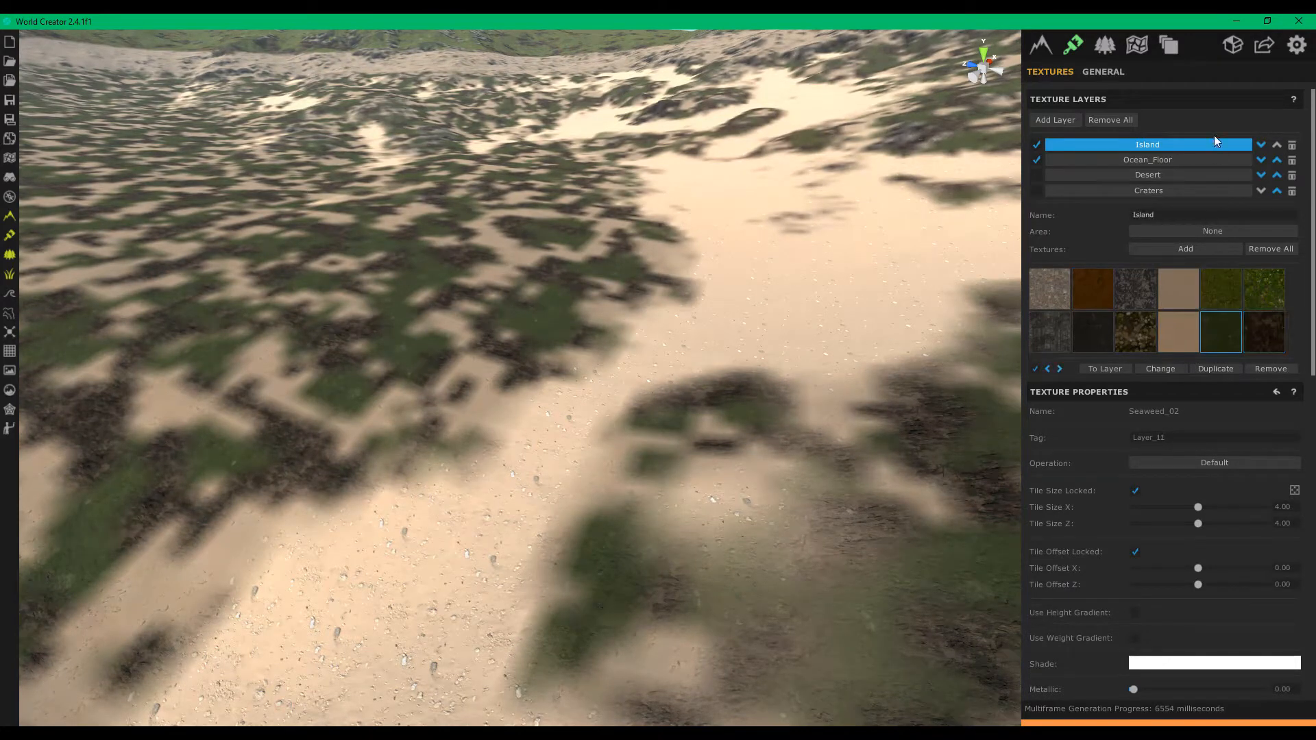
left_click(1263, 46)
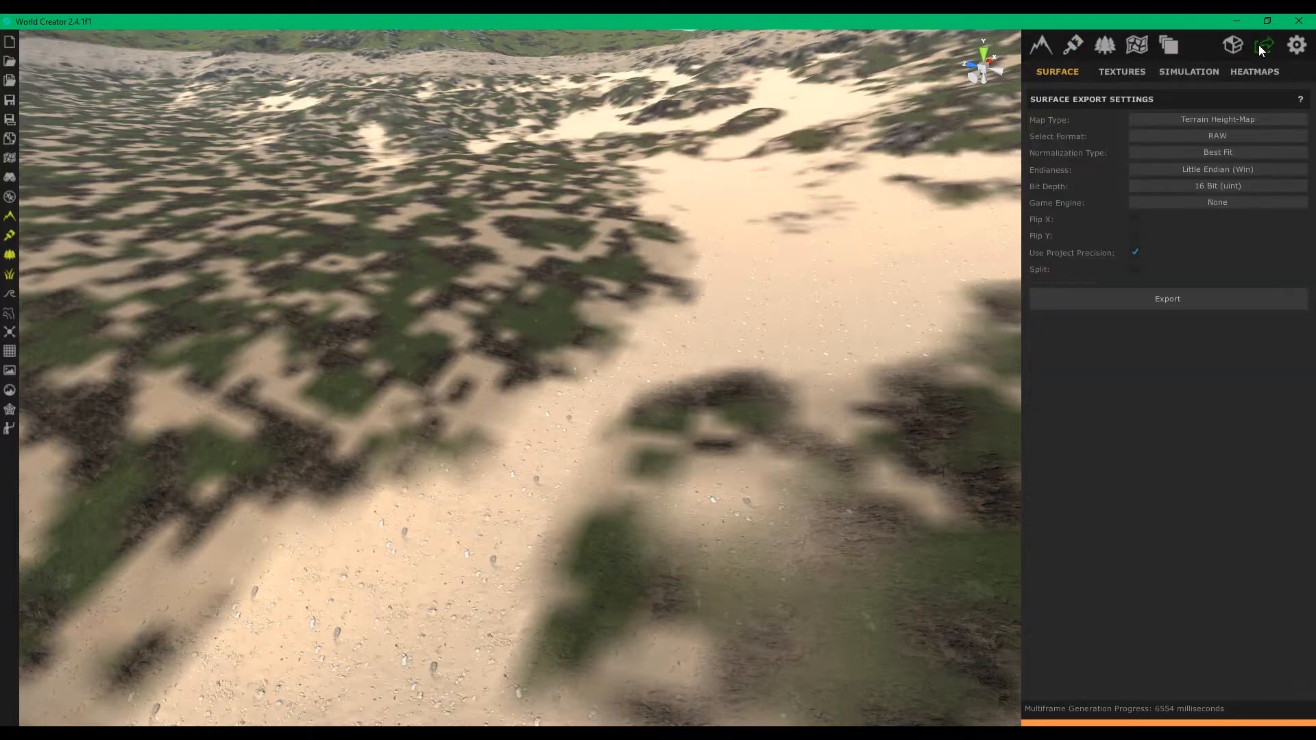
left_click(1121, 71)
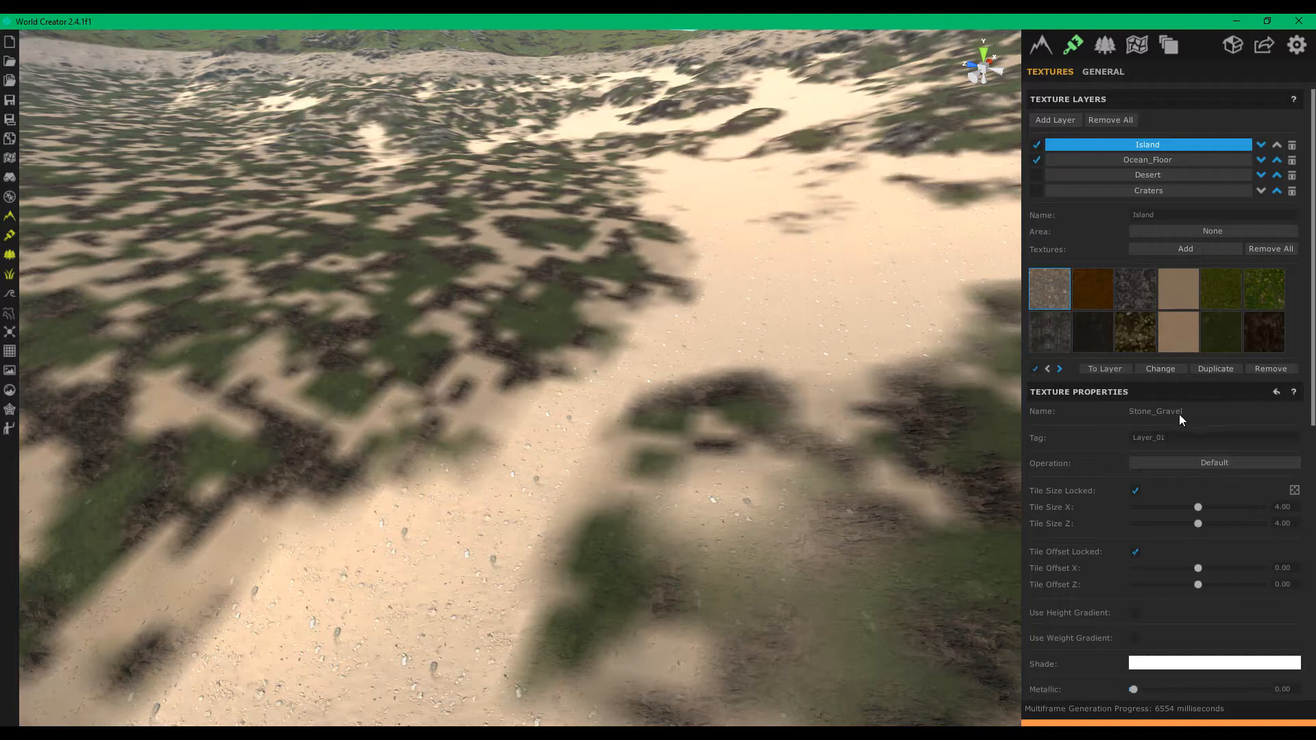
- Inspect the Leaves, Ground_Stone_03 and later Island textures, ending on Sand_Debria_Leaves
left_click(1093, 289)
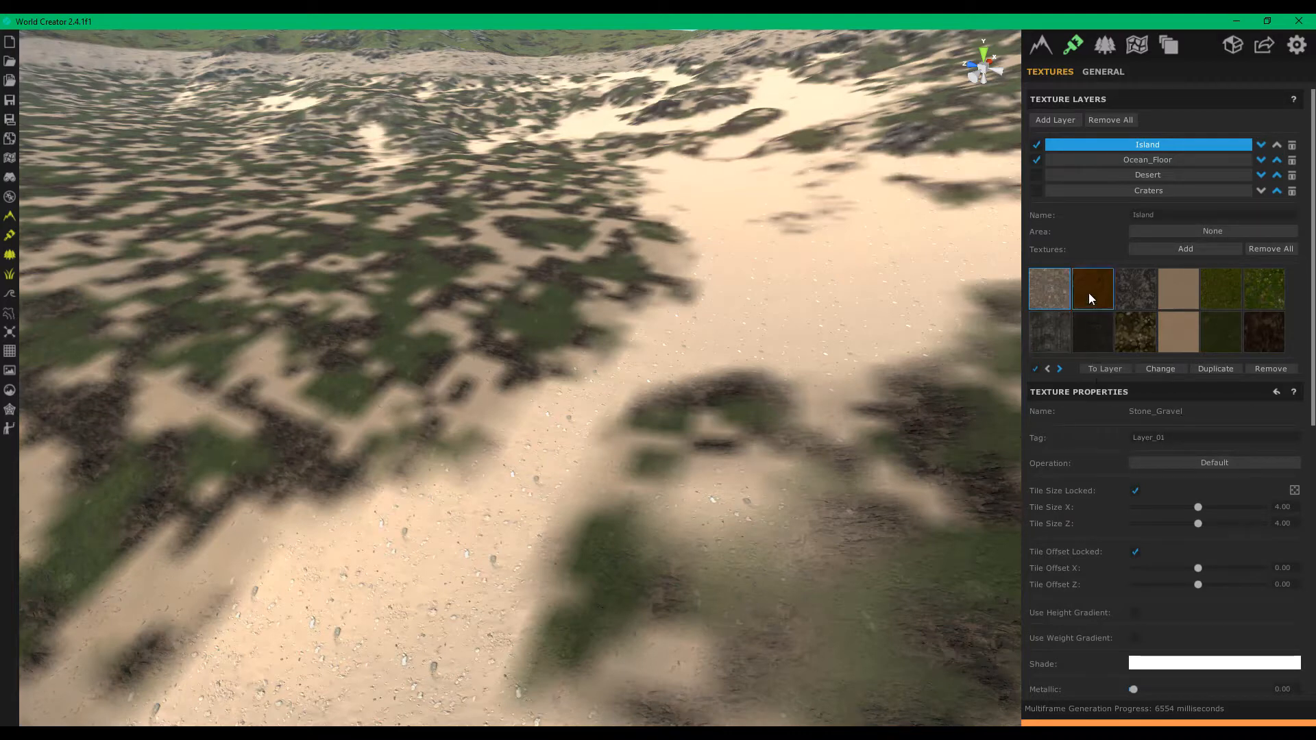
left_click(1092, 287)
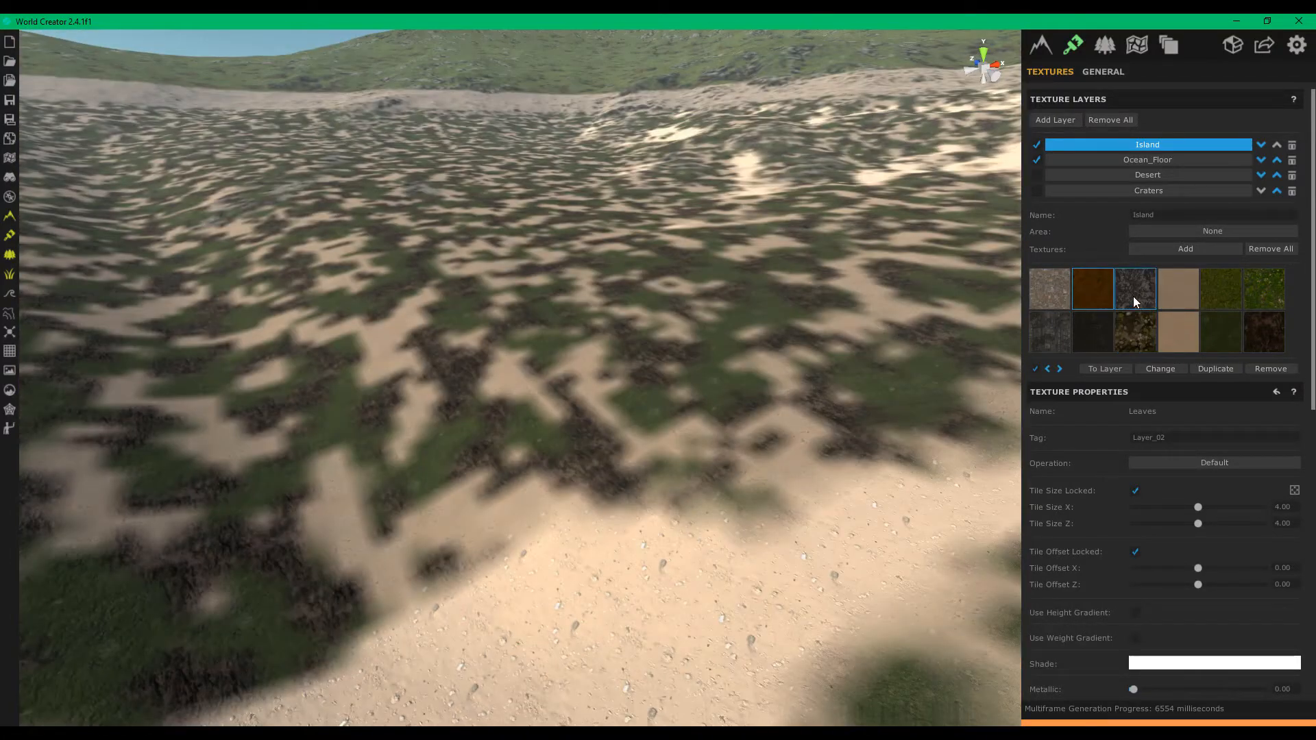
left_click(1135, 289)
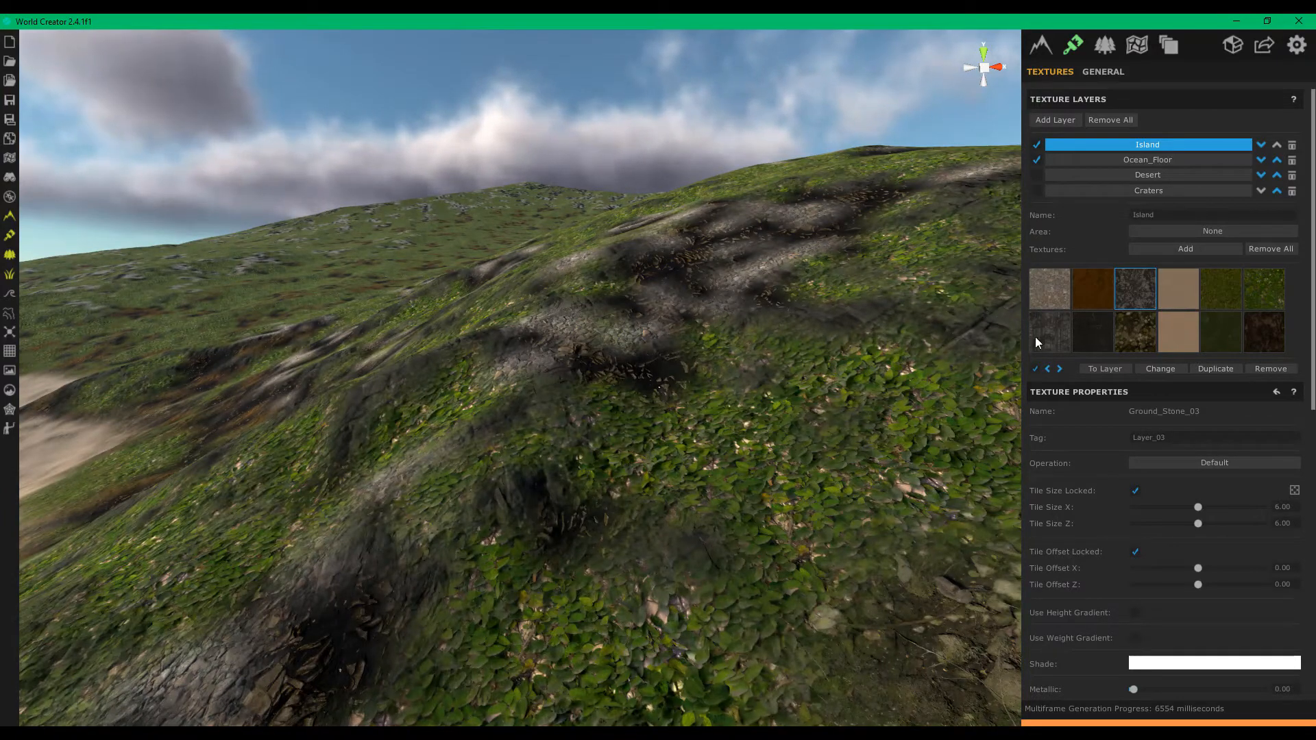
left_click(1178, 288)
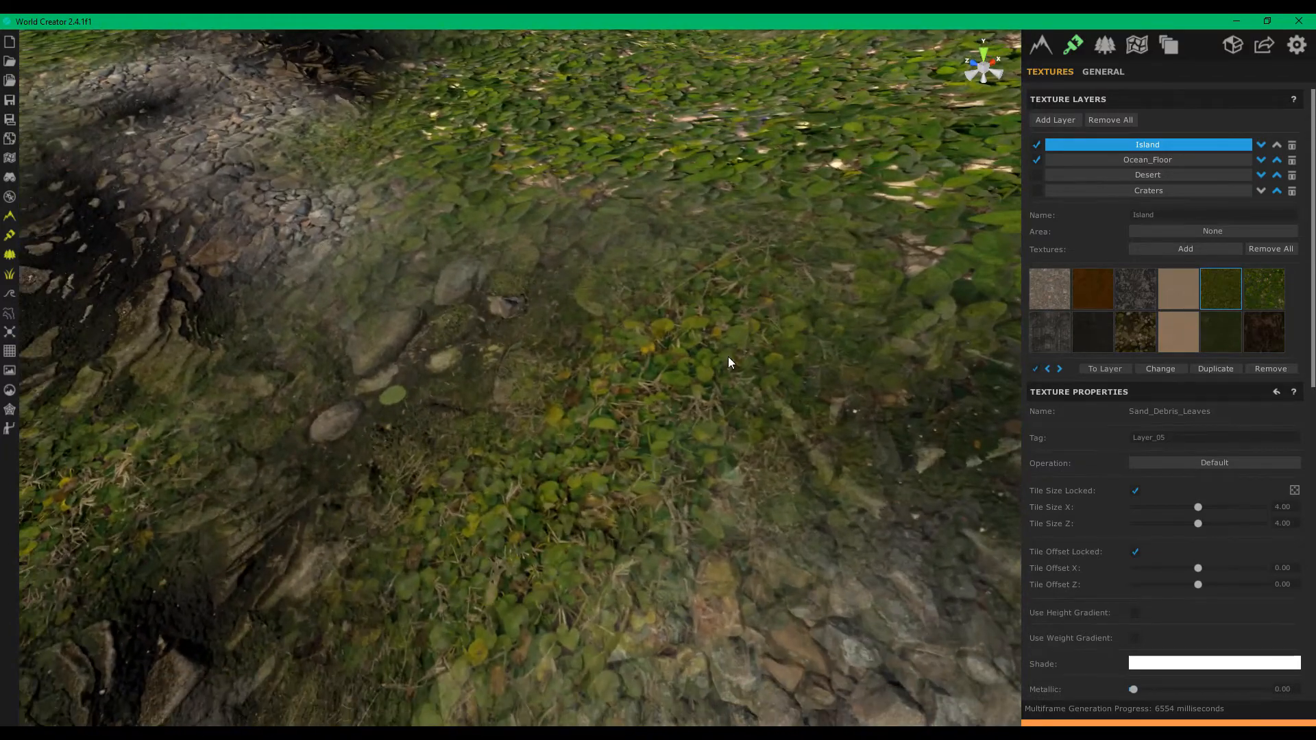
mouse_move(1068, 307)
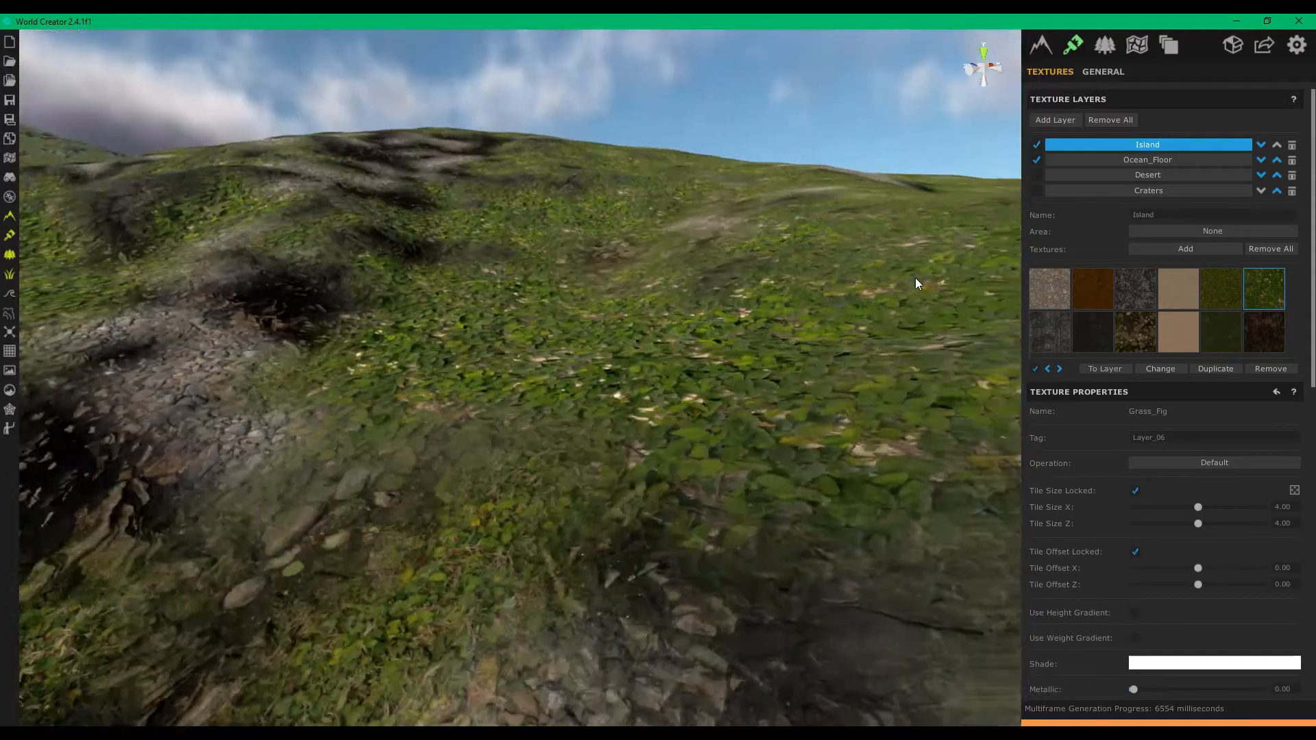
- View Grass_Fig and the Rock_Cliff_03 coverage heatmap up close, then select Rock_Cliff_01
left_click_drag(915, 283, 564, 538)
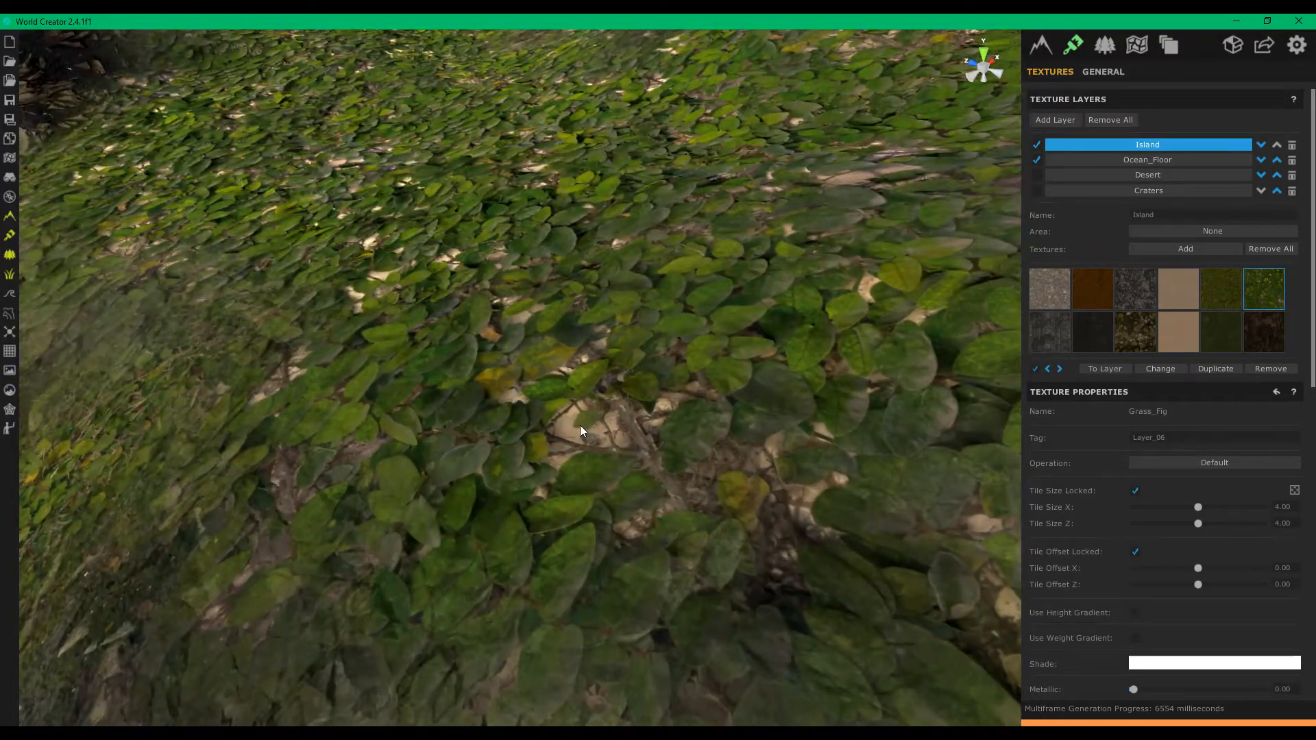
left_click(1048, 333)
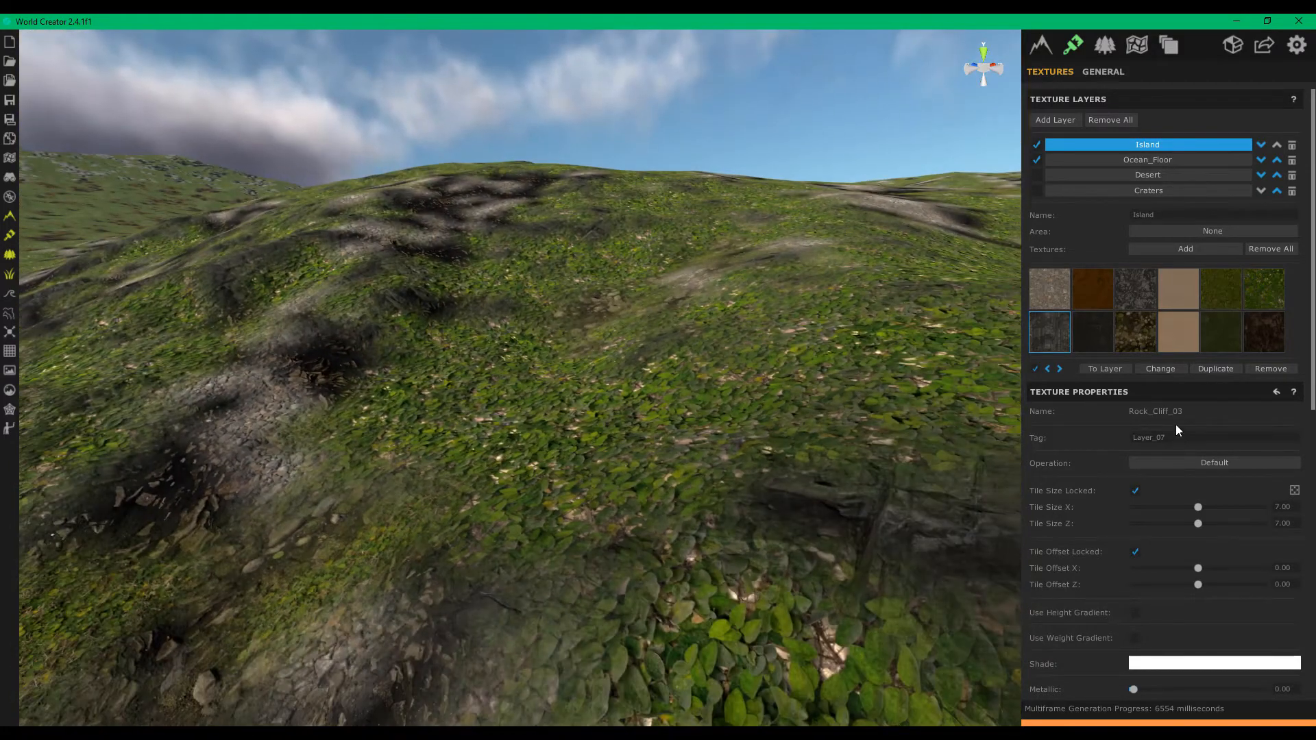
left_click(1092, 333)
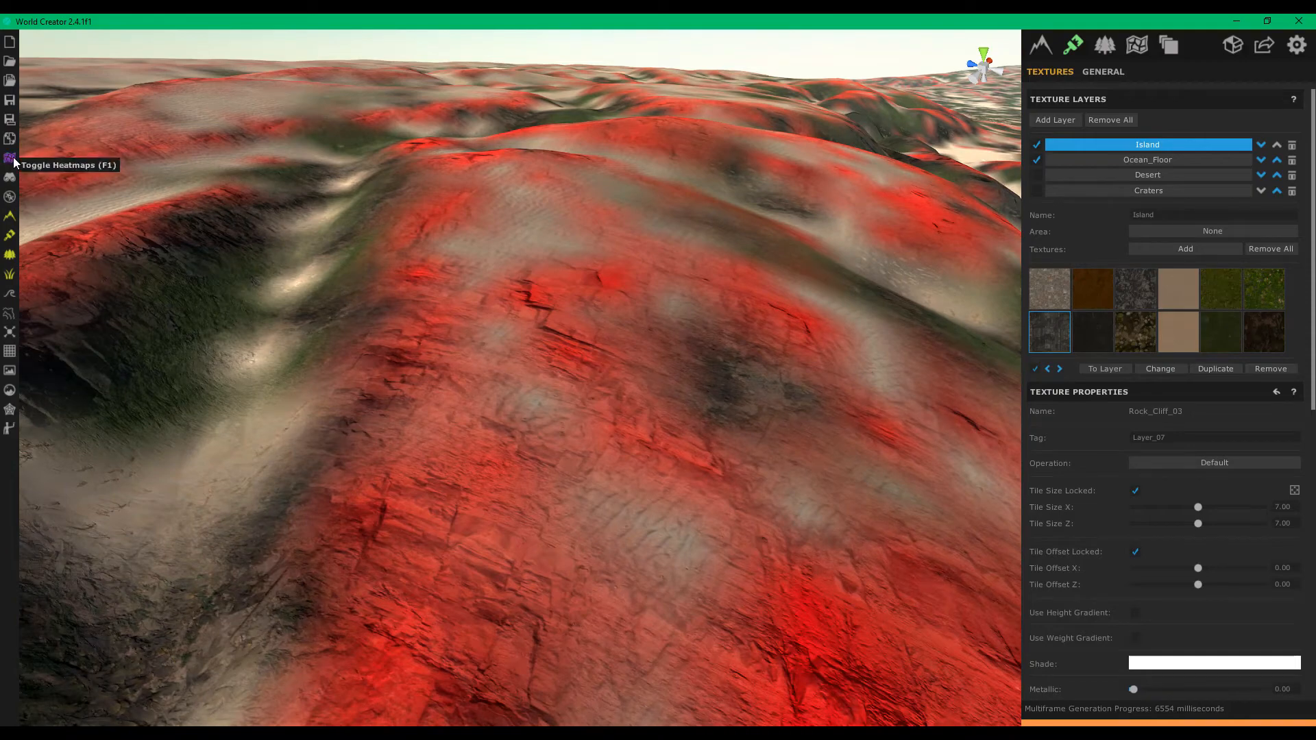
left_click(10, 159)
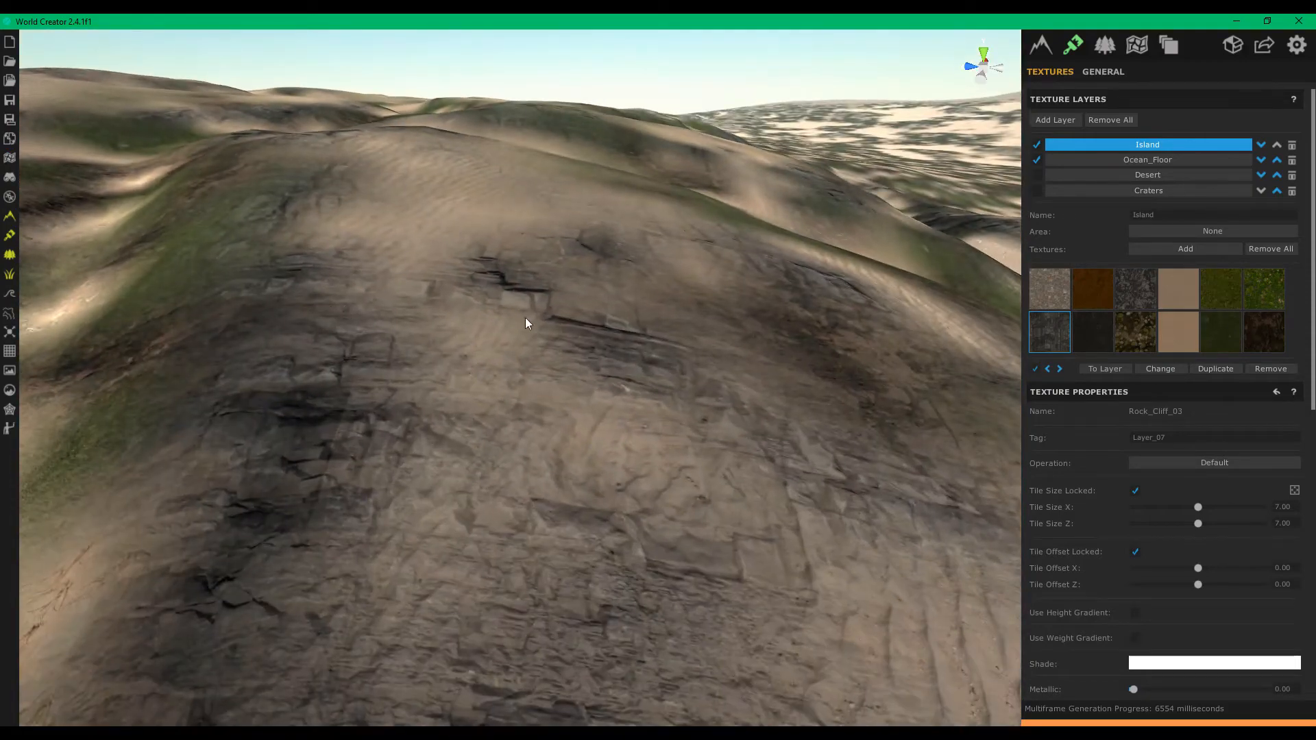
left_click(1092, 331)
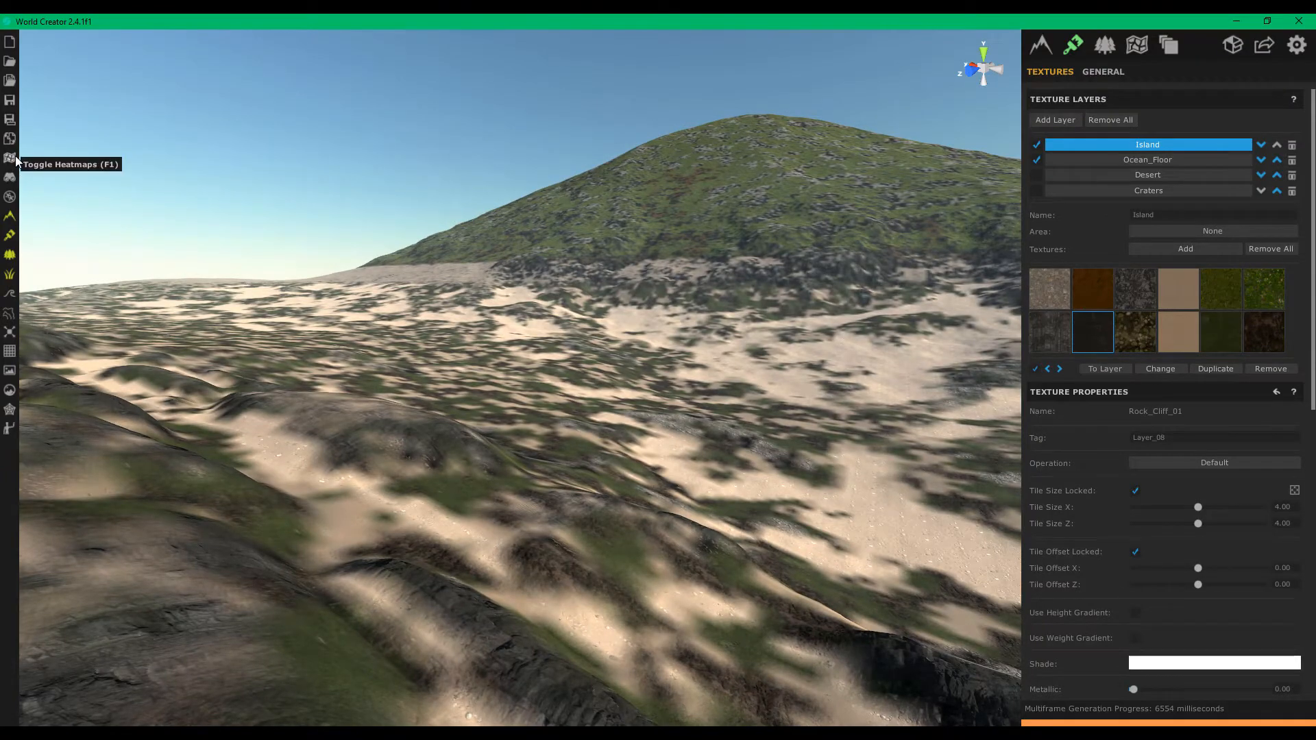
- Toggle the coverage heatmap and select the Island layer's Moss_Rock_02 texture
left_click(10, 159)
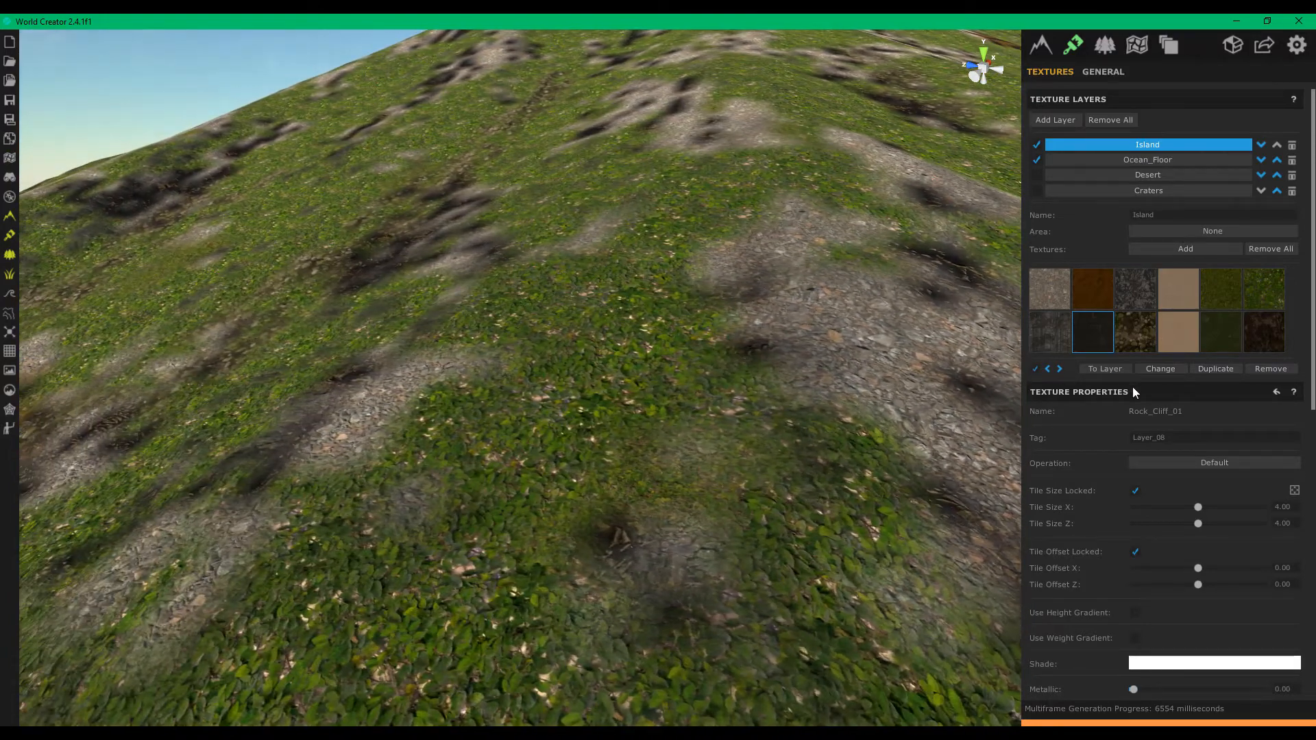
left_click(1135, 332)
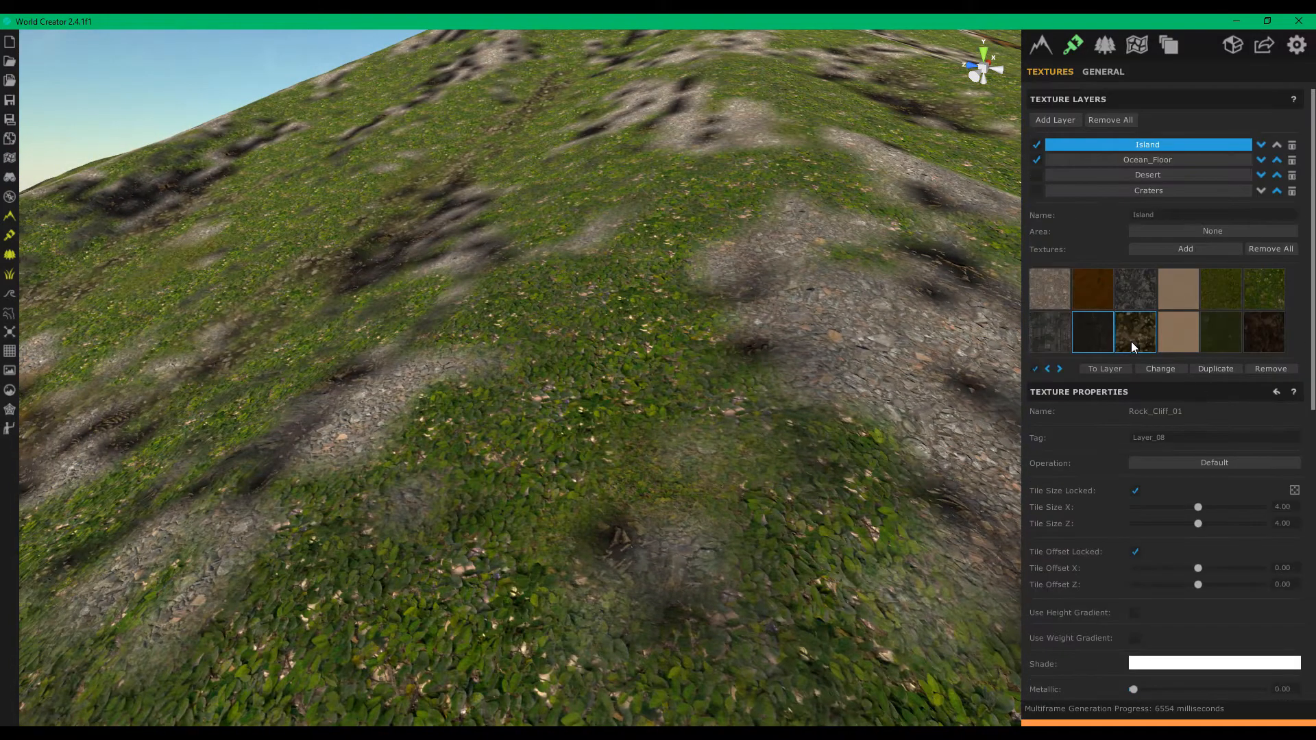
left_click(1135, 333)
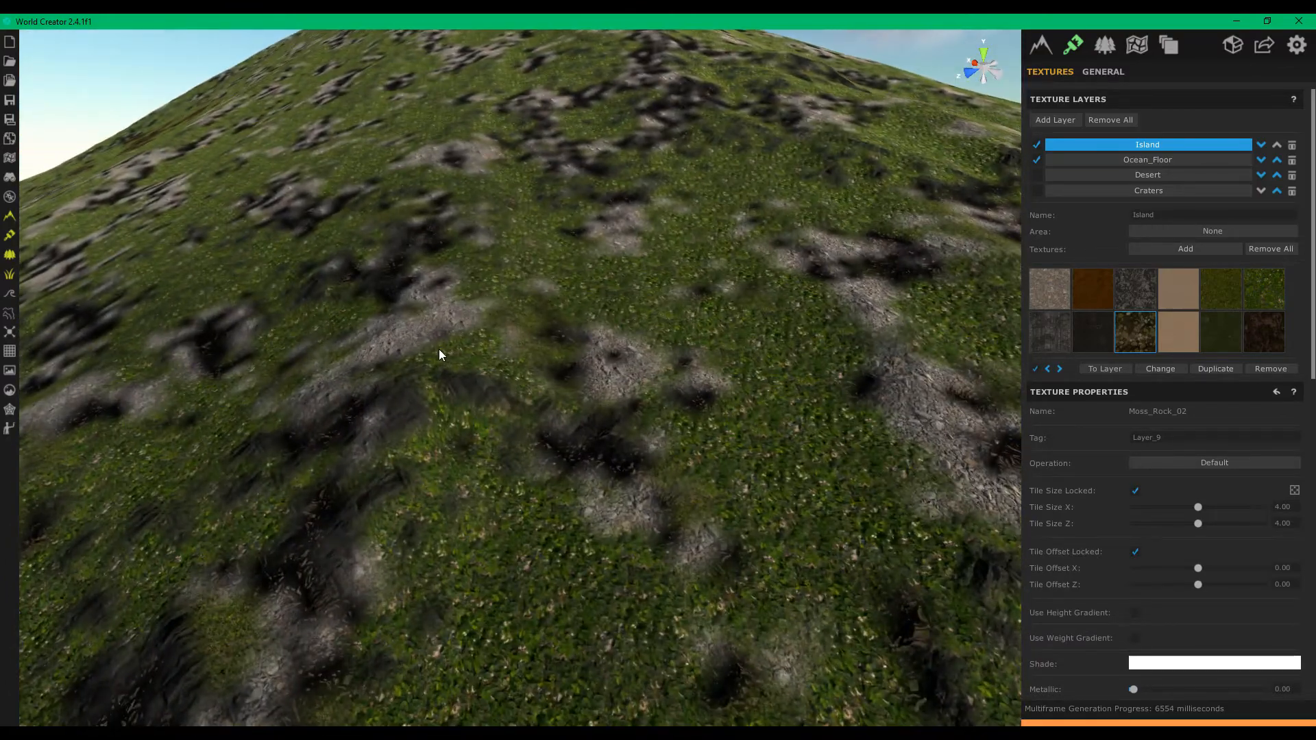
left_click(1178, 333)
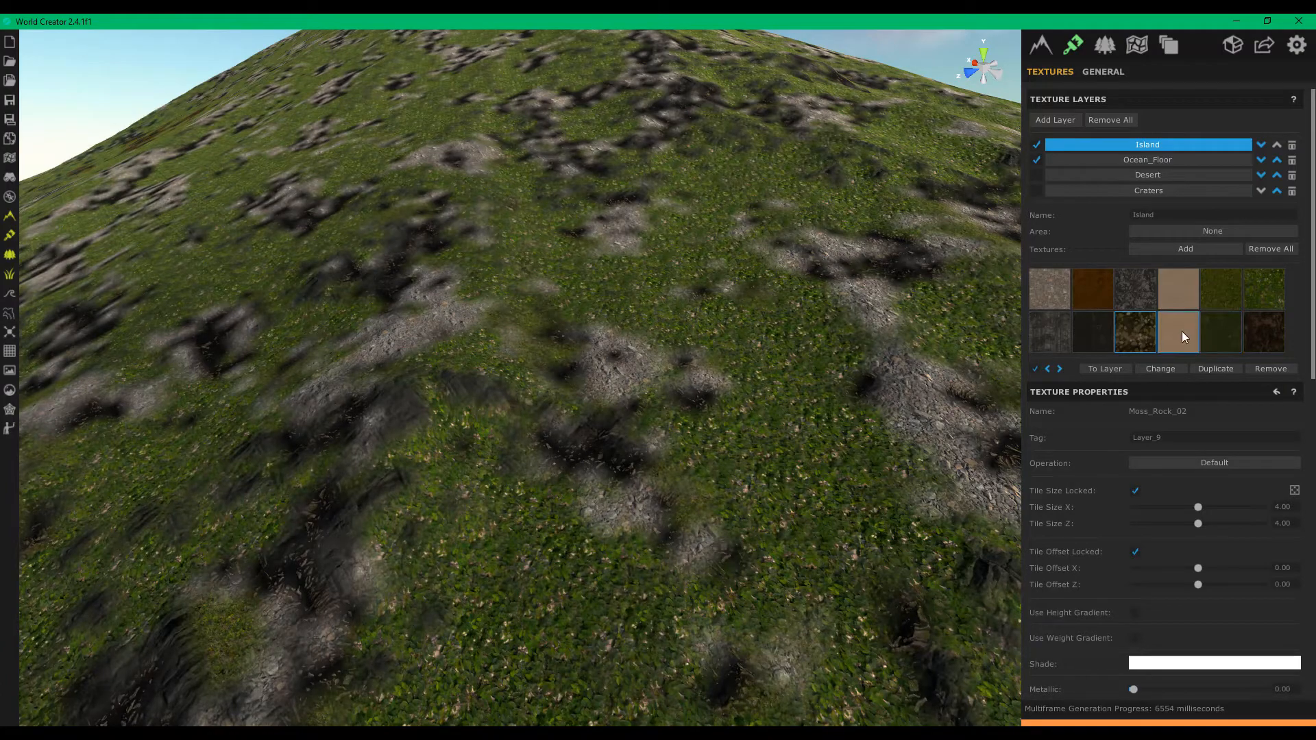
- Check Sand_Debris_Seaweed, Seaweed_020 and the last Island texture over close-up sand, then open Ocean_Floor
left_click(1177, 333)
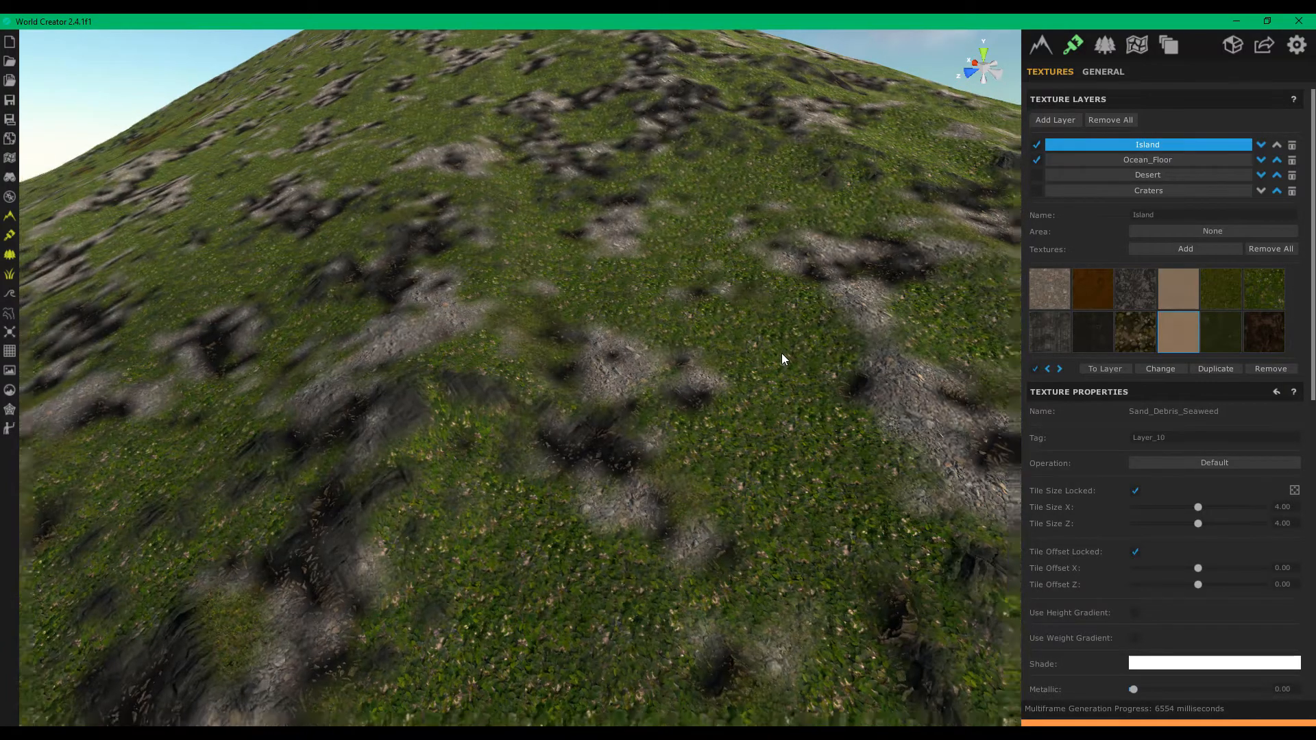
left_click_drag(781, 360, 483, 359)
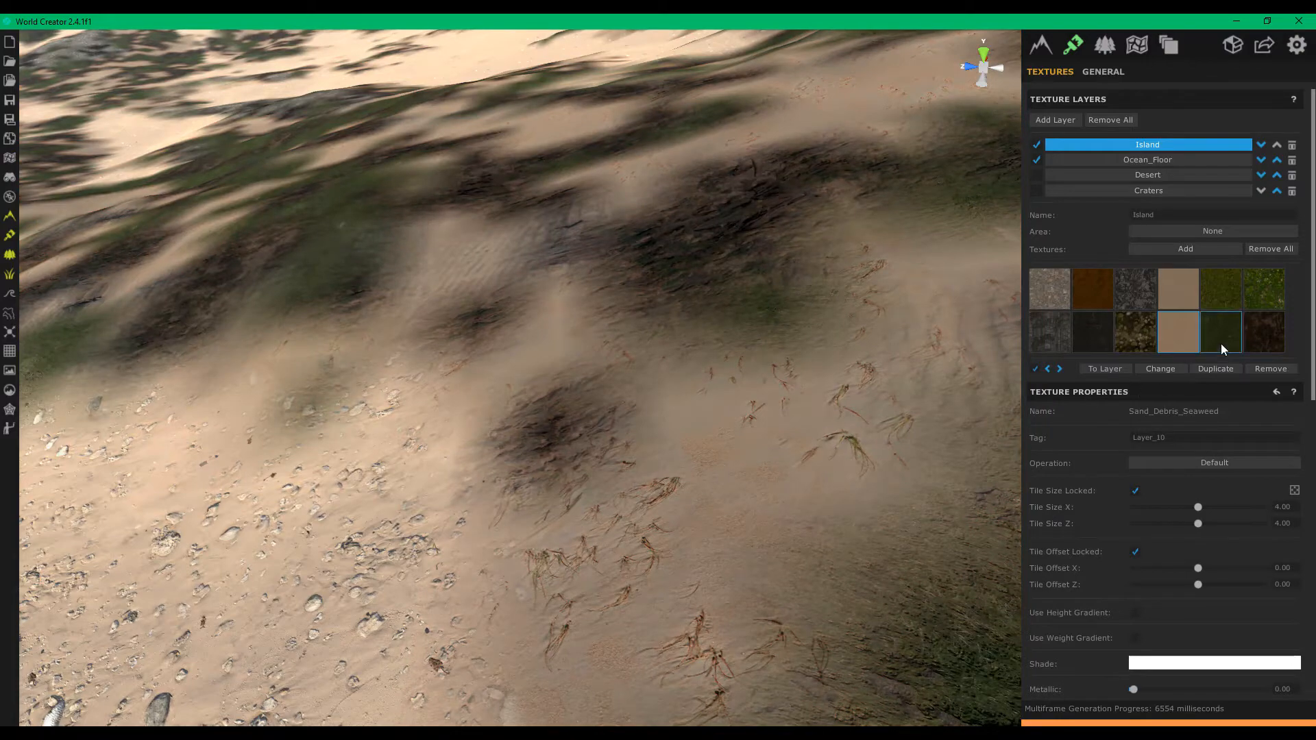
left_click(1220, 333)
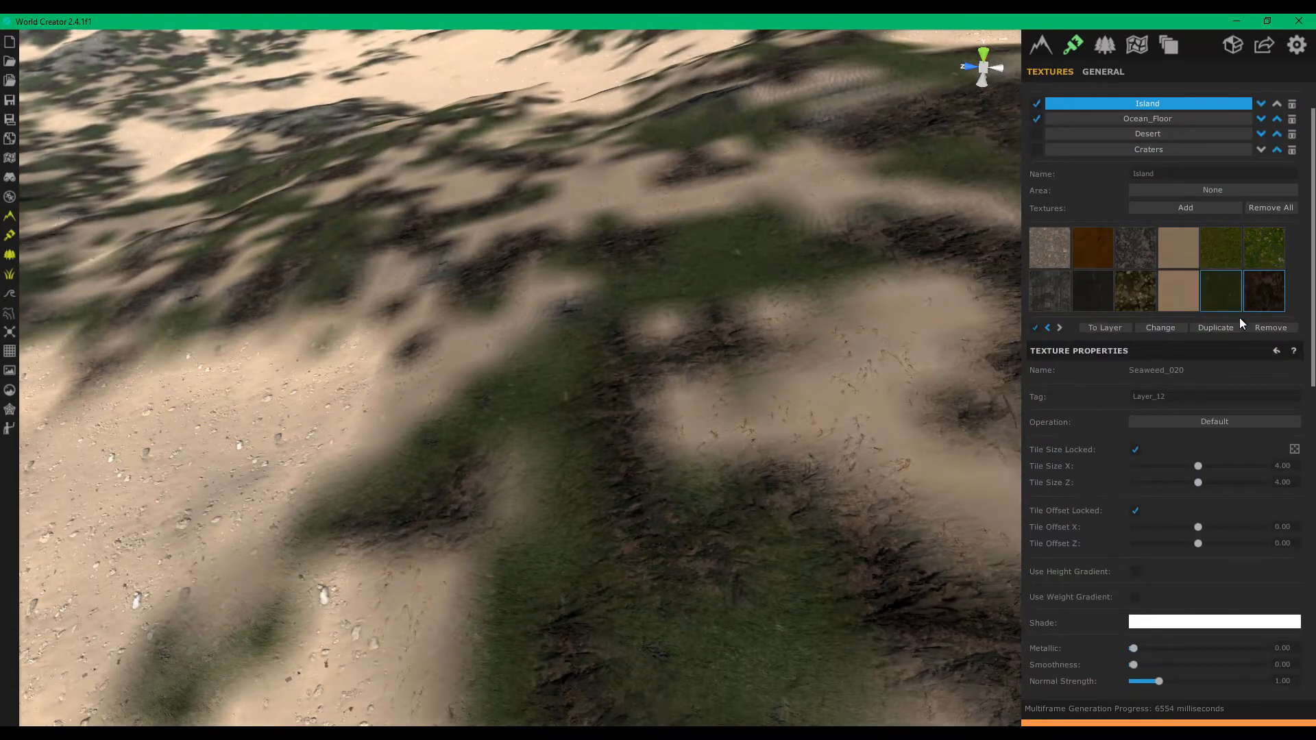
left_click(1263, 291)
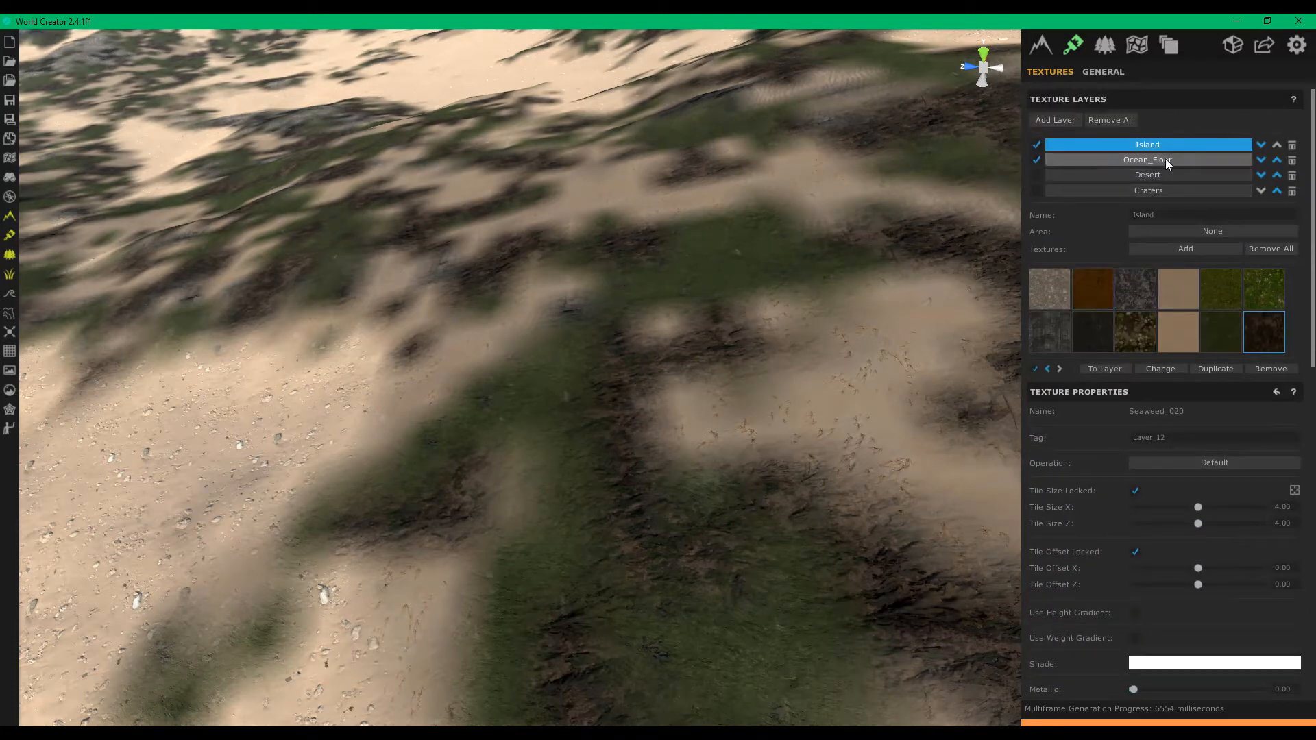
left_click(1146, 159)
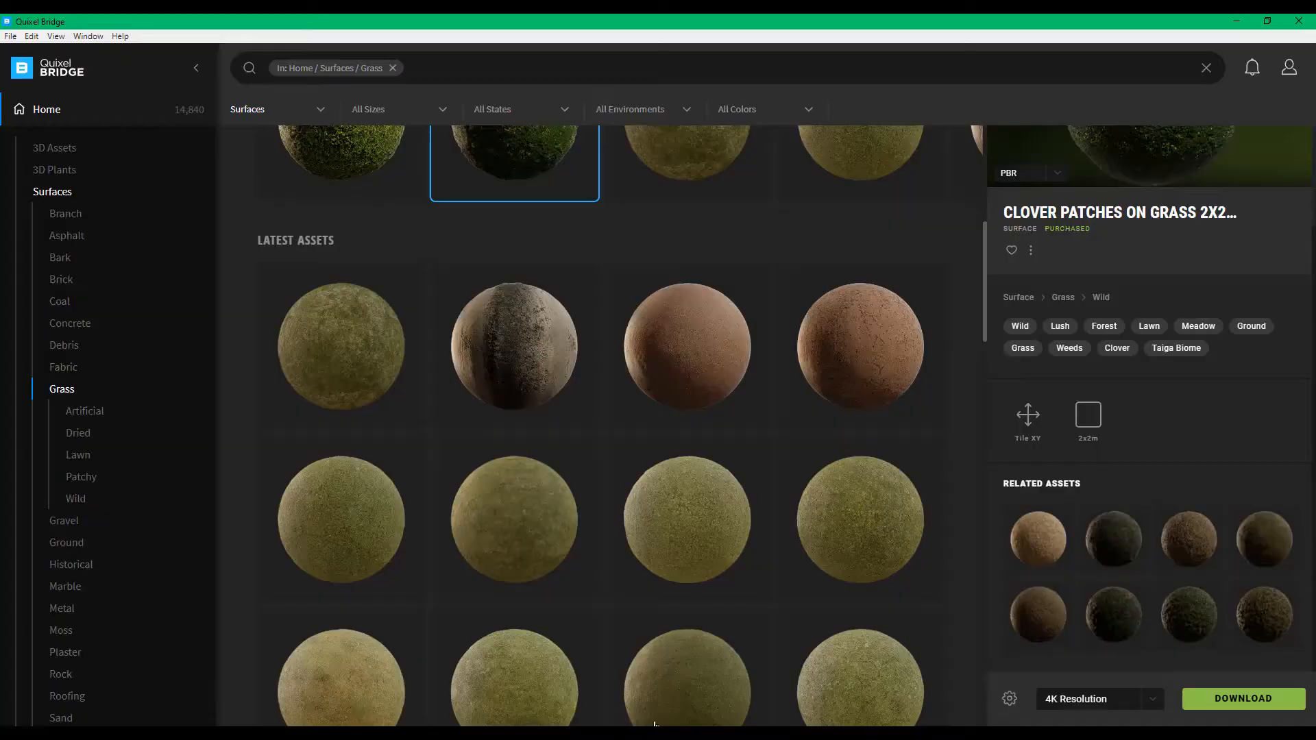
mouse_move(862, 405)
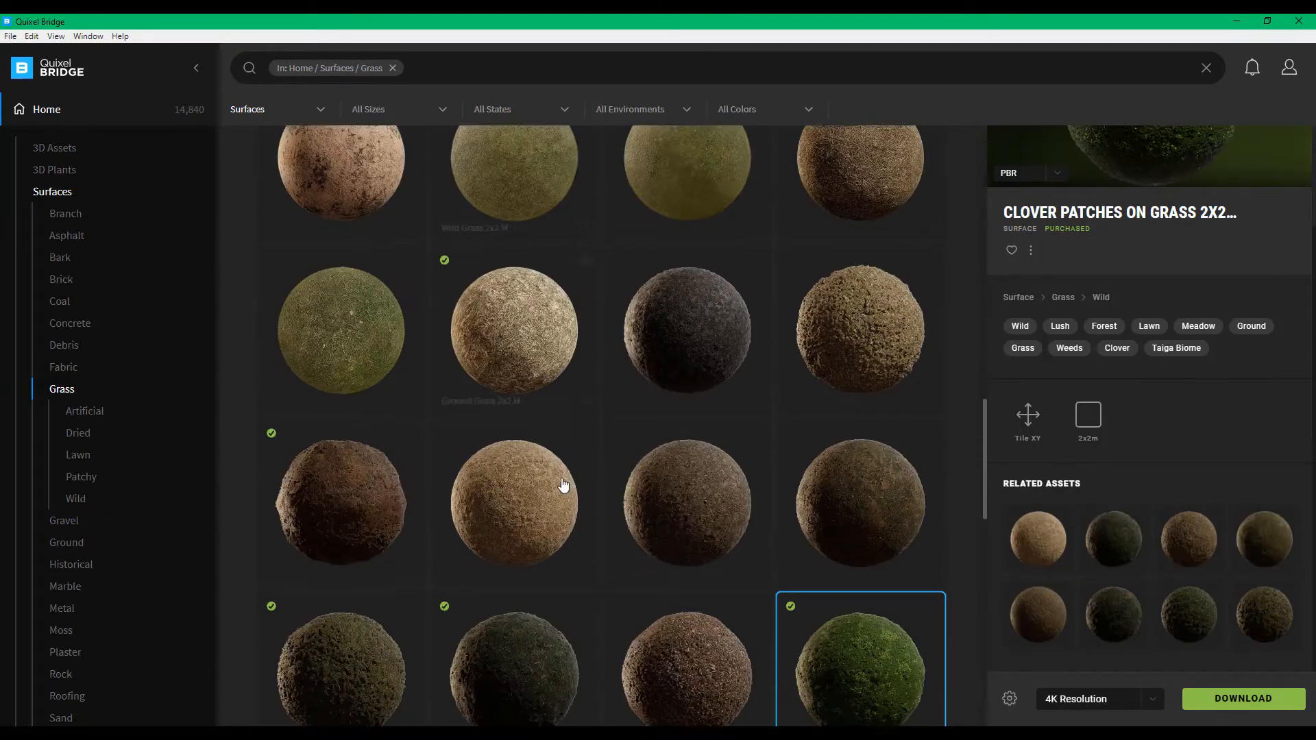
- Scroll the Quixel Bridge Grass surfaces grid with the clover patches asset selected
scroll("down", 3)
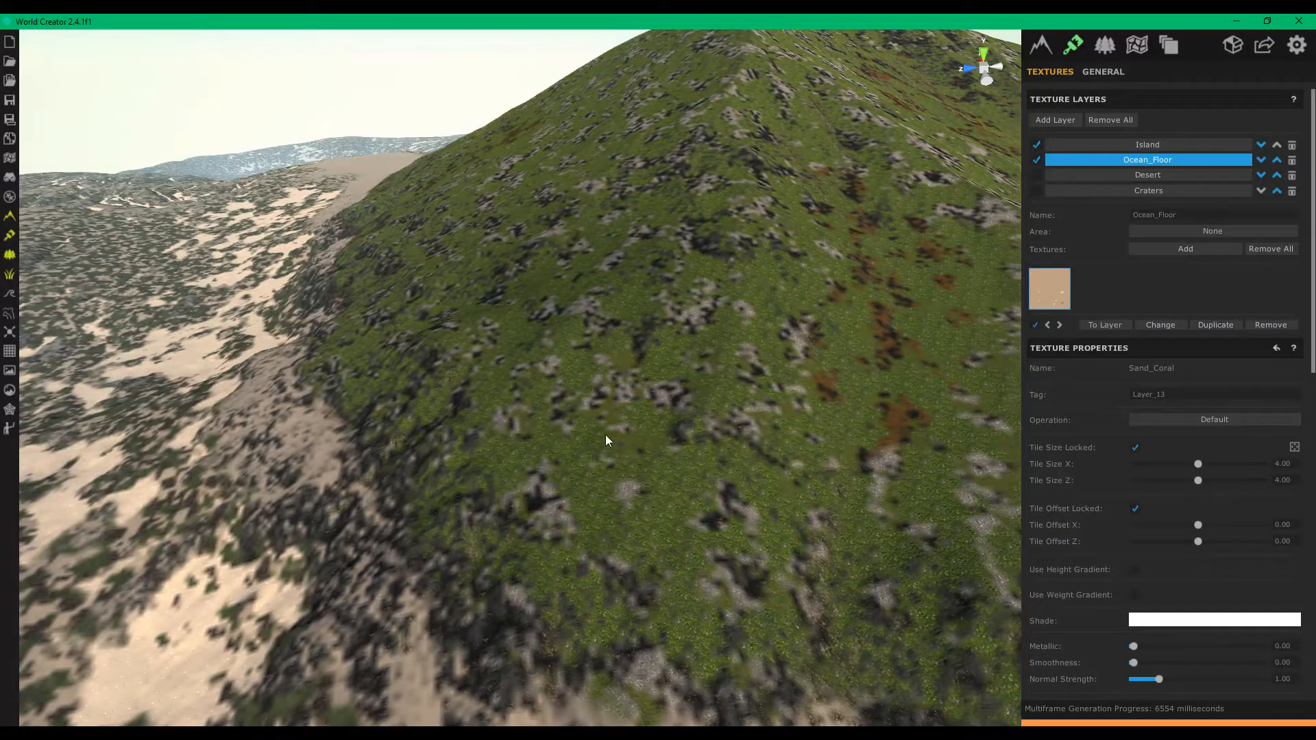
mouse_move(457, 428)
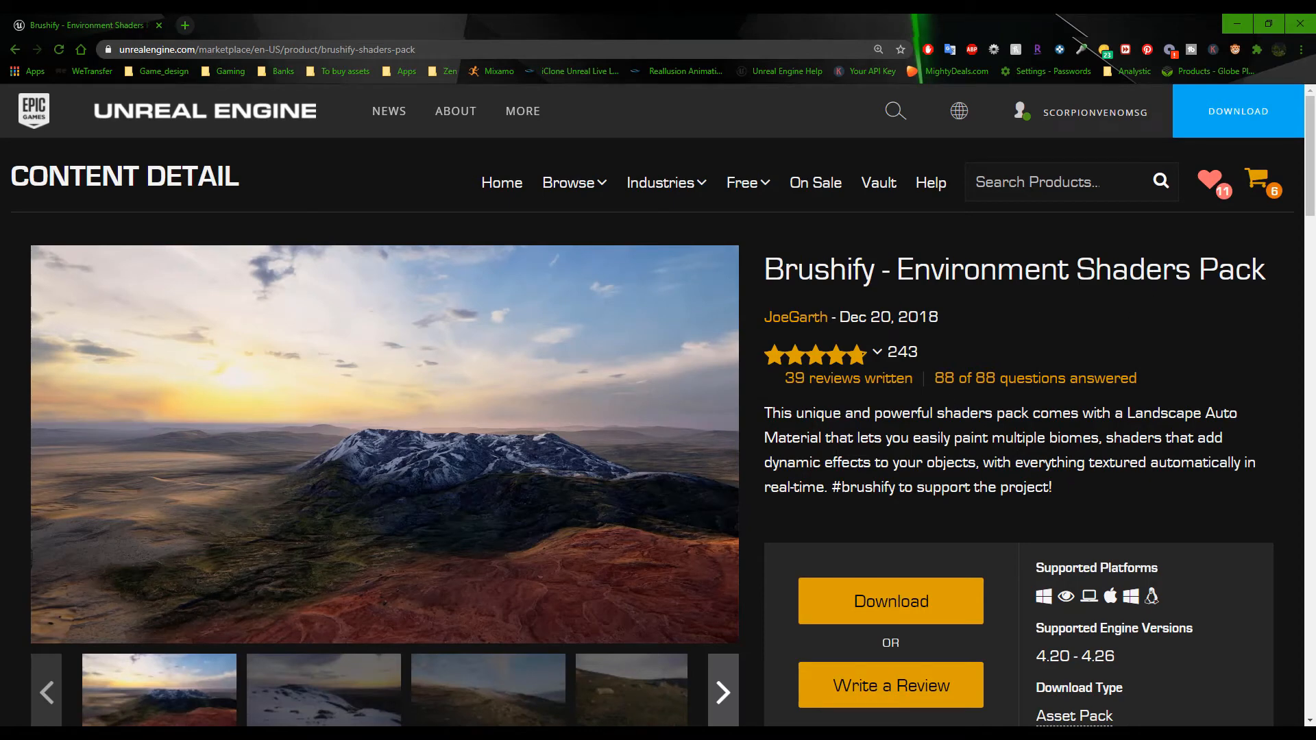
- Scroll down the Brushify - Environment Shaders Pack marketplace page
scroll("down", 3)
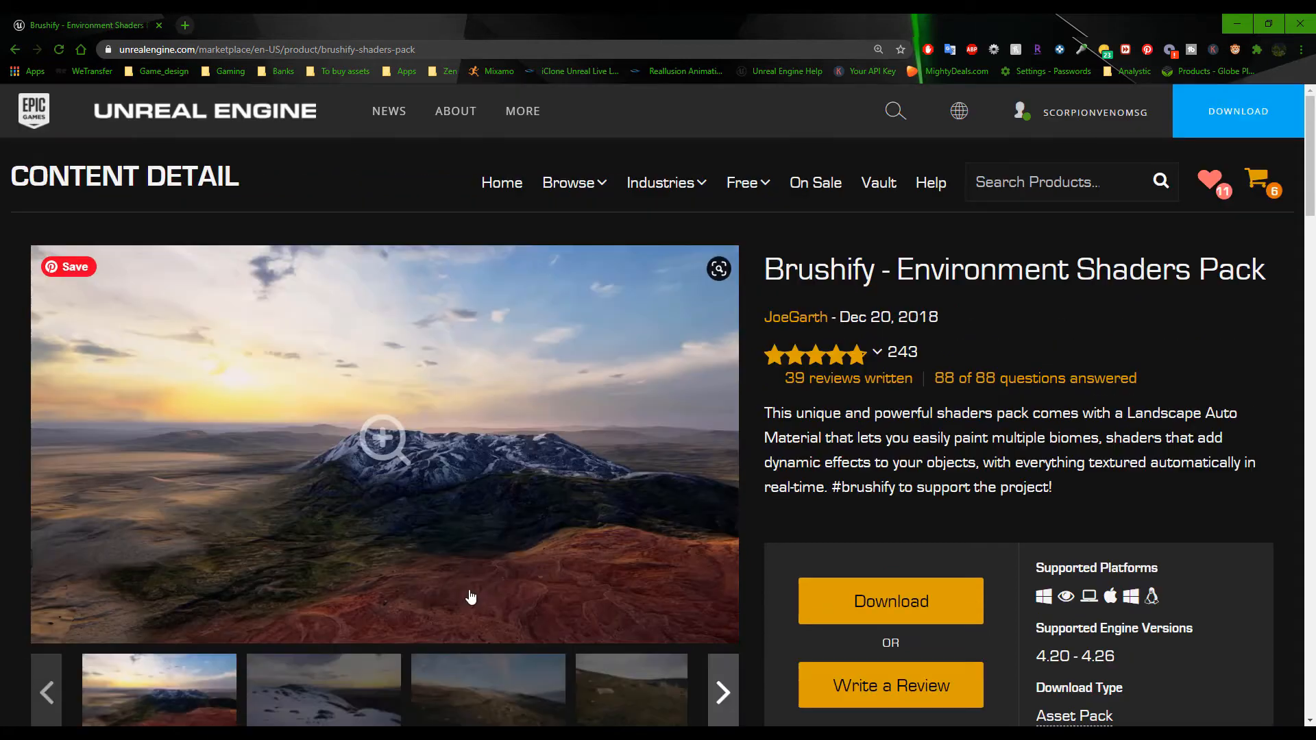
mouse_move(367, 513)
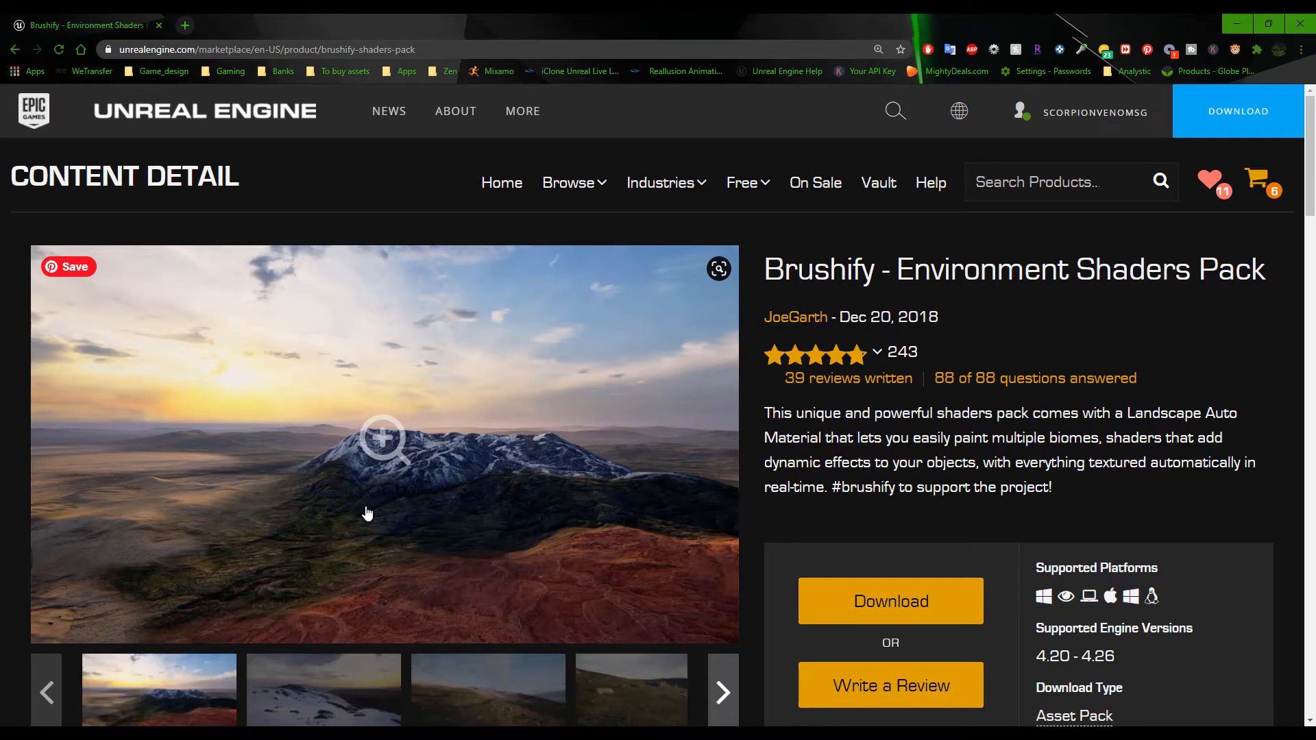
mouse_move(552, 543)
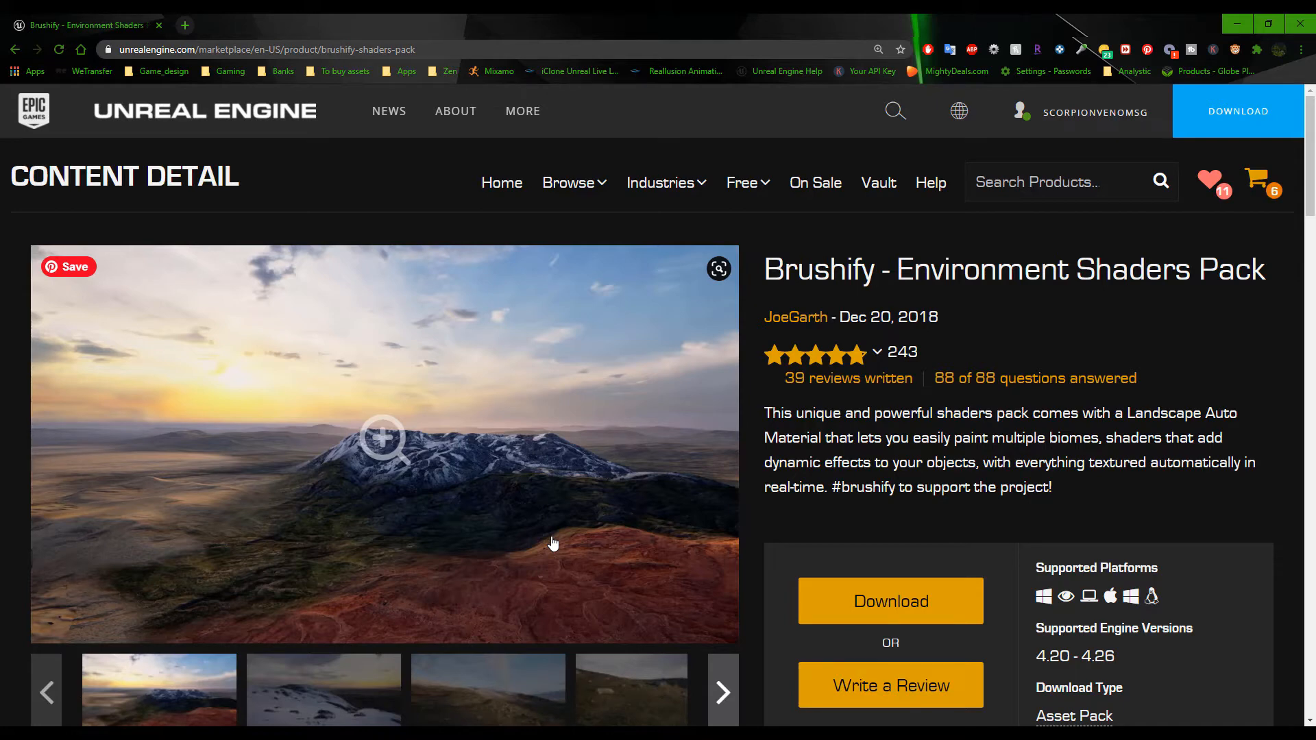
mouse_move(524, 422)
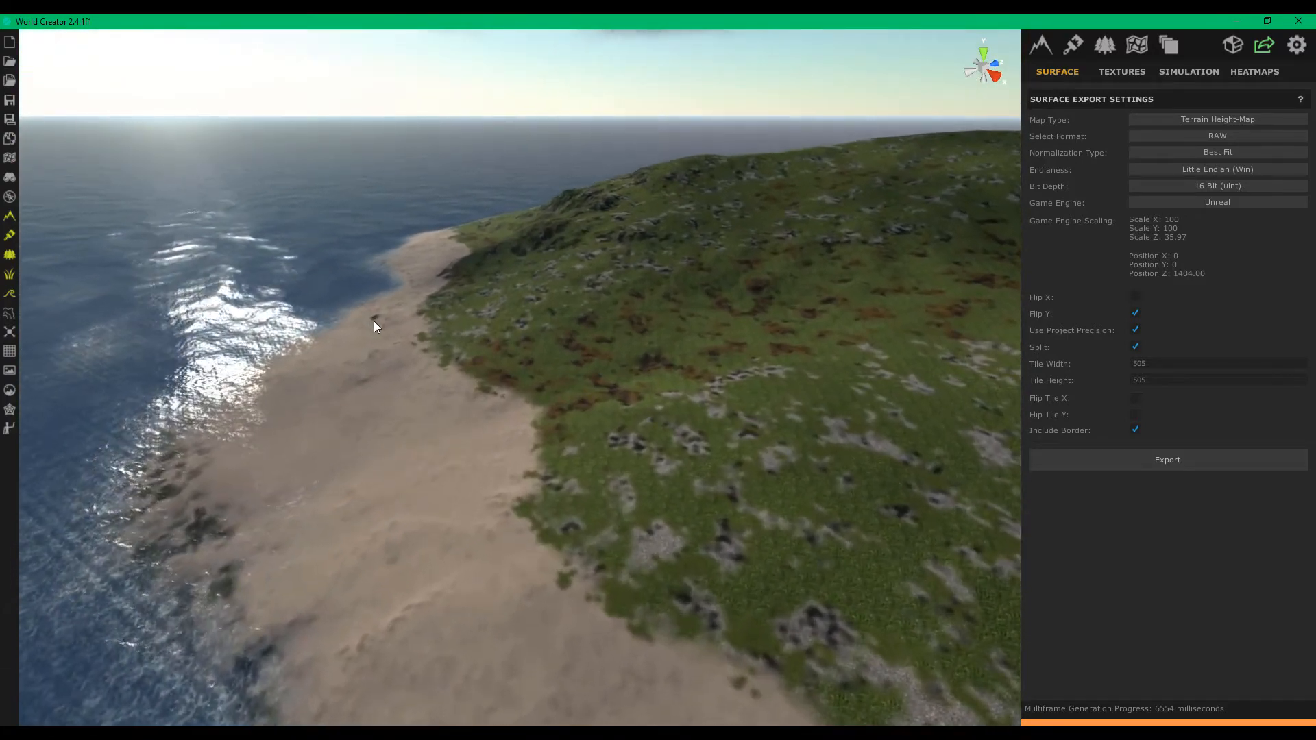
- Fly the viewport over the beach to the edge of sand and grass
left_click_drag(375, 326, 569, 379)
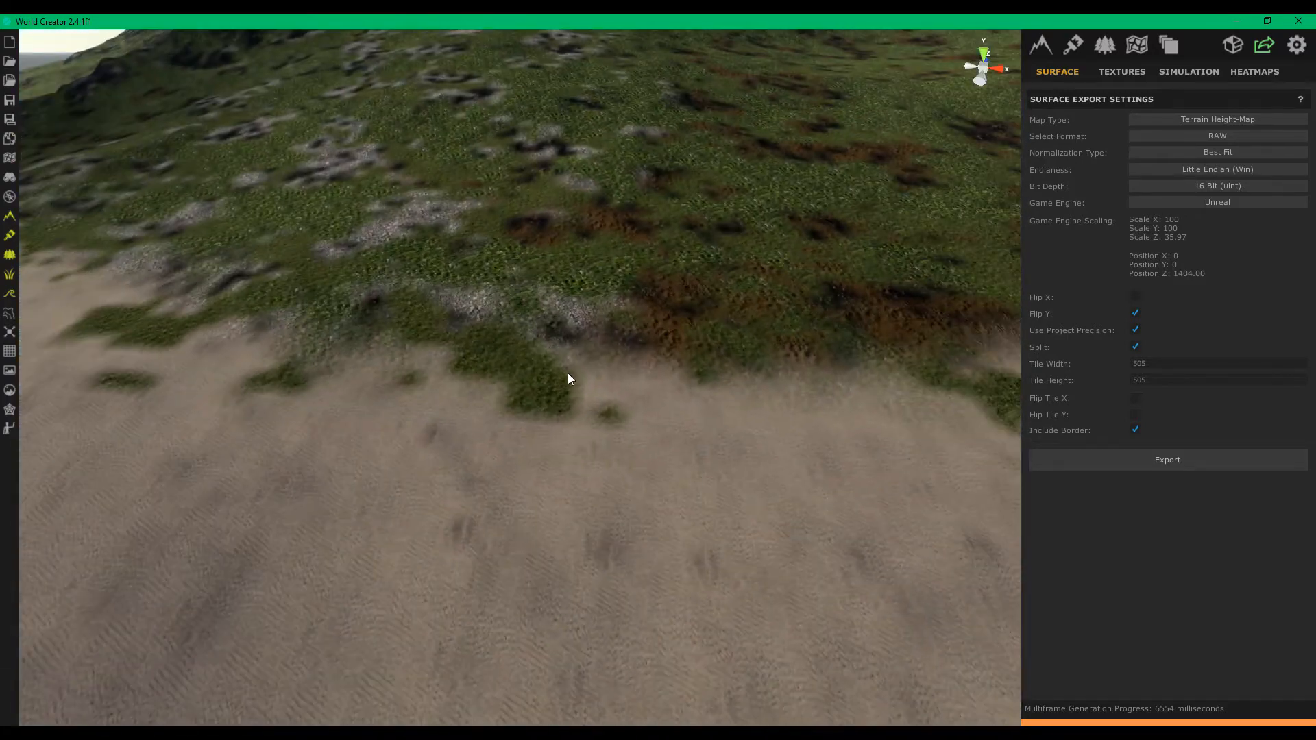
left_click_drag(568, 378, 688, 401)
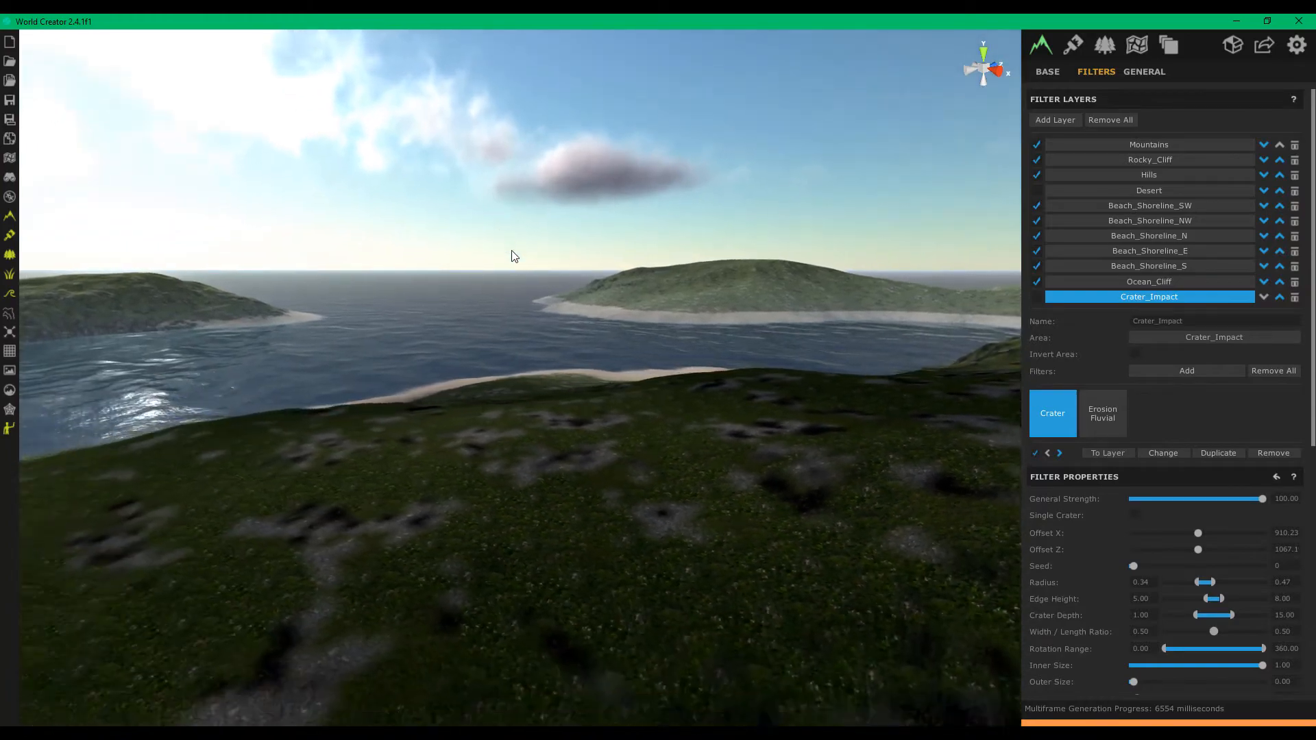
- Fly above the bay, across the islands, and toward the ridge between bays
left_click_drag(513, 256, 665, 310)
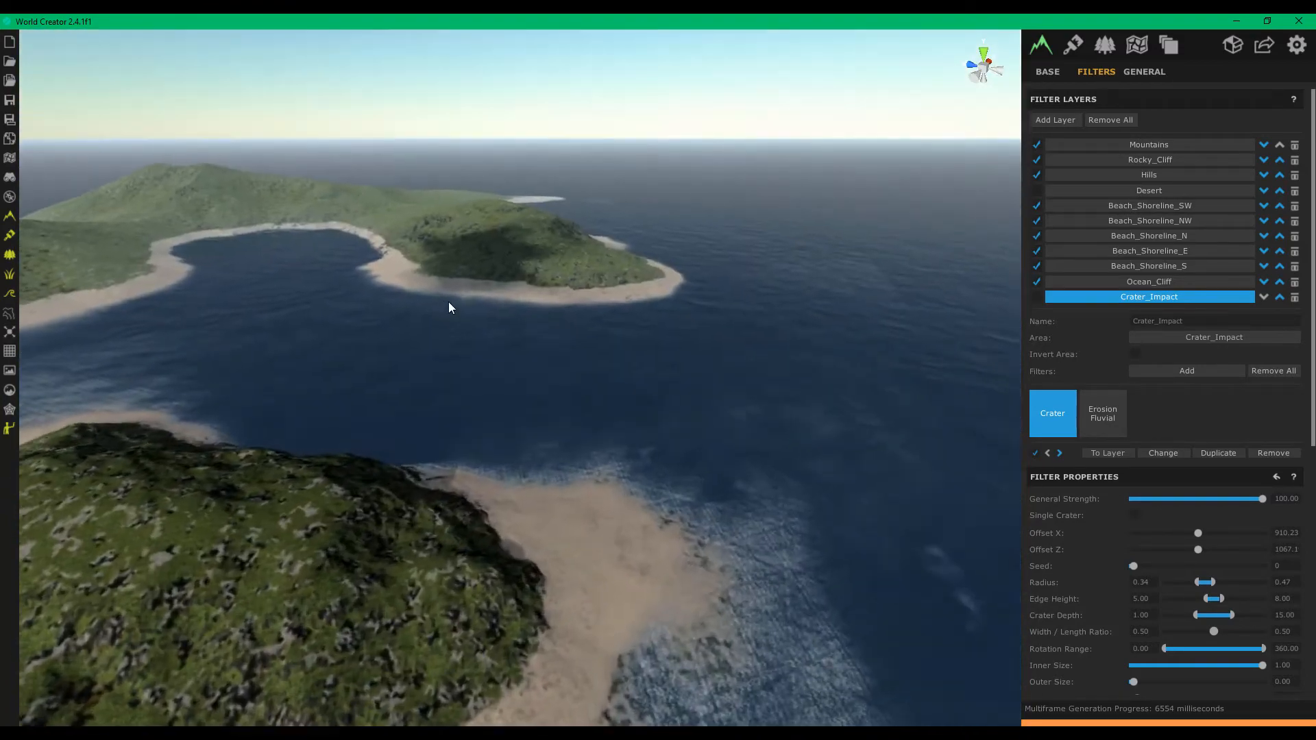
left_click_drag(449, 307, 205, 356)
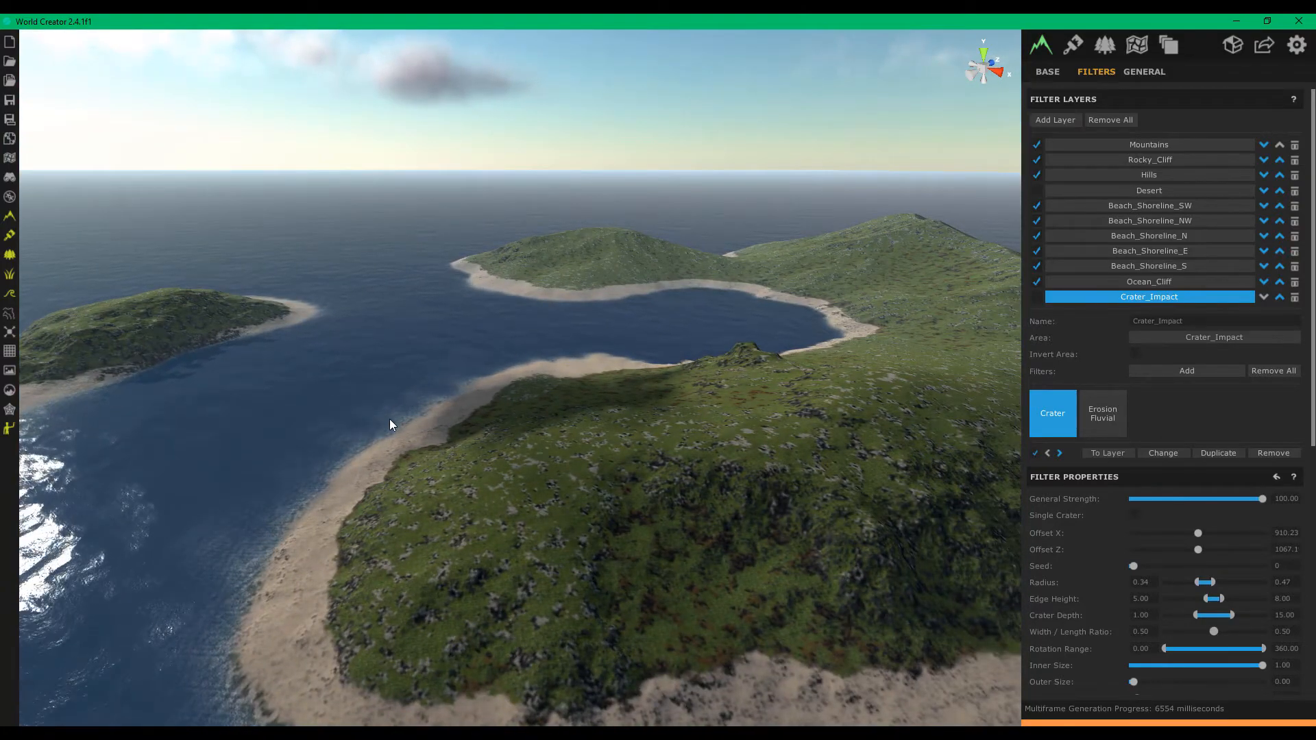
left_click_drag(389, 423, 432, 434)
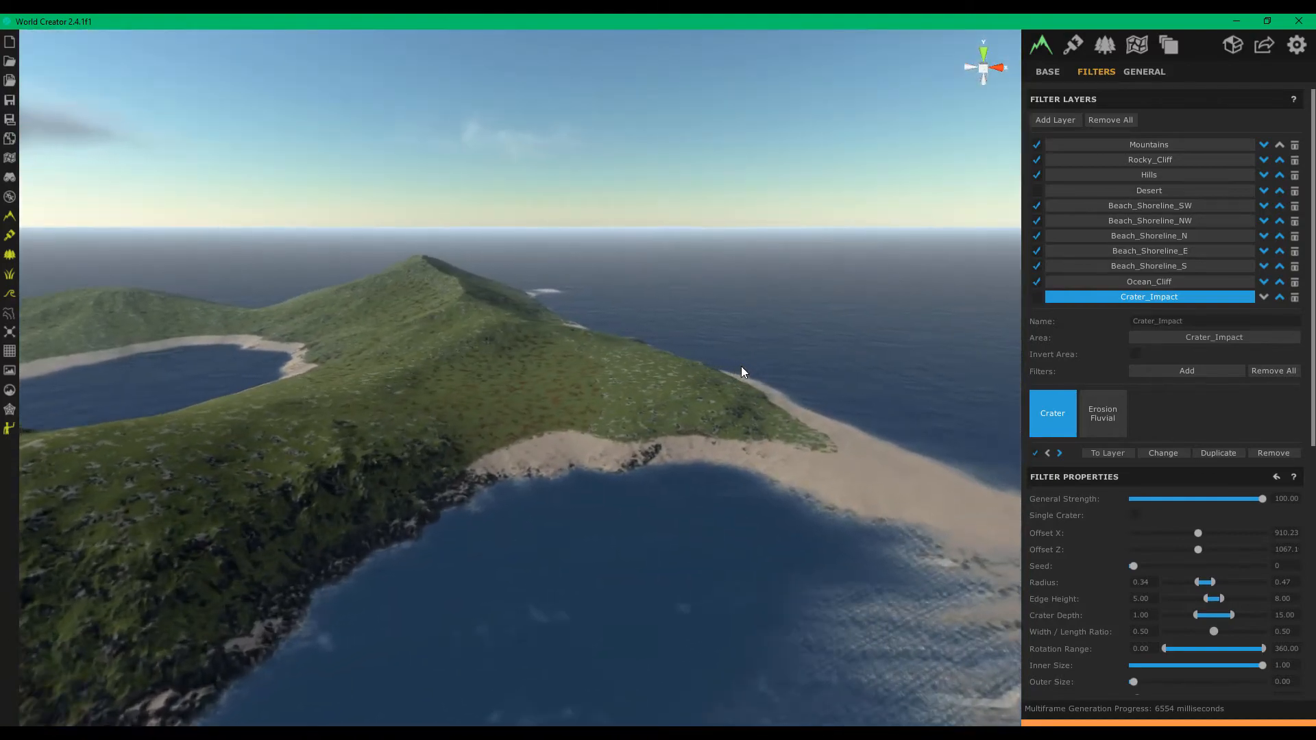
- Fly along the island ridge to an overhead view of the U-shaped bay
left_click_drag(741, 372, 650, 389)
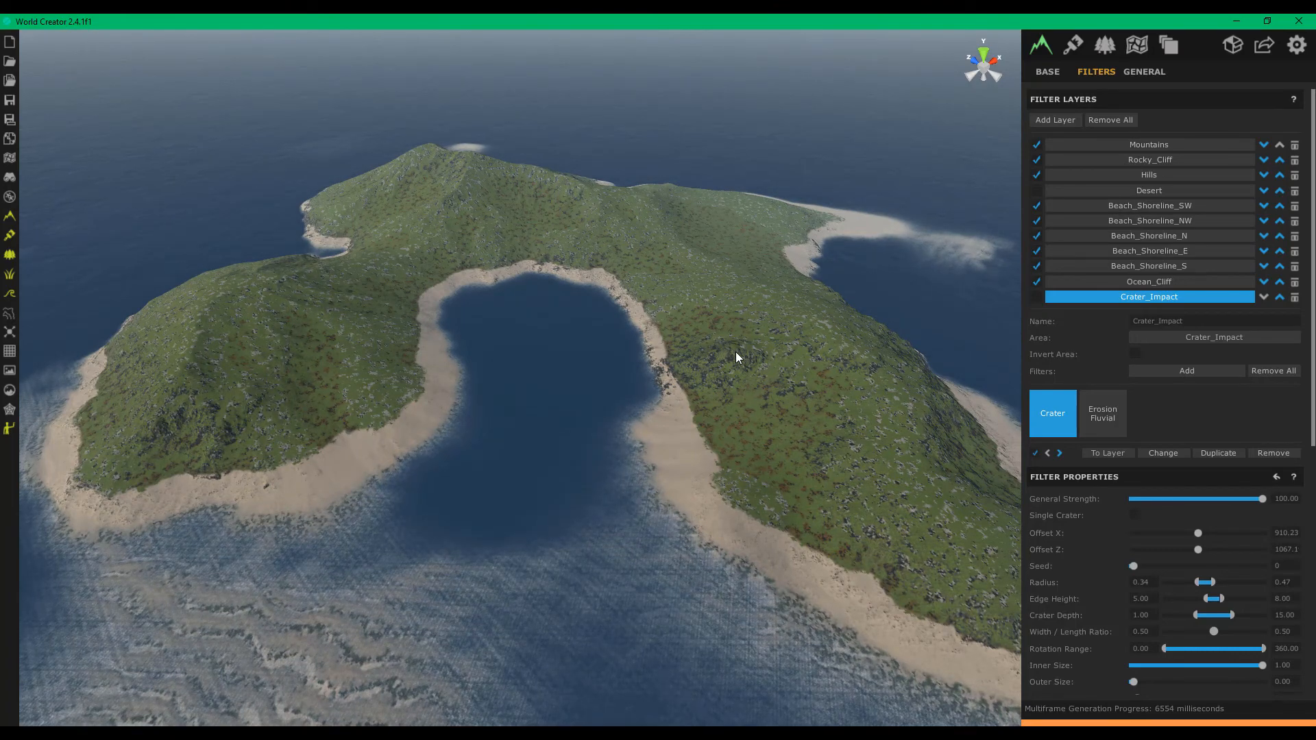
mouse_move(656, 373)
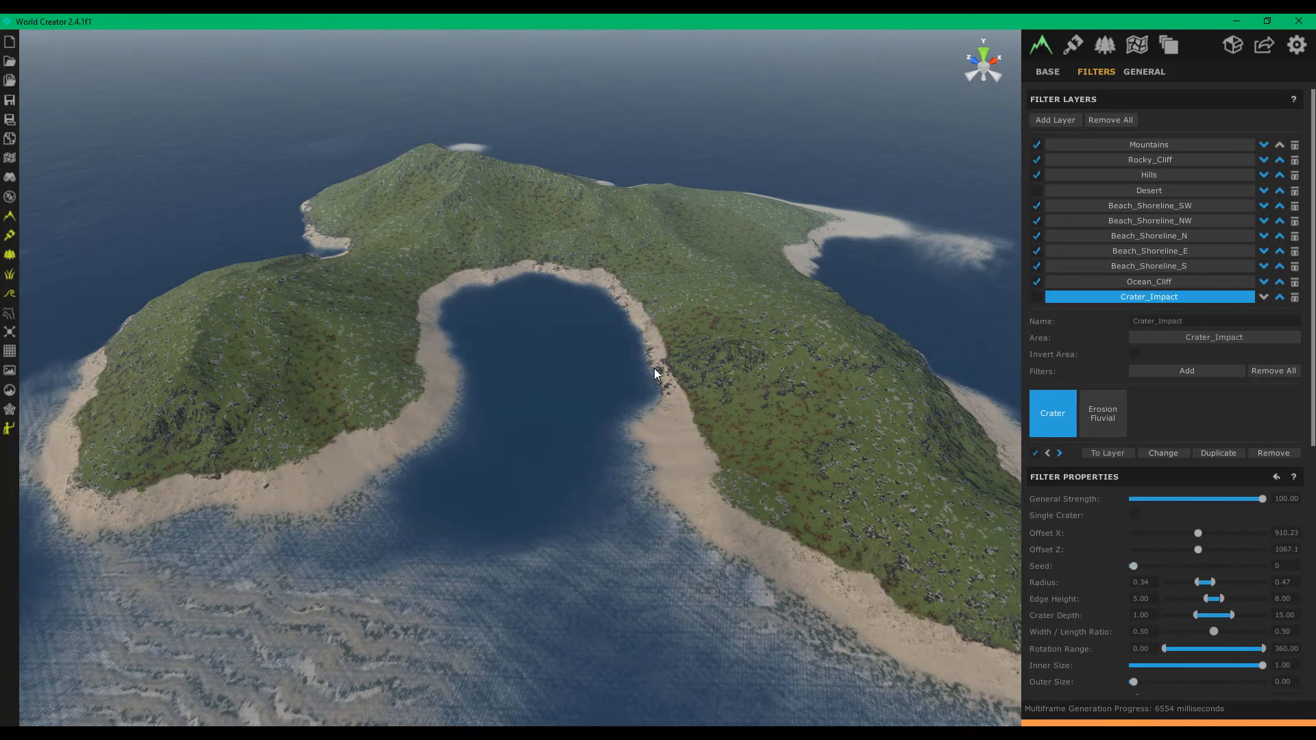